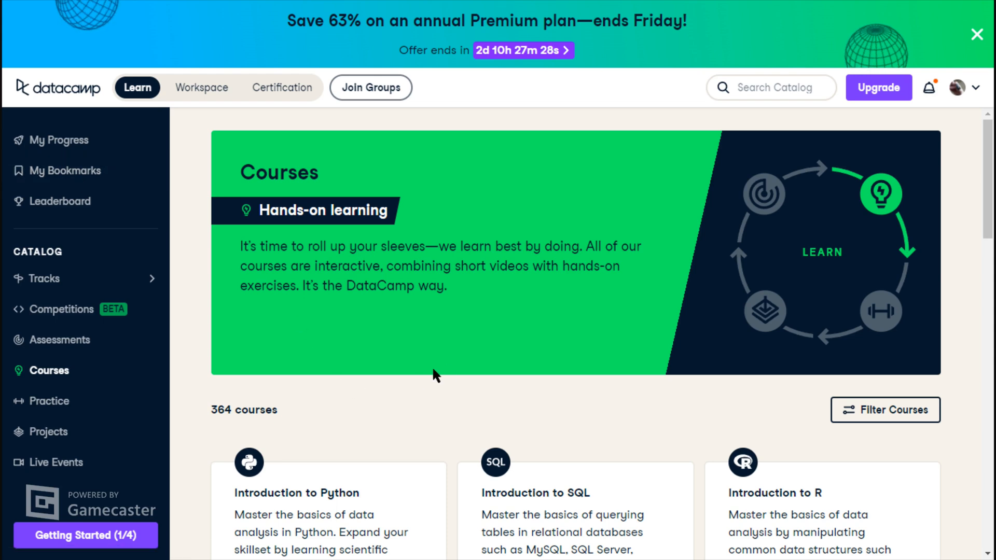
mouse_move(768, 414)
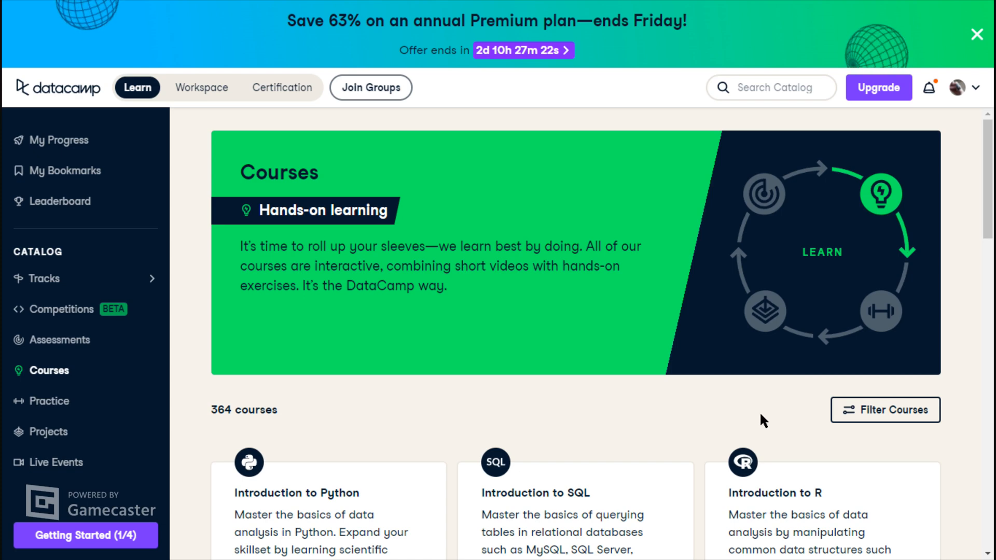
mouse_move(792, 463)
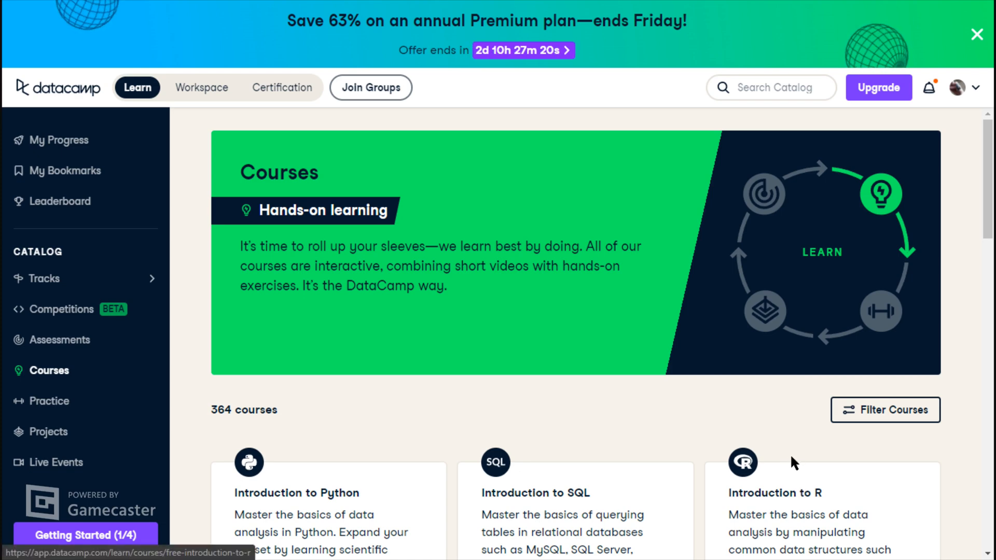
Scroll the Courses page and resume Introduction to R to show its chapter outline.
scroll("down", 3)
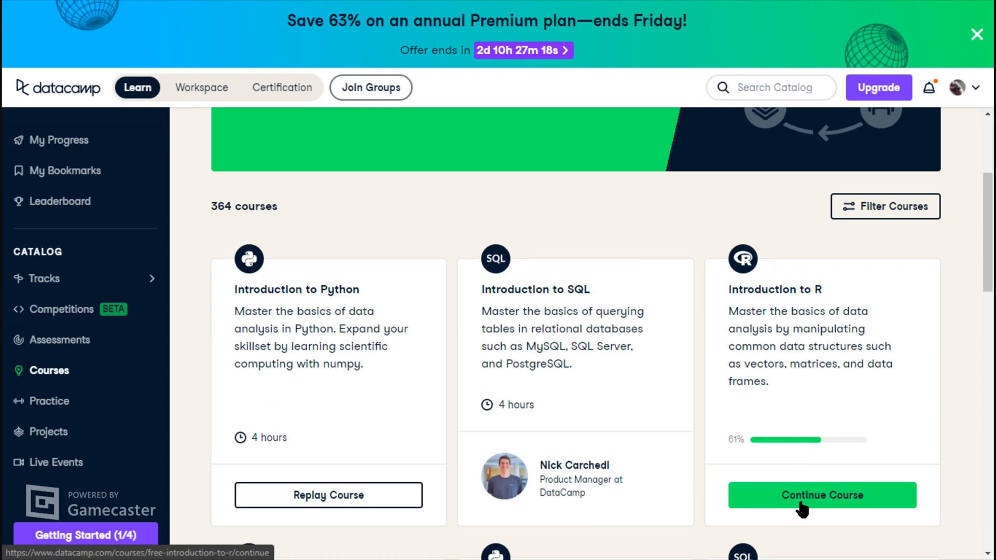
left_click(821, 495)
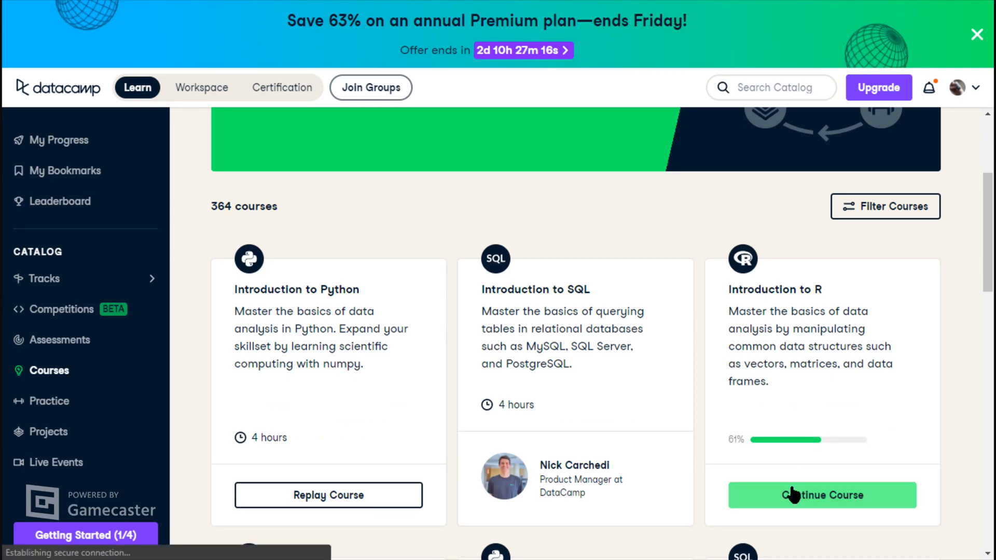
left_click(820, 494)
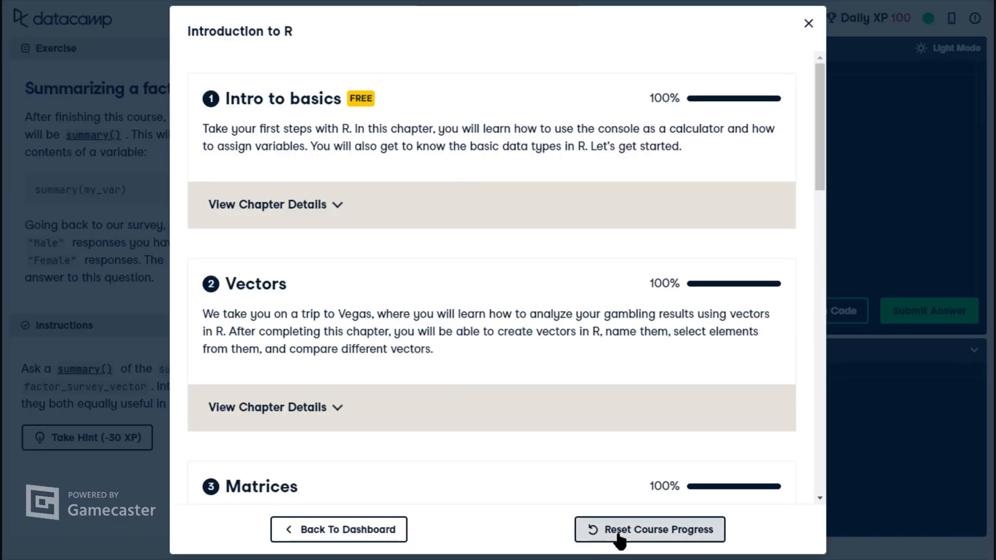
Reset course progress, then answer the first exercise with 6 + 12, run and submit.
left_click(649, 529)
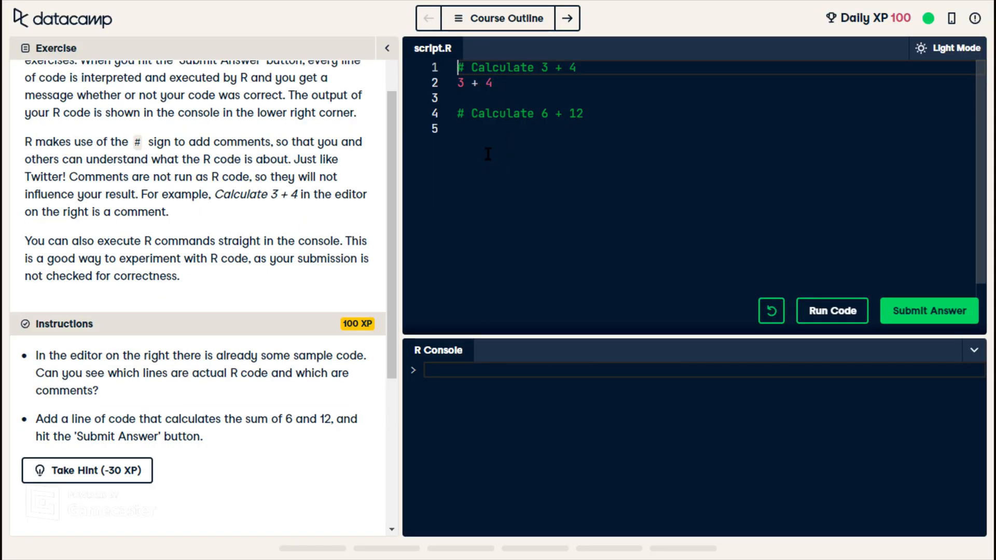
left_click(483, 128)
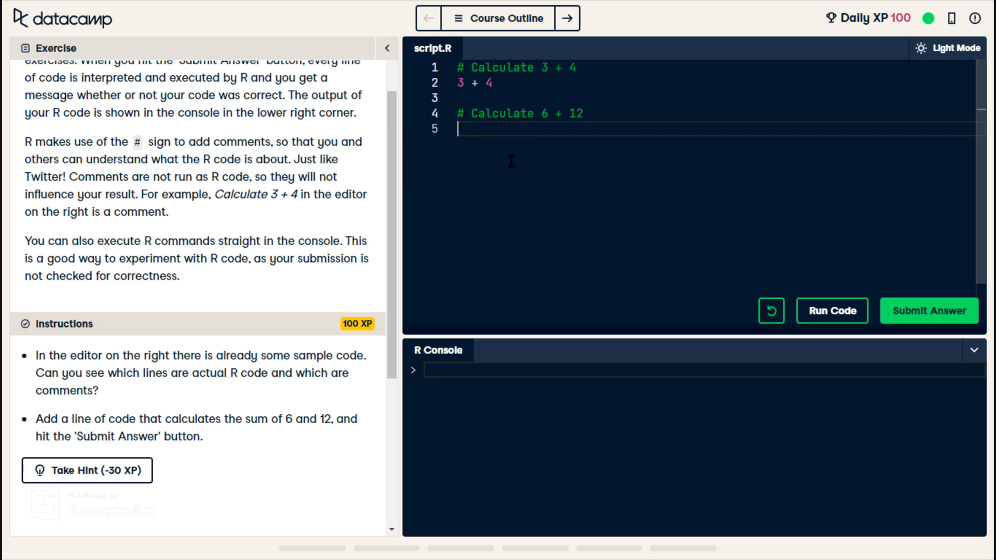
type("6+")
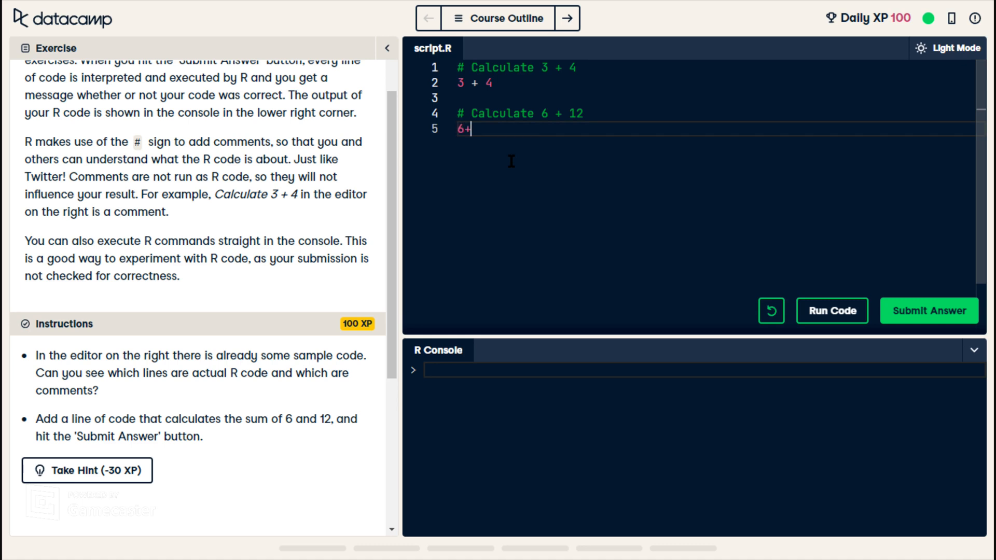
type("\" \"")
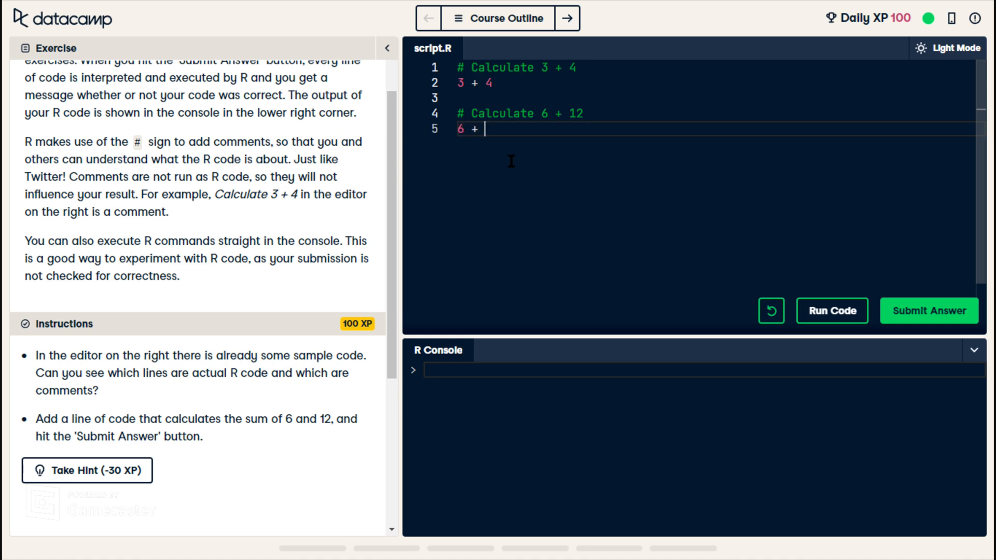
type("12")
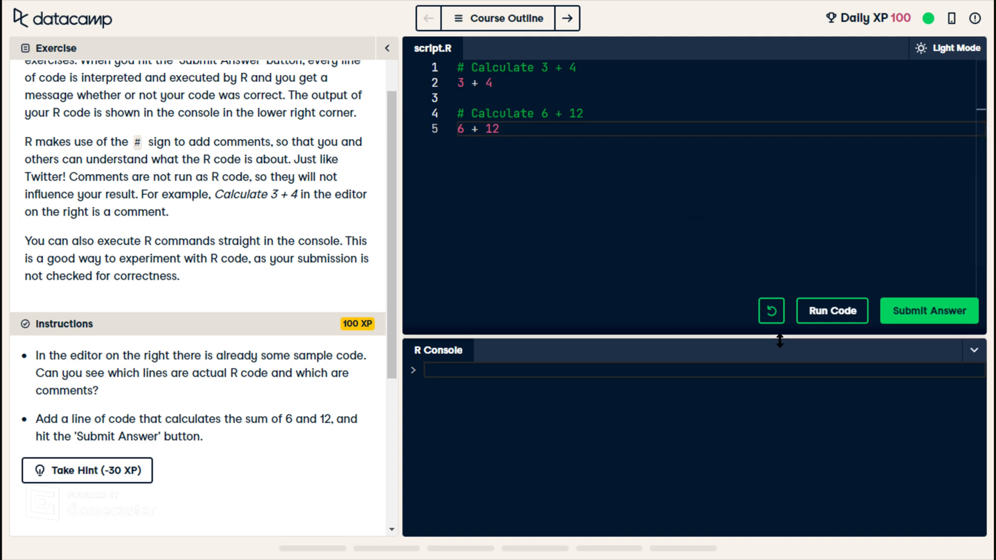
left_click(832, 311)
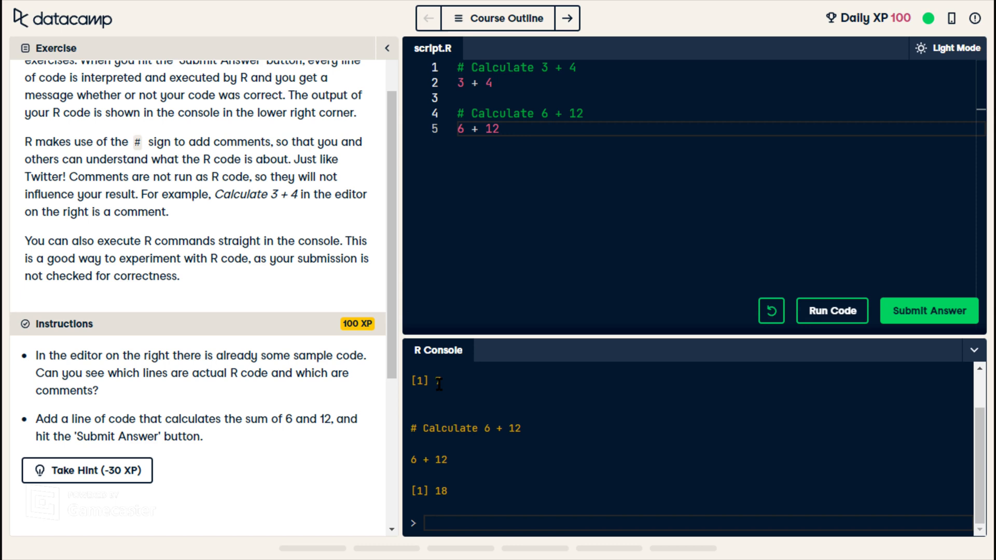
mouse_move(455, 497)
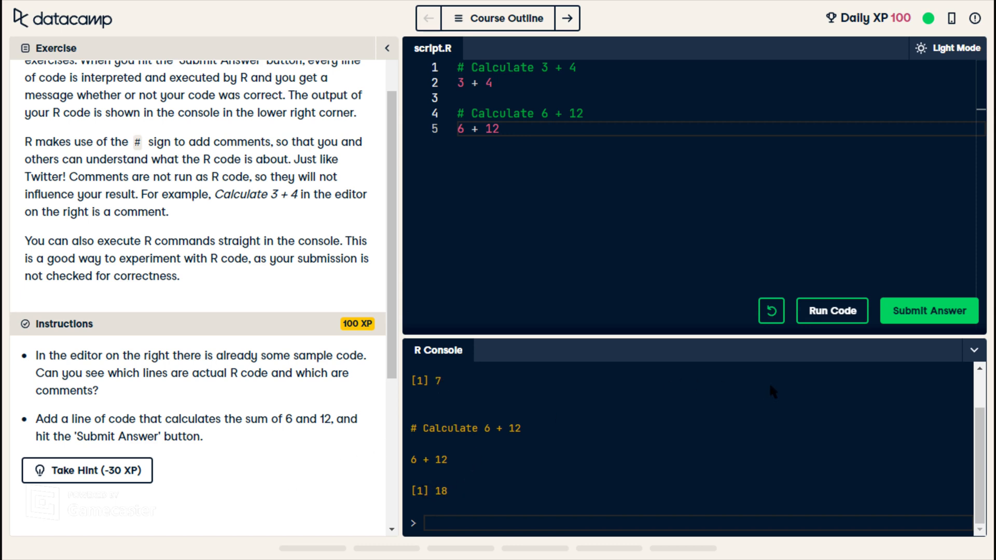
left_click(928, 311)
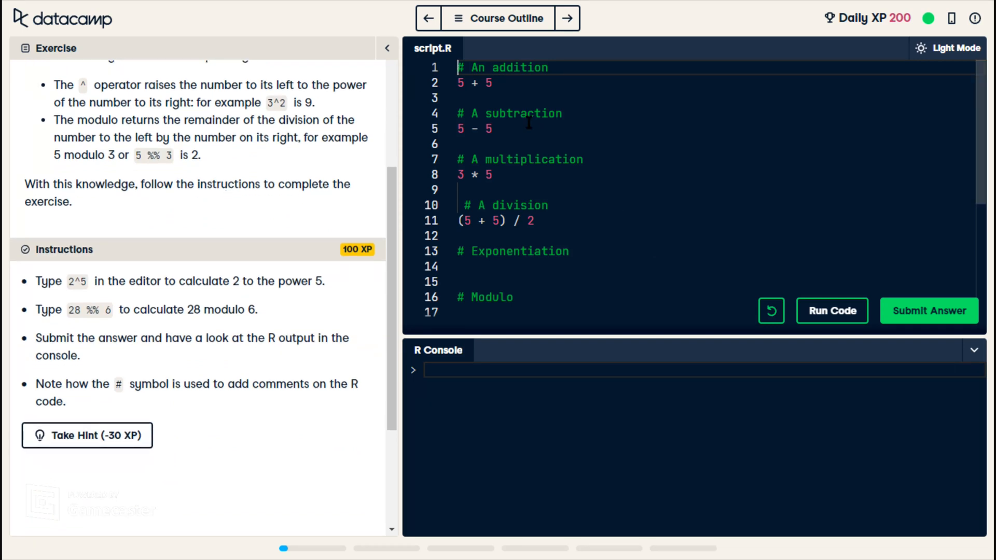
mouse_move(515, 94)
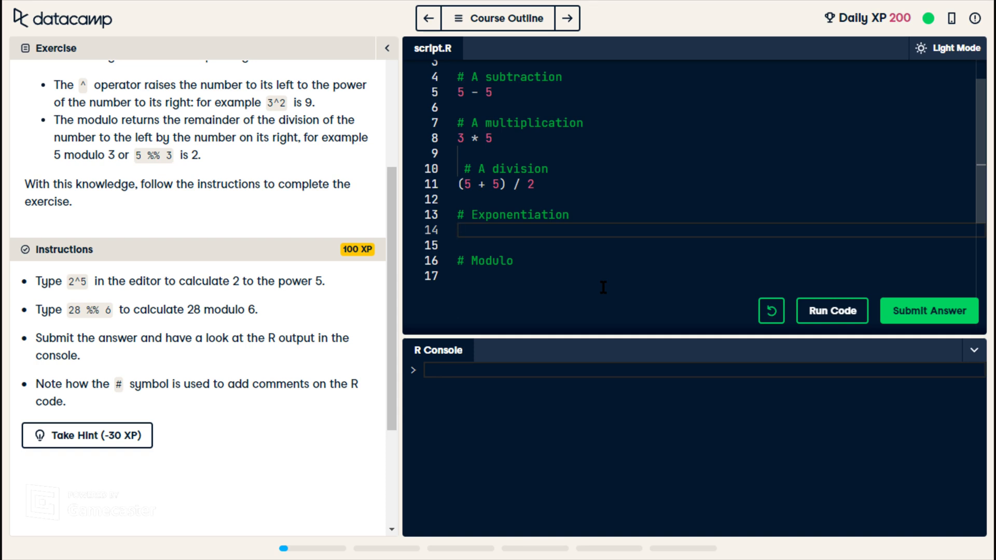
Add 2^5 under Exponentiation and 28 %% 6 under Modulo, then run and submit.
type("2^")
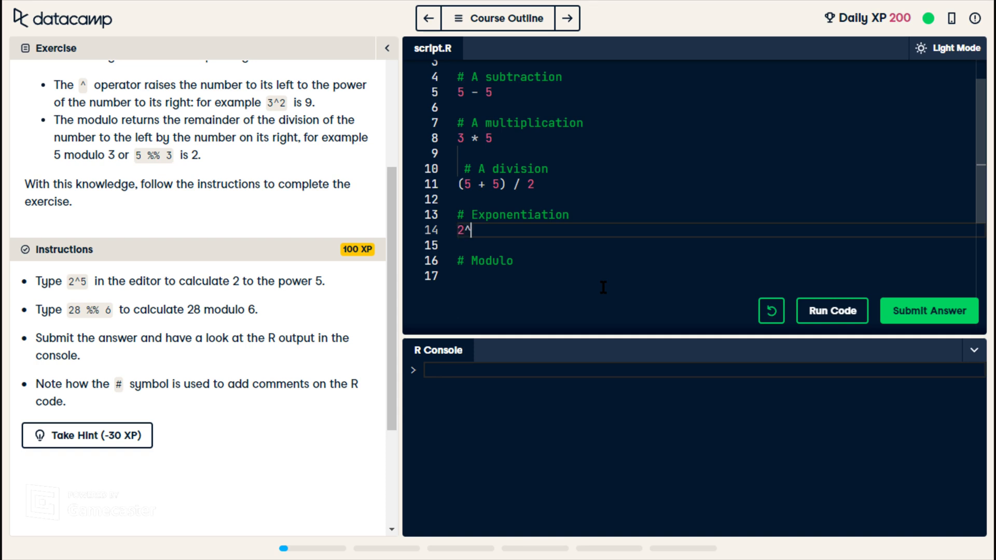
type("5")
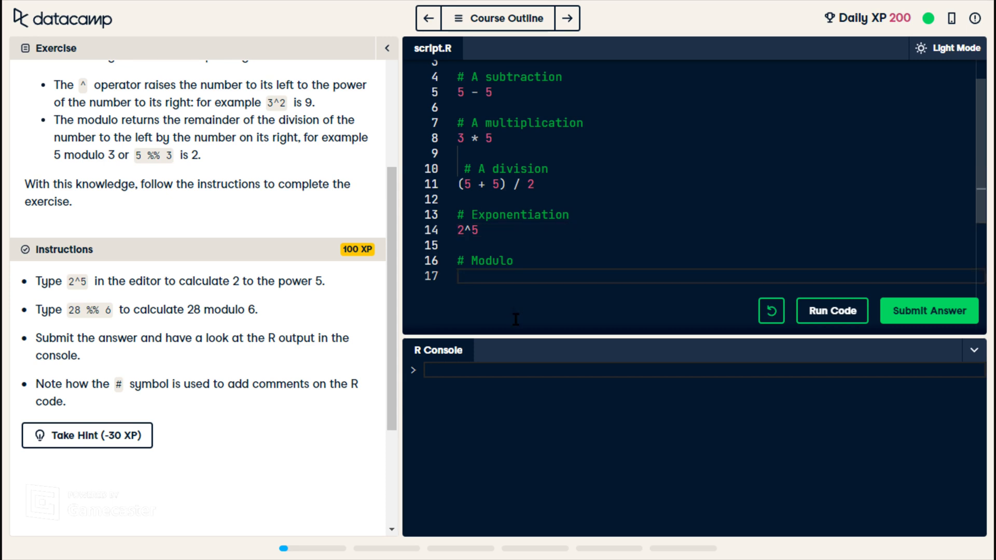
type("28")
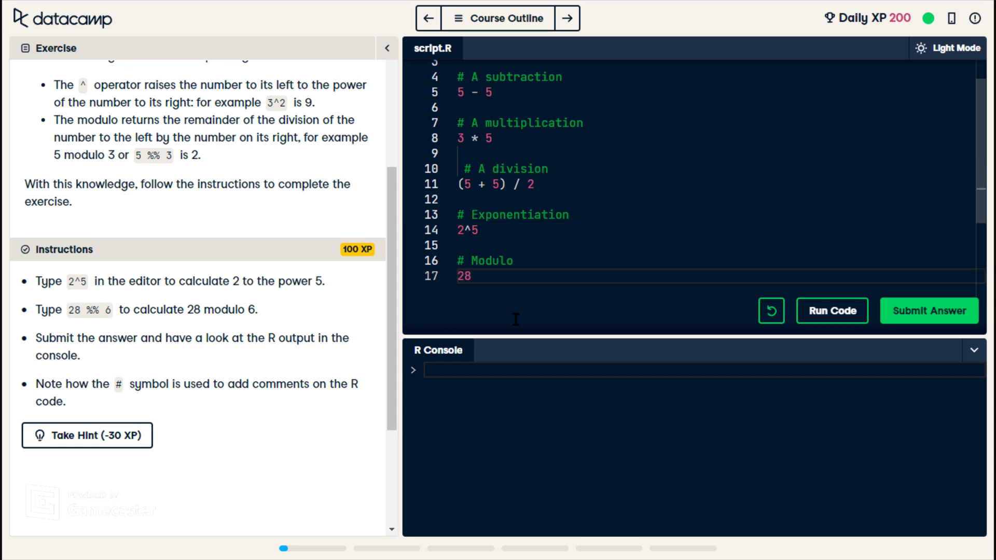
type("%%")
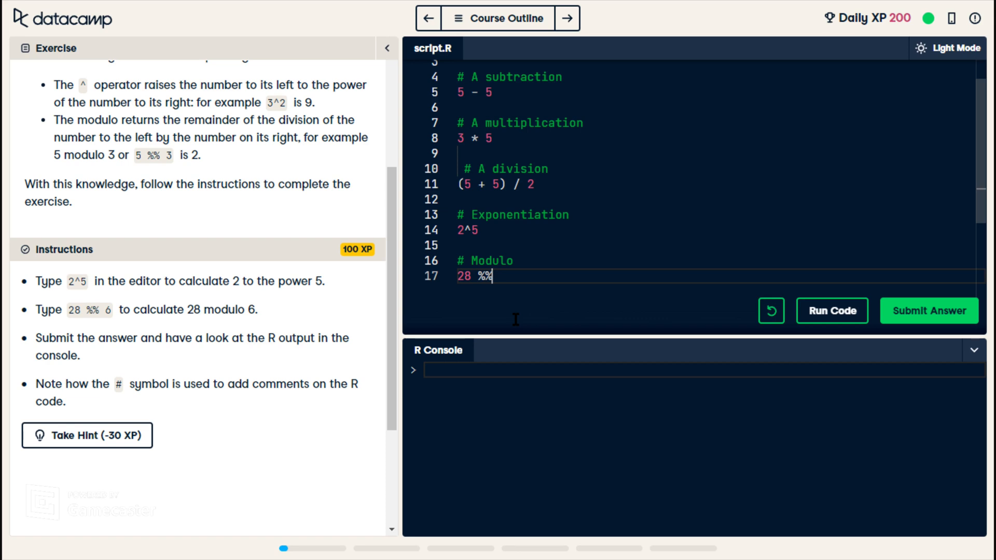
type("6")
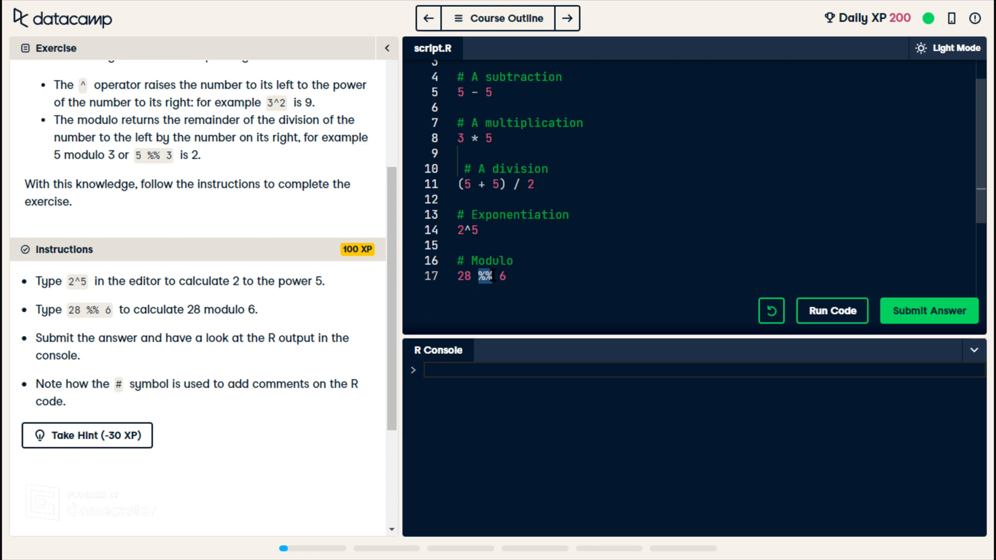
left_click(506, 277)
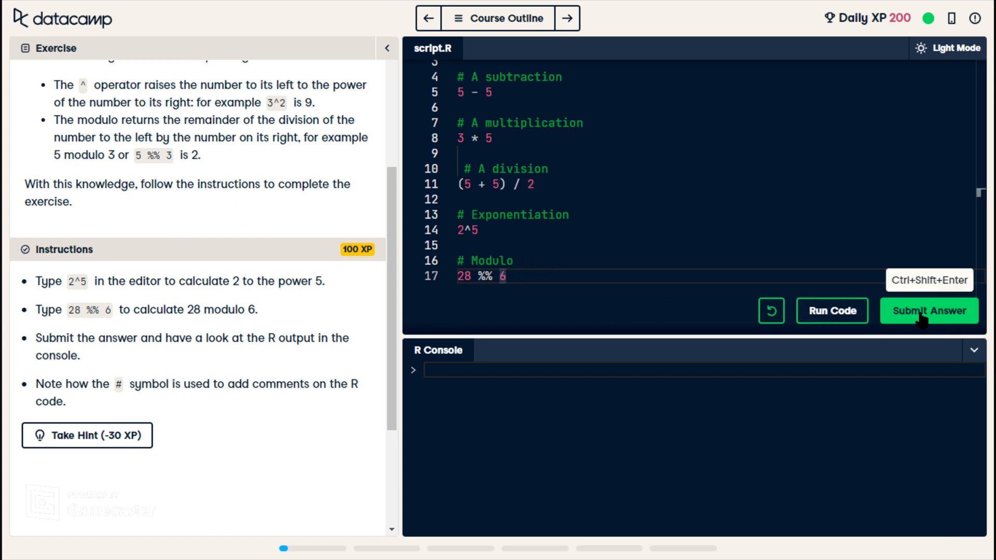
mouse_move(832, 324)
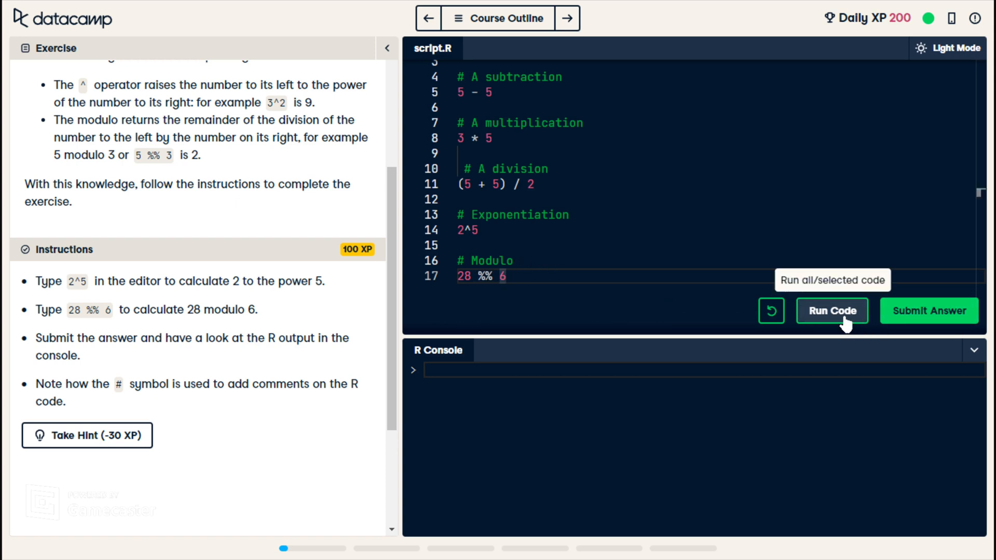
left_click(832, 310)
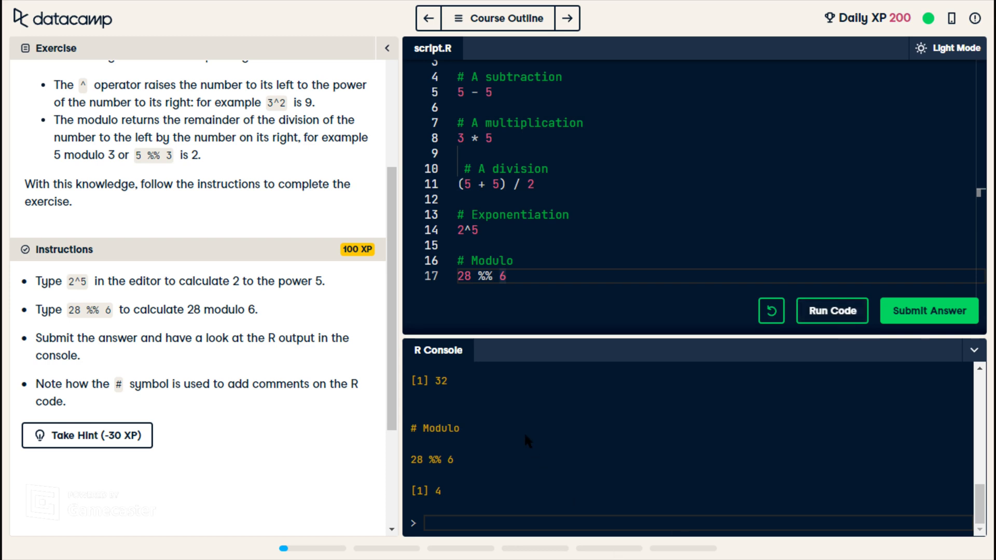
mouse_move(481, 381)
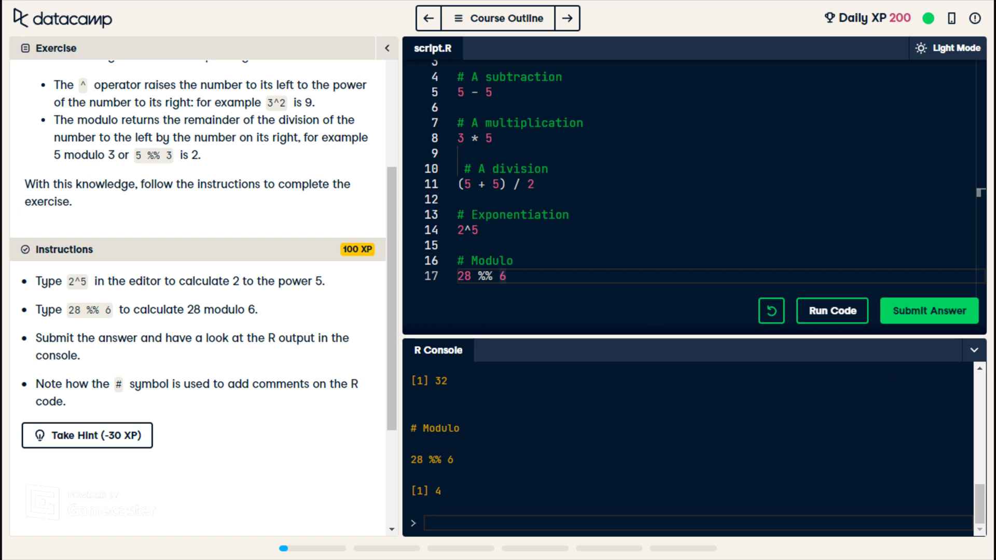
left_click(832, 310)
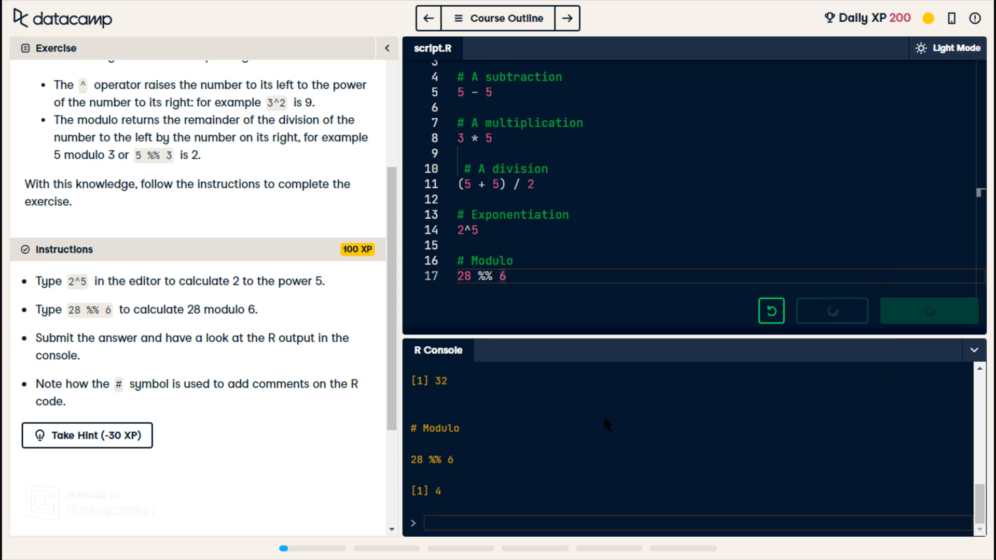
left_click(929, 311)
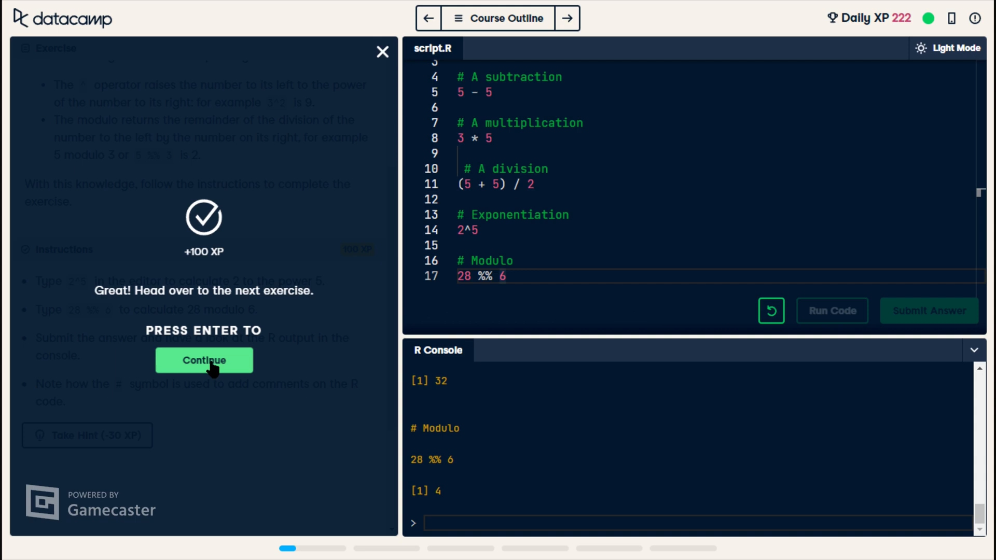
Set x <- 42 in the variable assignment script, run, submit, and rate it five stars.
left_click(204, 360)
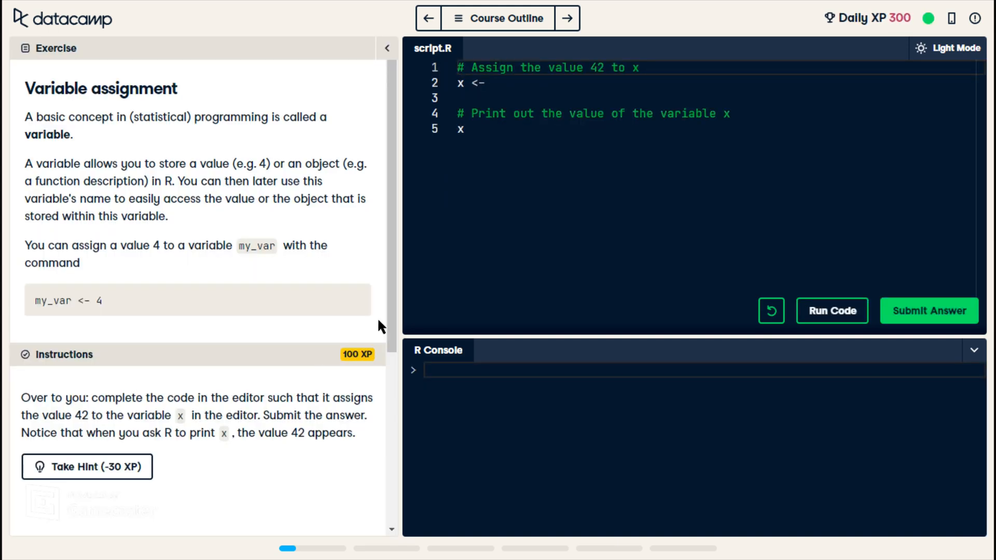
mouse_move(194, 302)
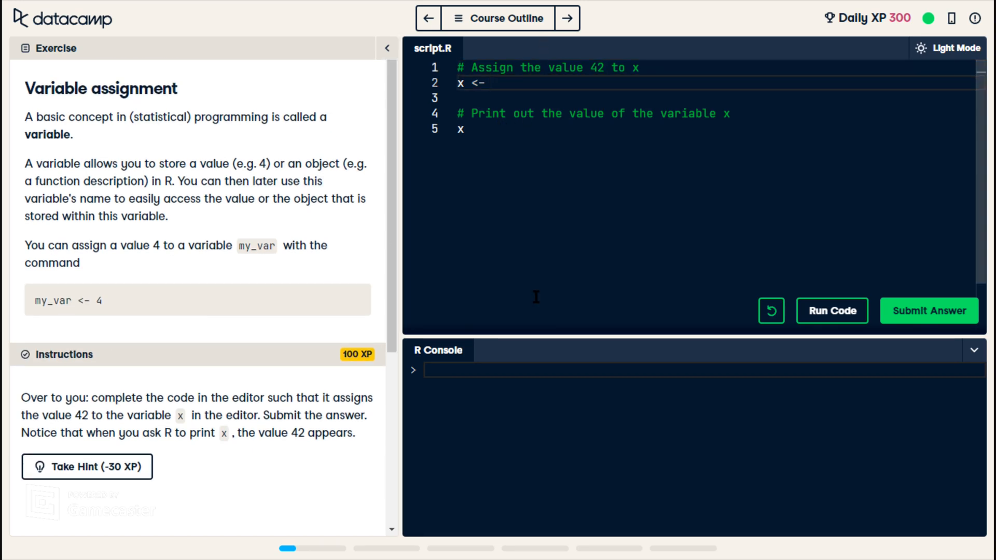
type("4")
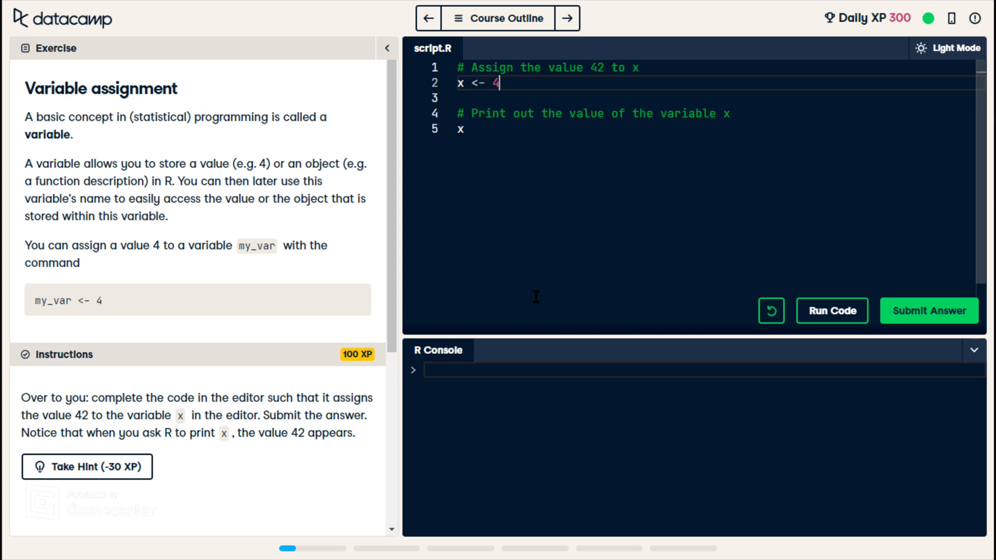
type("2")
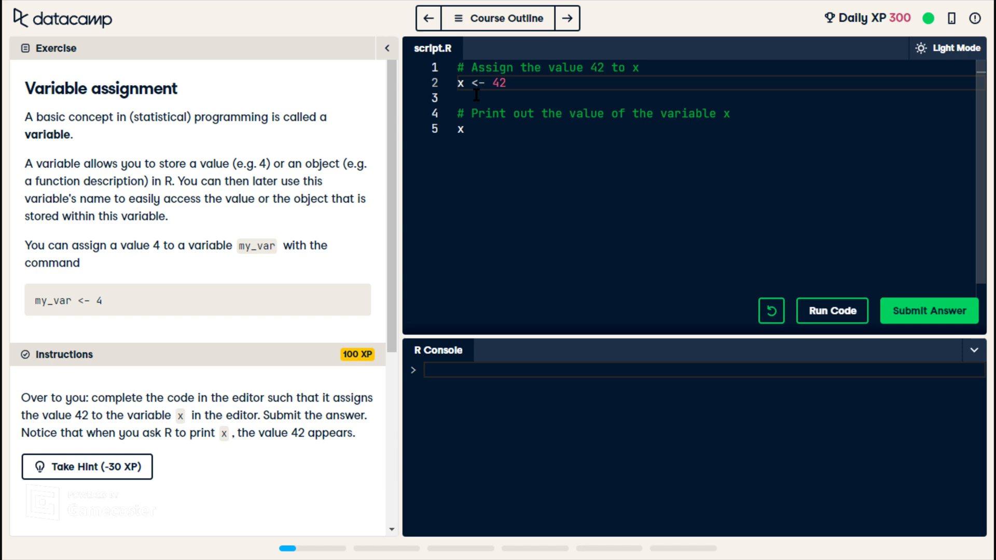
left_click(464, 129)
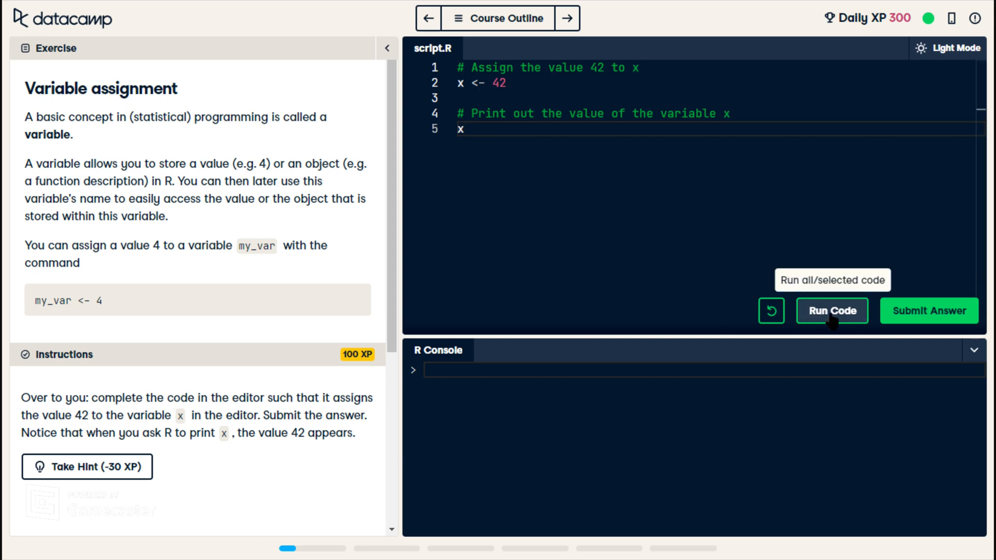
left_click(831, 310)
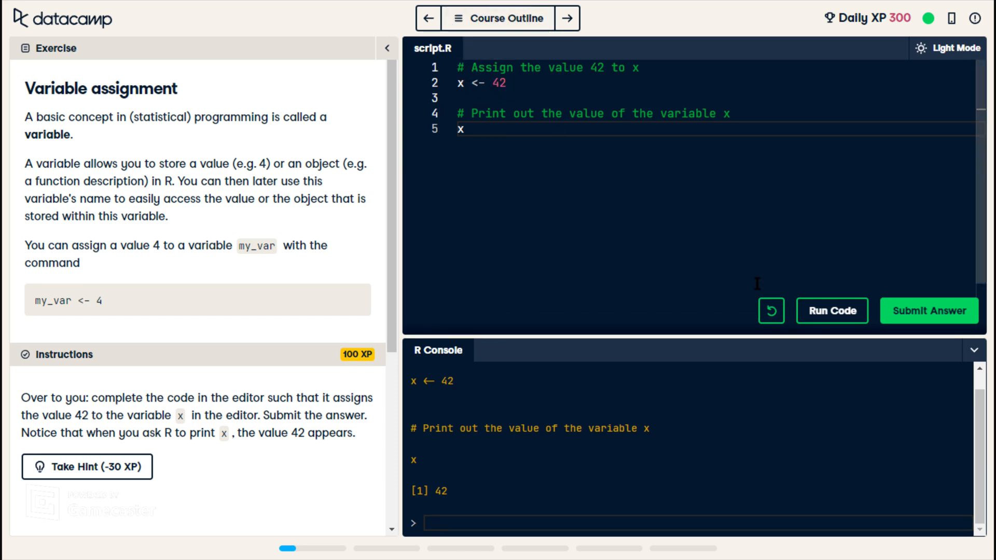
left_click(928, 311)
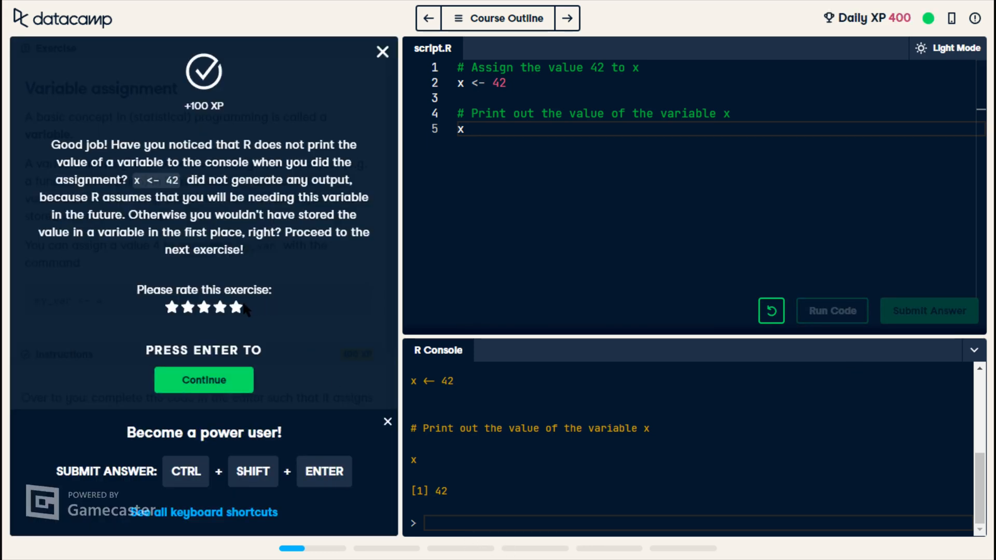
left_click(240, 307)
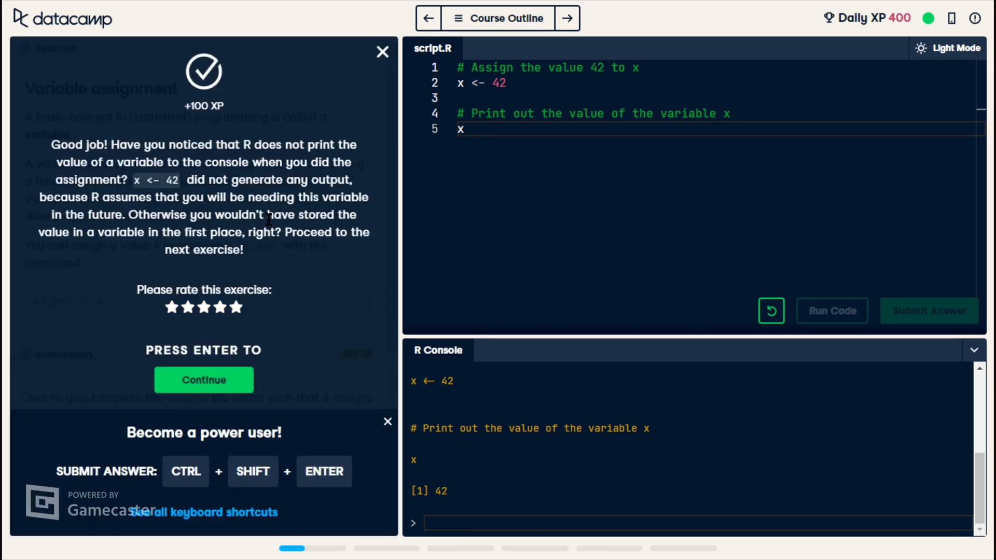
Write my_apples <- 5 and print my_apples, run, submit, and continue onward.
left_click(203, 380)
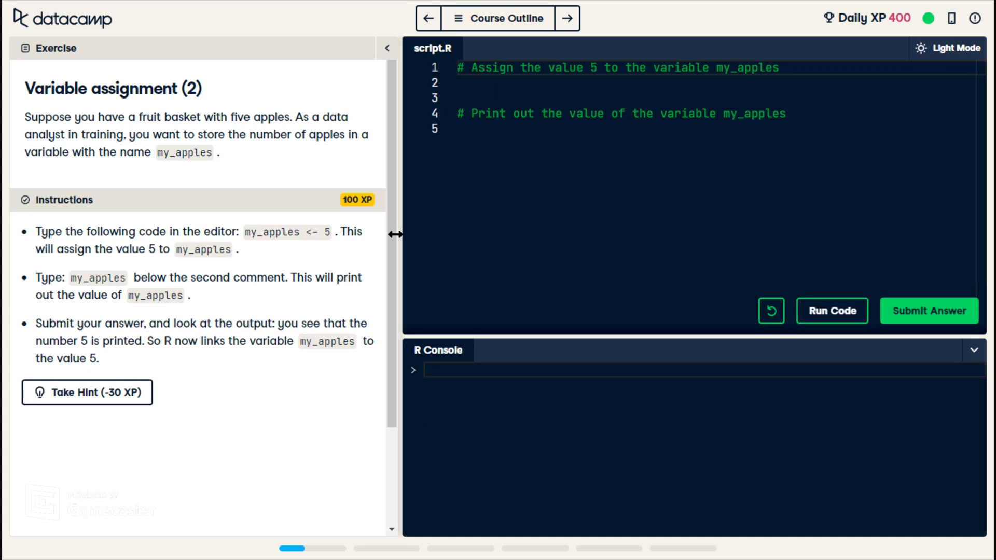
mouse_move(503, 464)
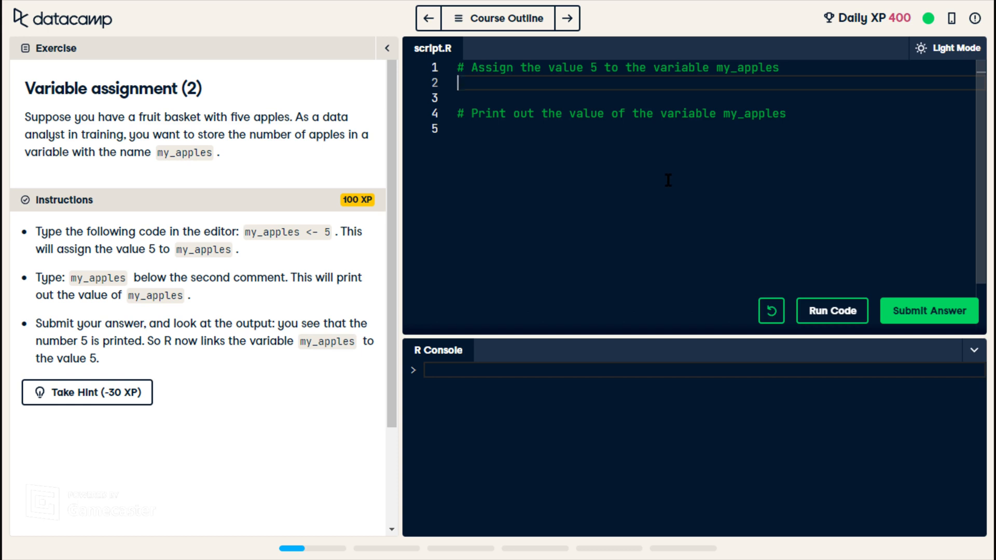
type("m")
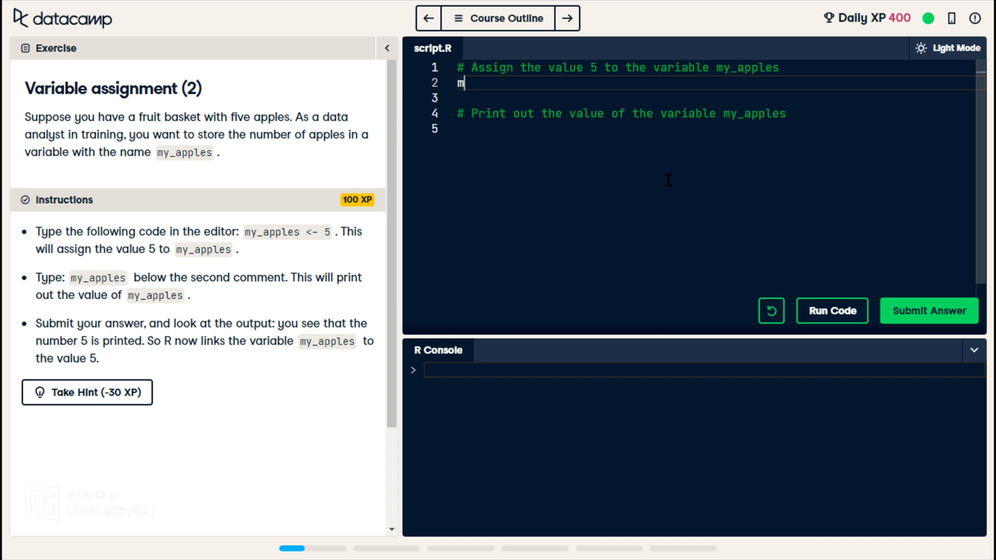
type("y_apples <")
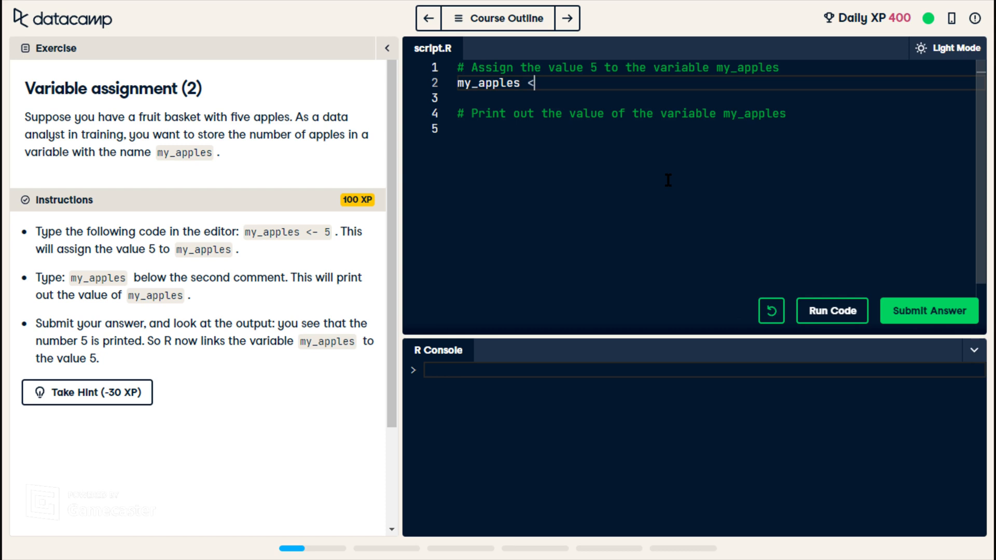
type("-")
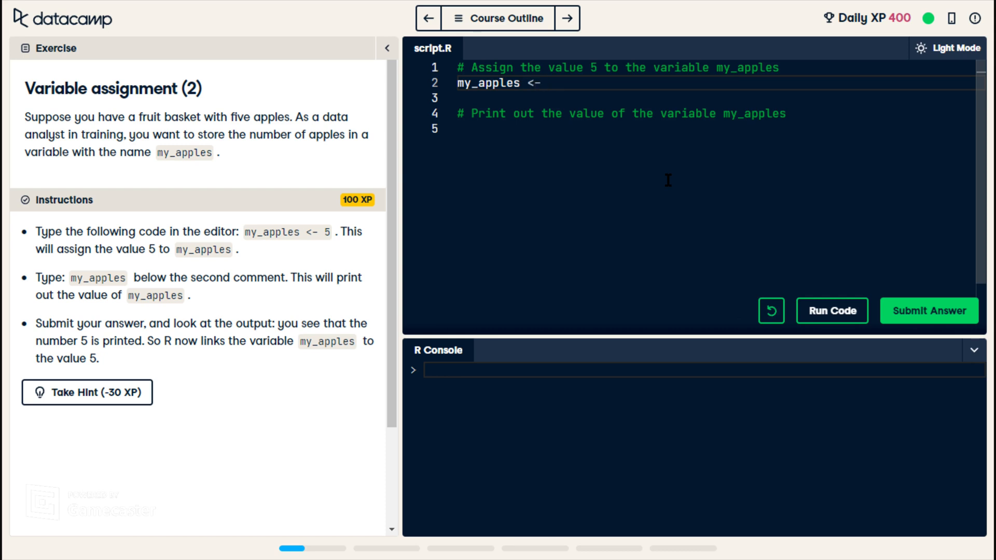
type("5")
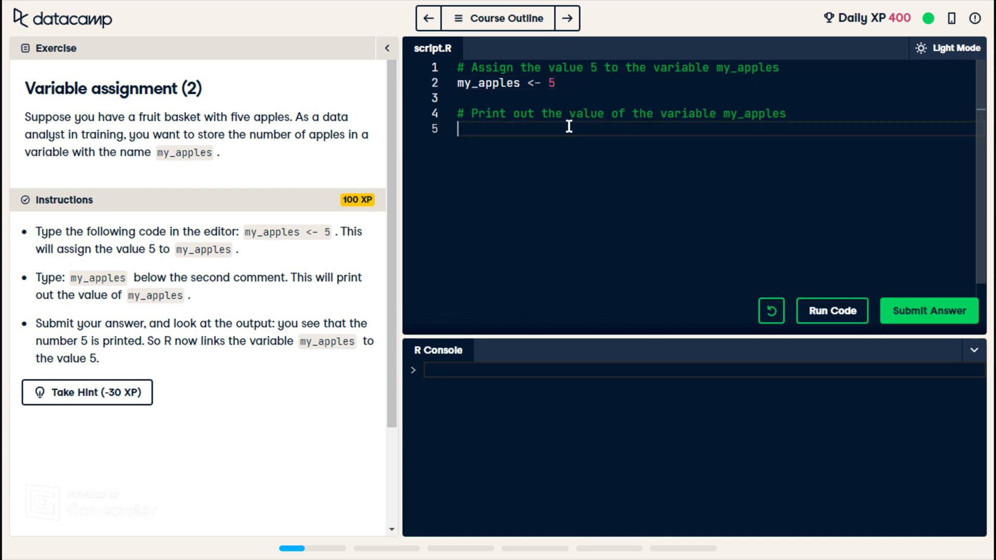
type("m")
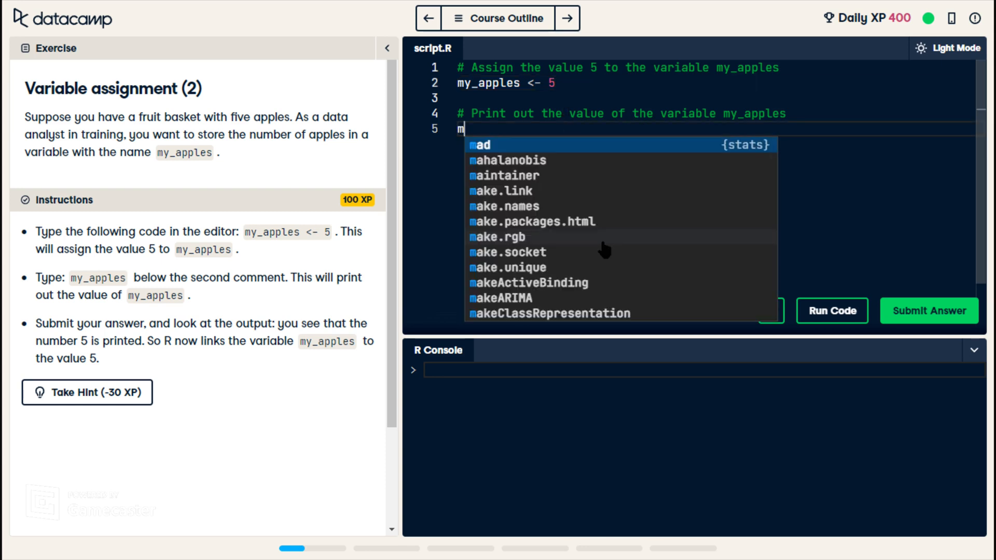
type("y_apples")
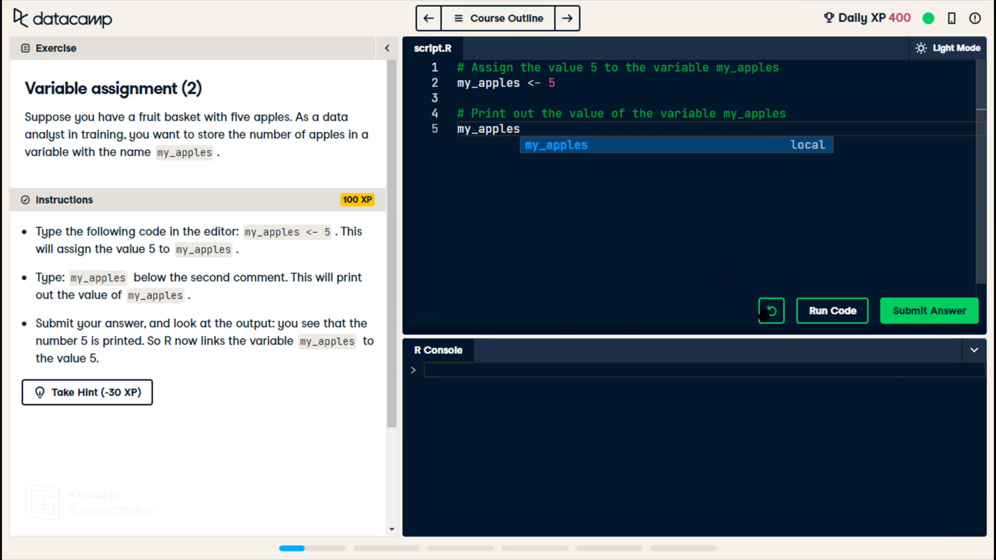
left_click(832, 310)
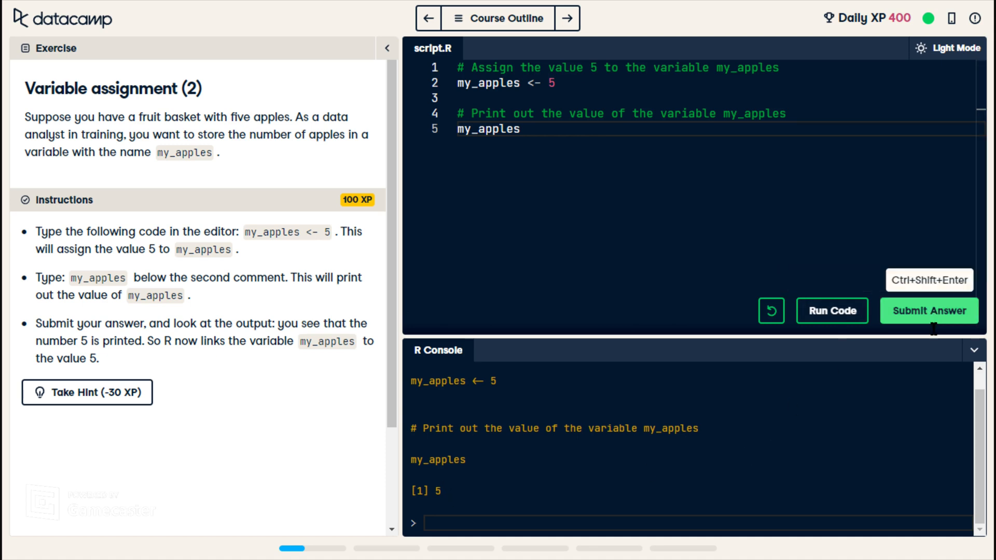
left_click(928, 311)
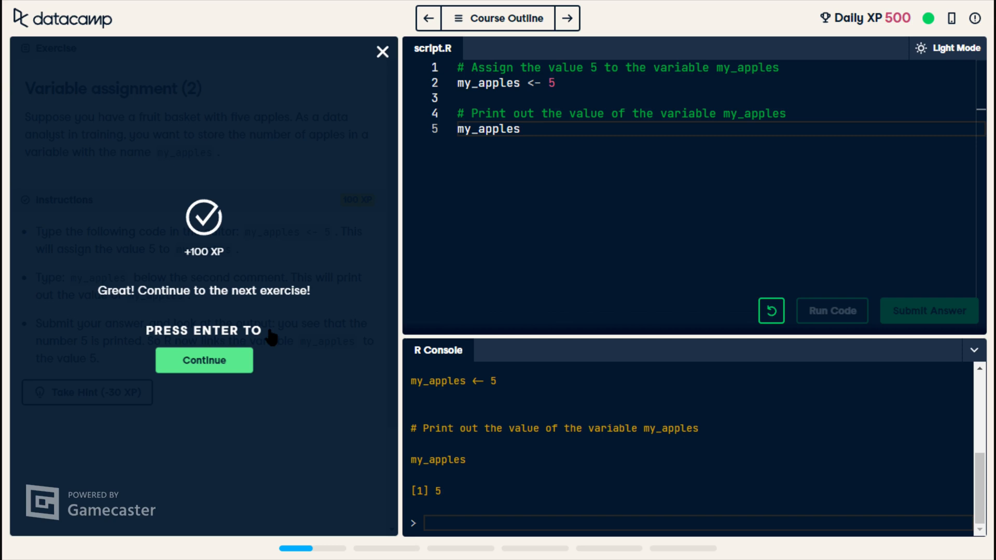
left_click(203, 360)
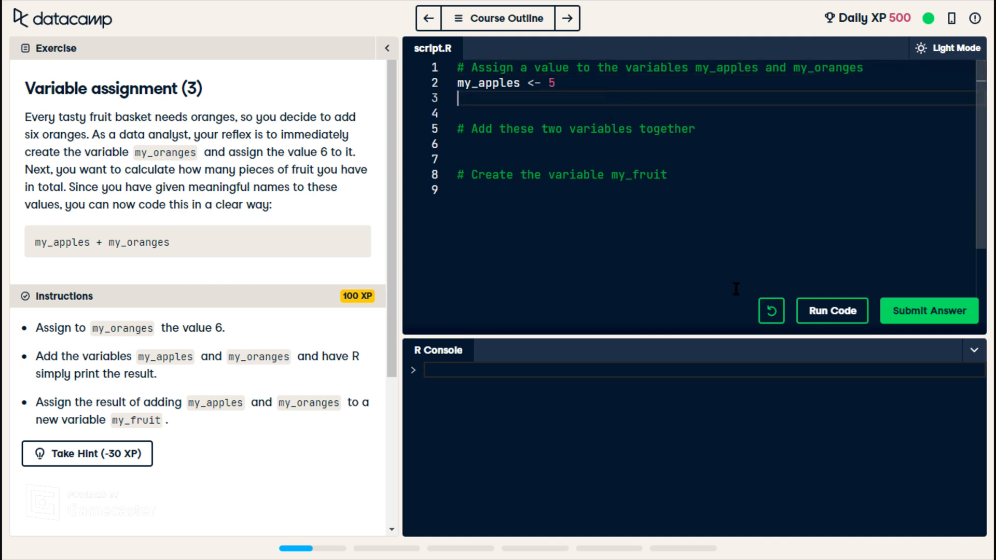
Assign my_oranges <- 6 and add the line my_apples + my_oranges.
type("my_oranges")
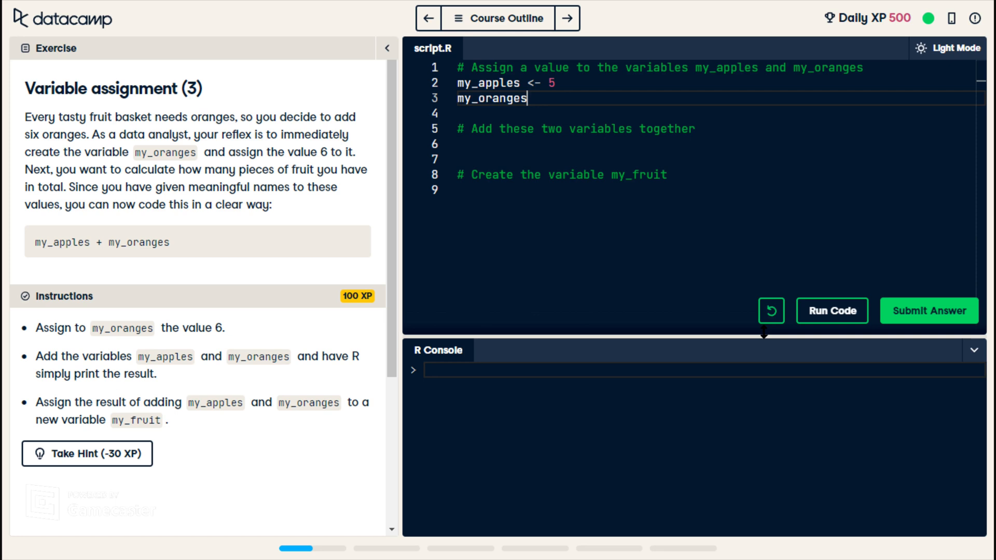
type("<-")
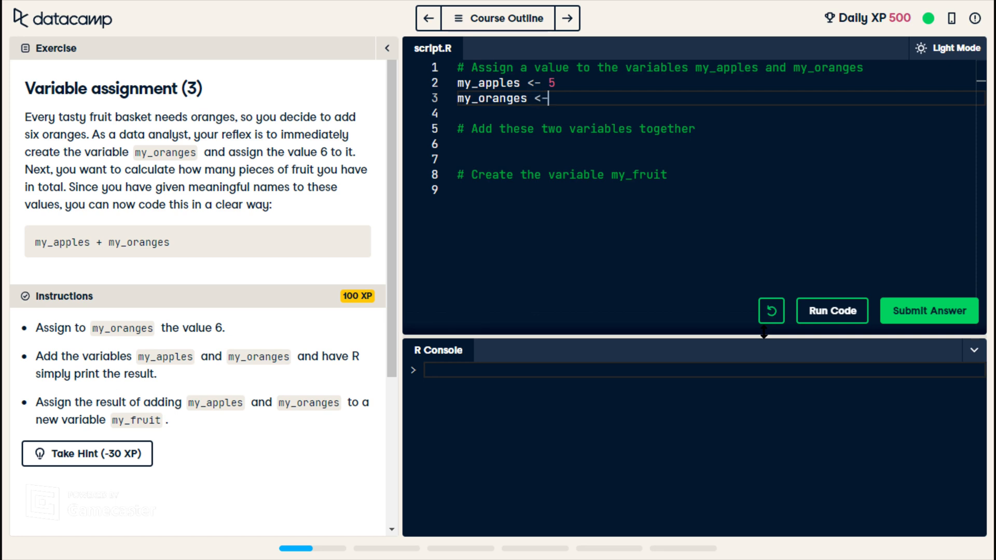
type("6")
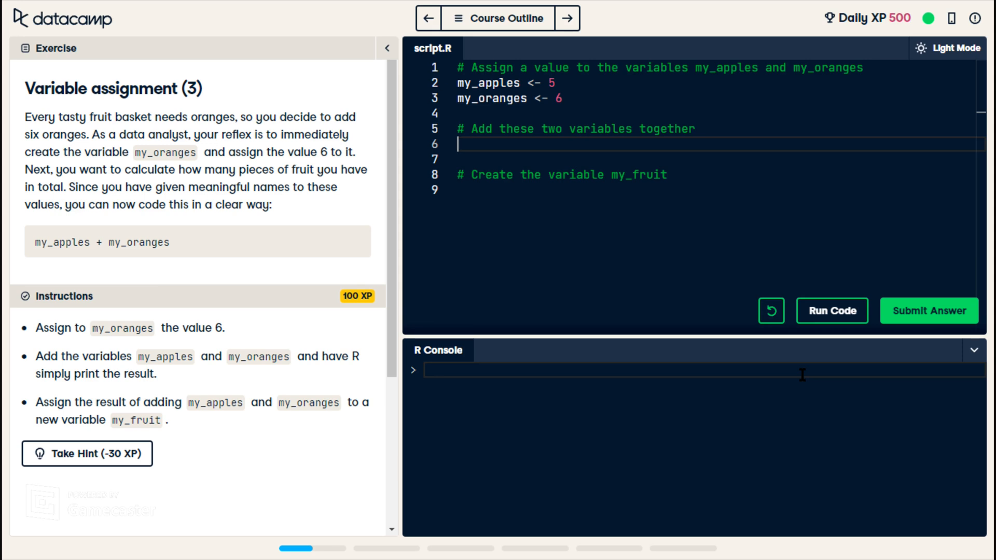
type("my_apples")
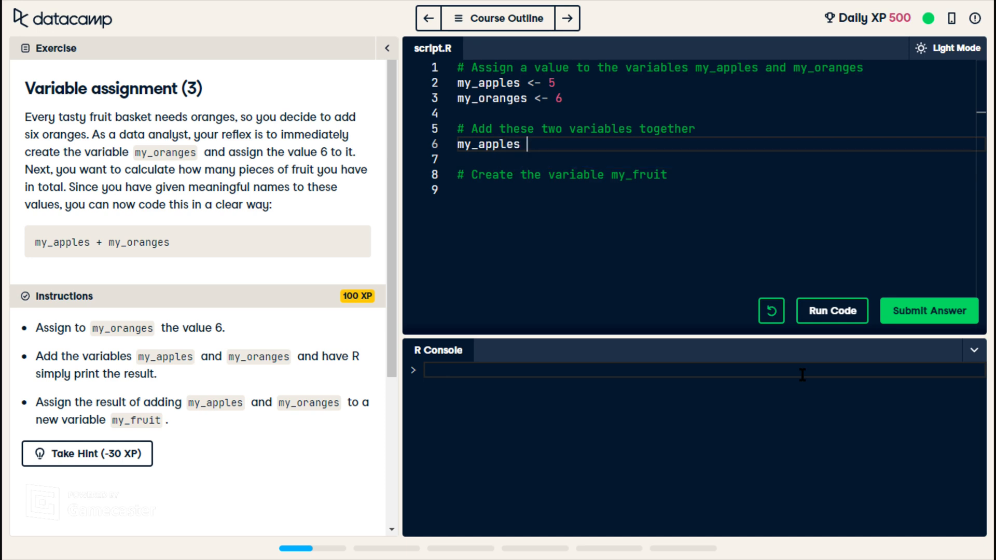
type("+ my_oranges")
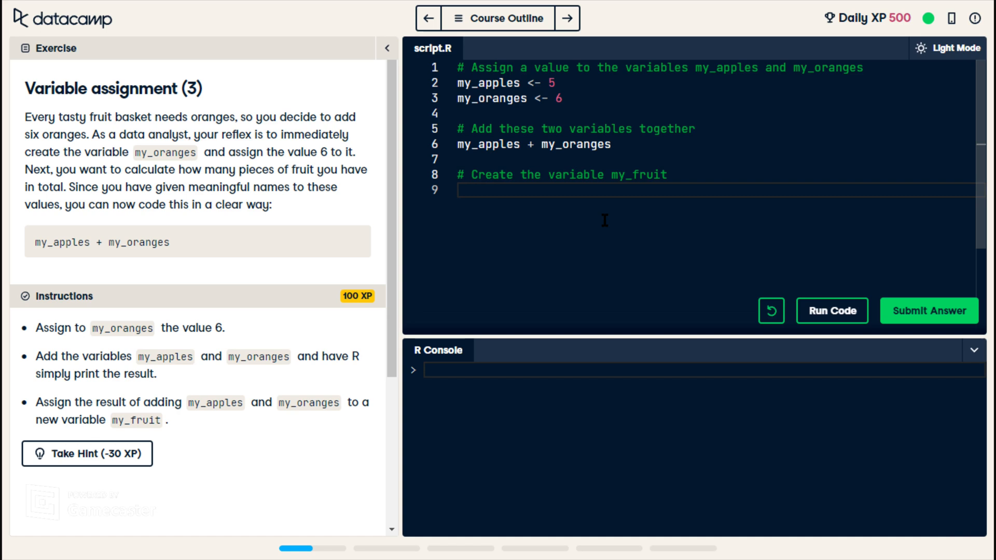
Define my_fruit <- my_apples + my_oranges under the my_fruit comment.
double_click(589, 144)
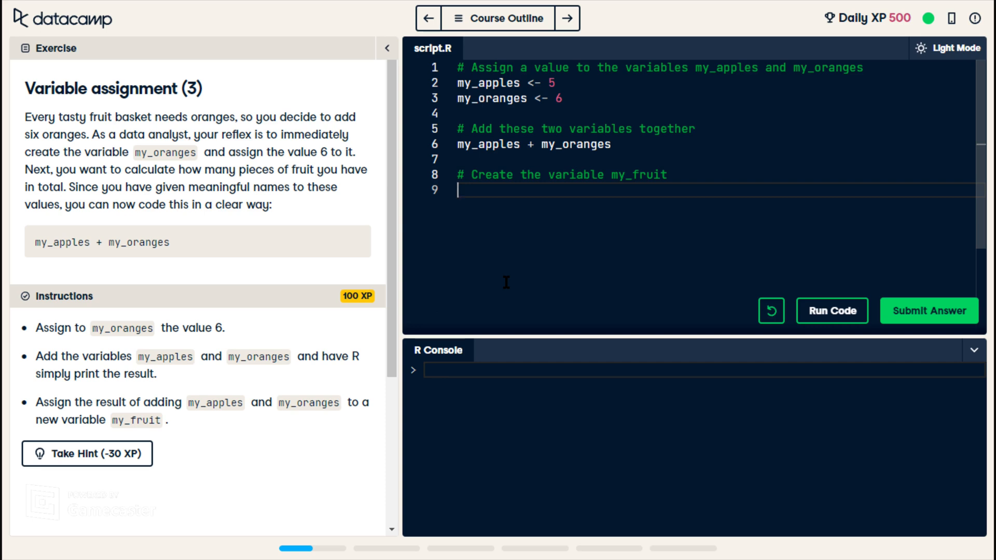
type("my_")
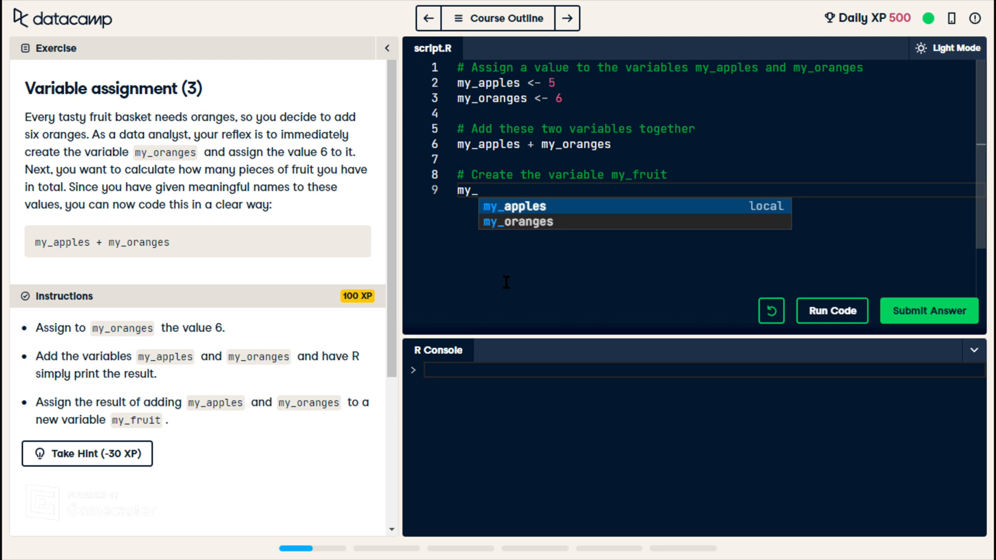
type("fruit")
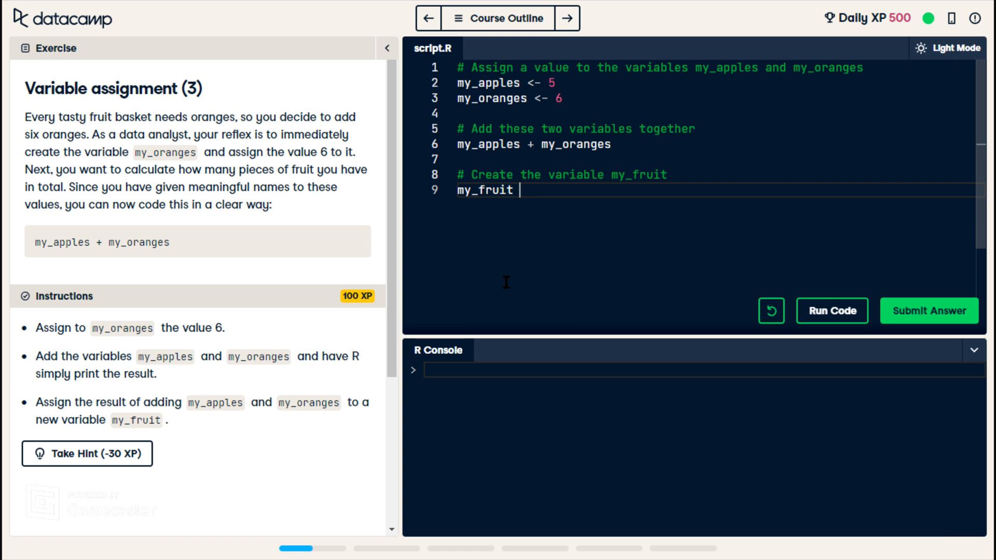
type("<-")
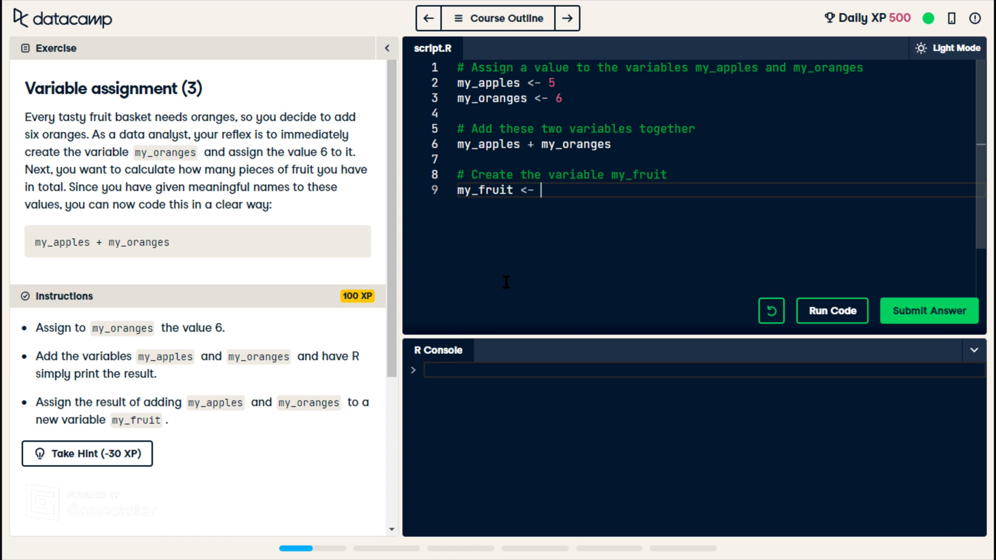
type("my_")
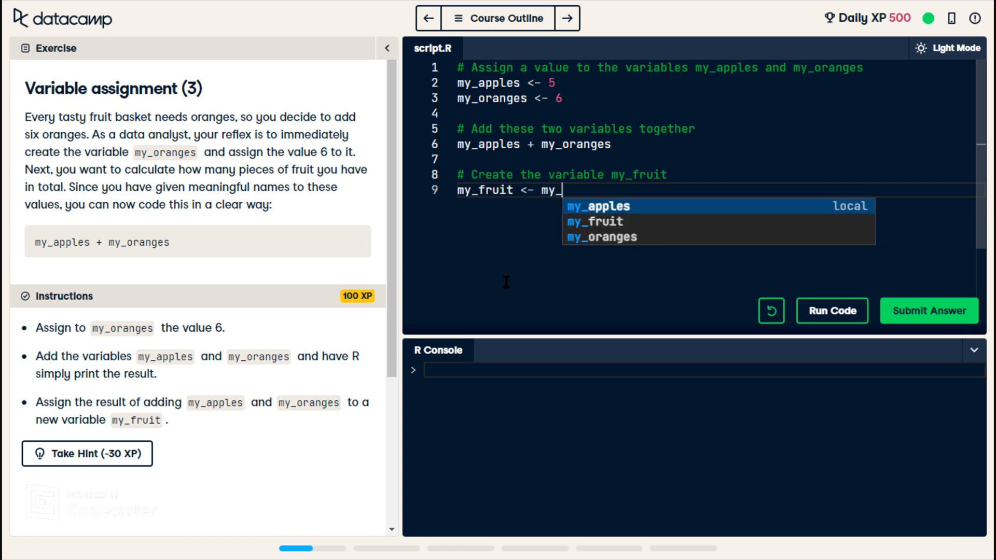
left_click(596, 206)
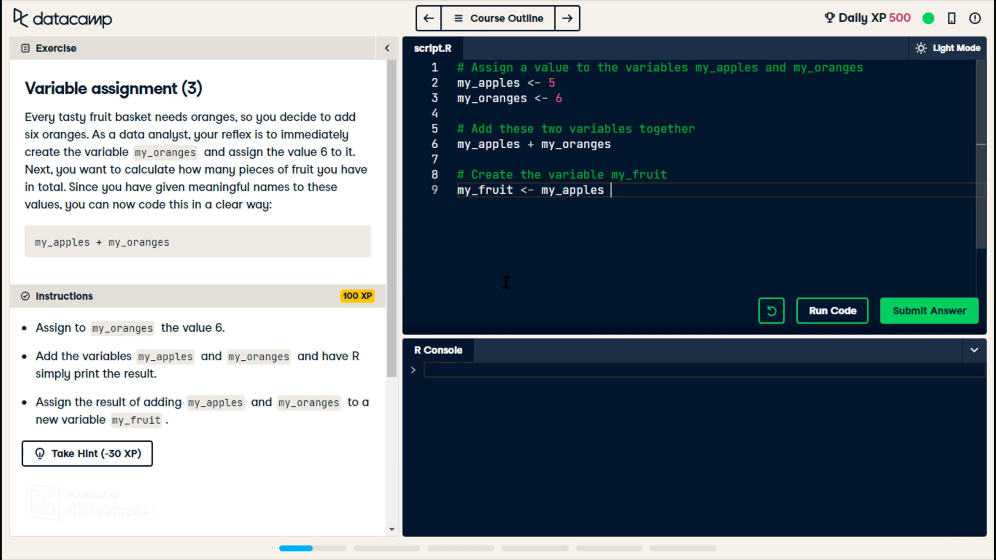
type("+ my")
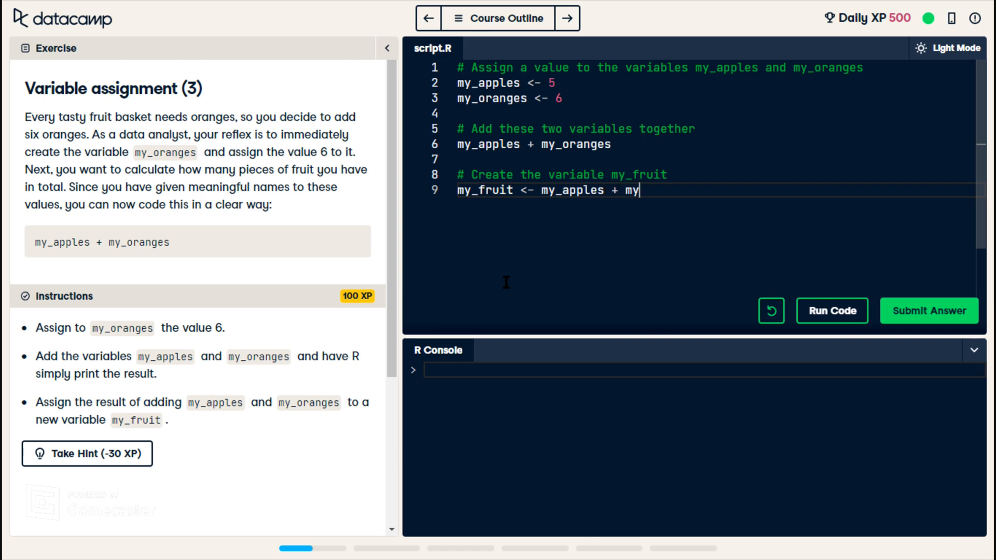
type("_")
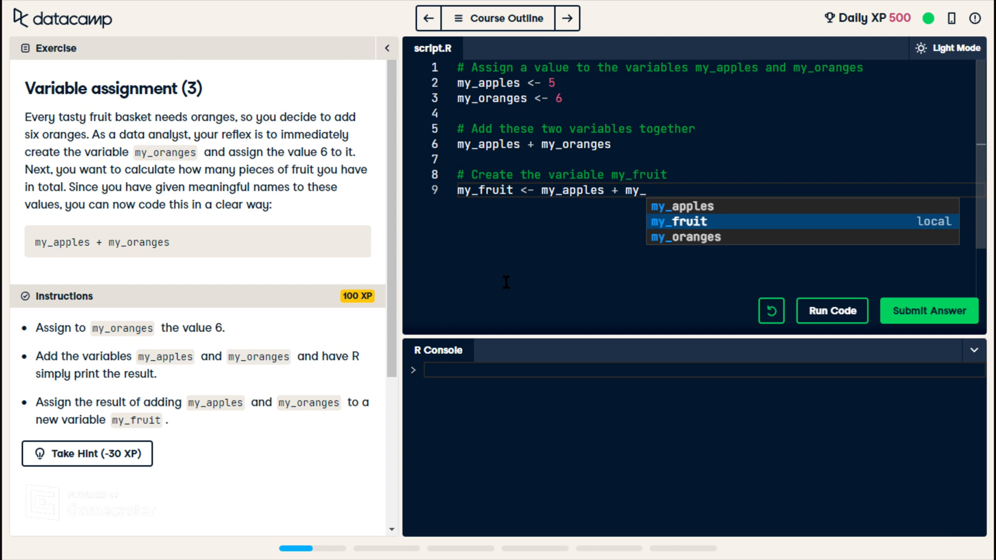
type("oranges")
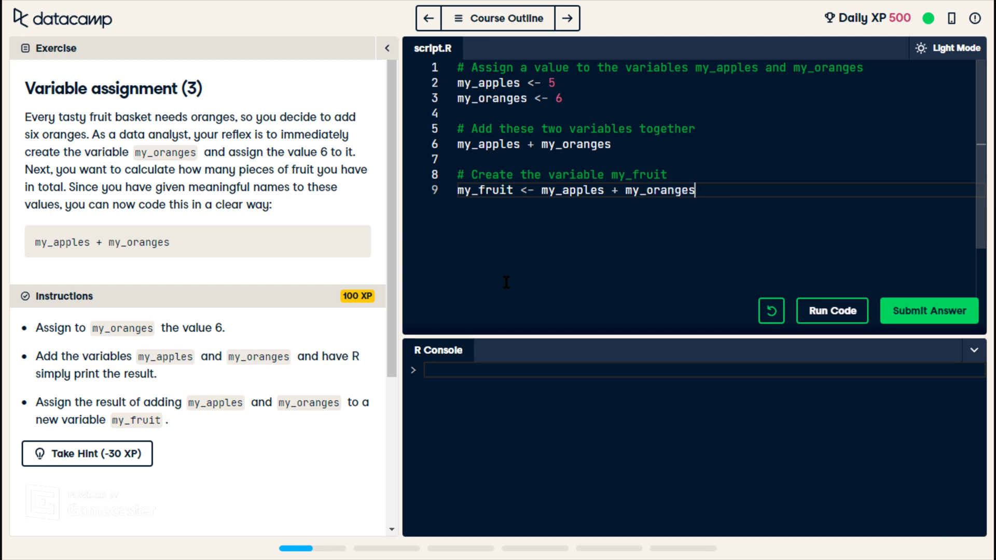
Run and submit the fruit script for +100 XP, then continue to Apples and oranges.
left_click(832, 310)
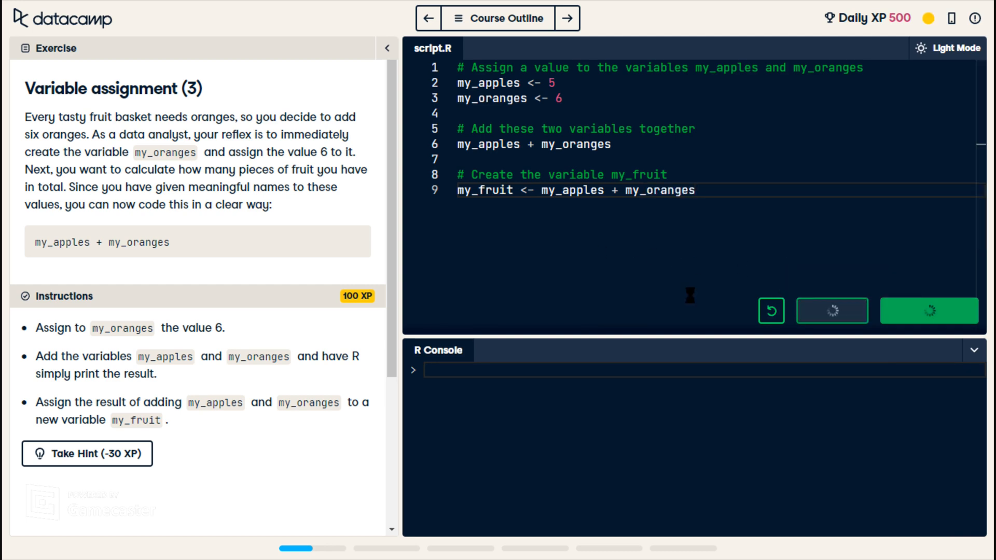
left_click(831, 311)
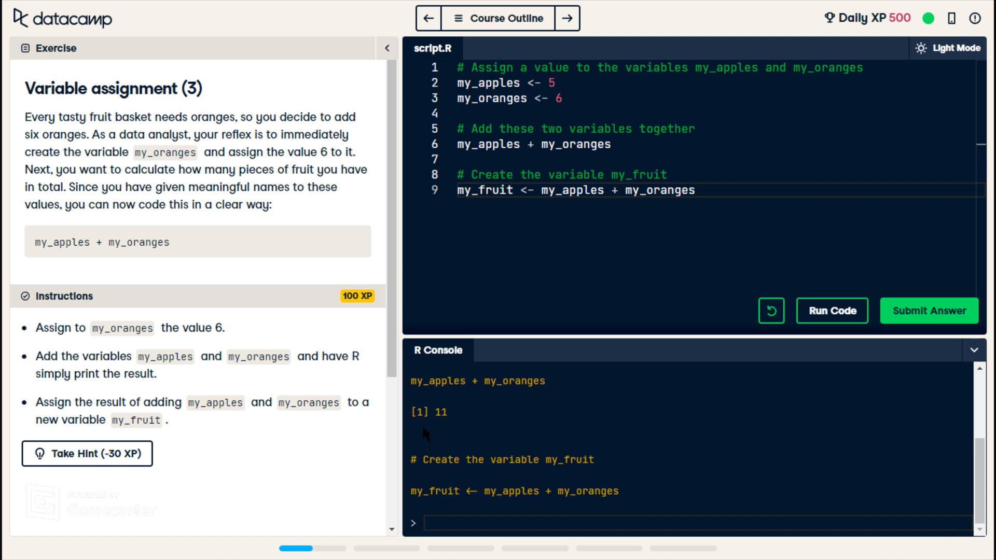
mouse_move(416, 86)
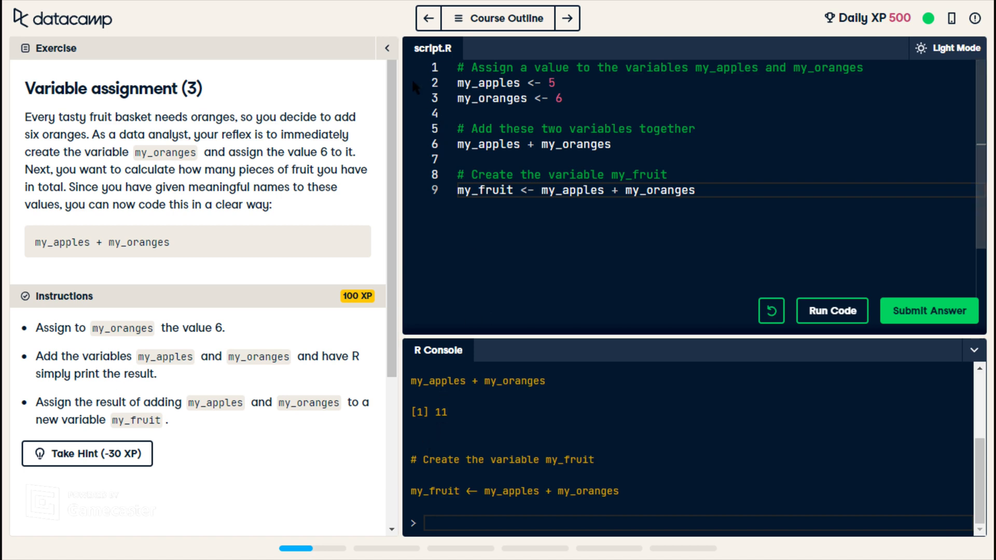
mouse_move(451, 175)
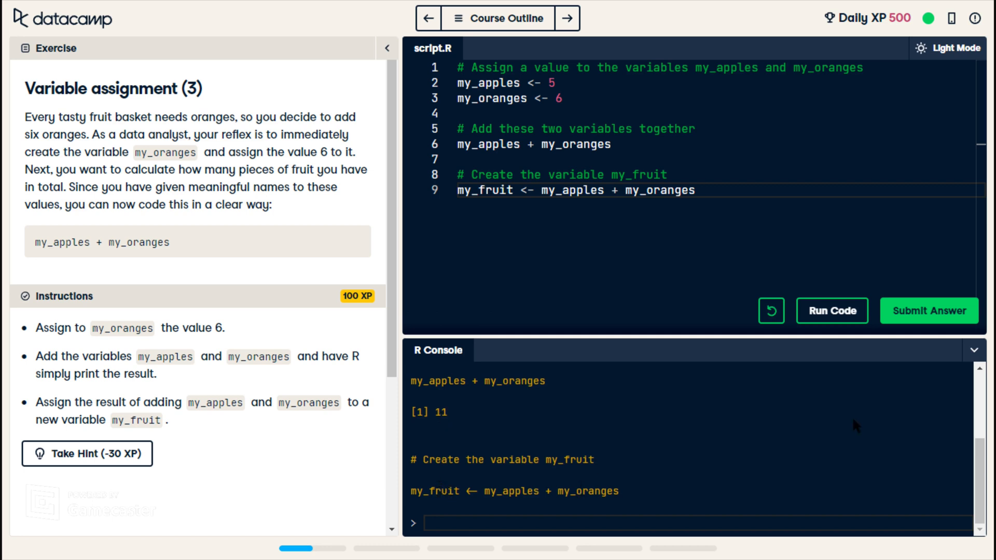
left_click(928, 311)
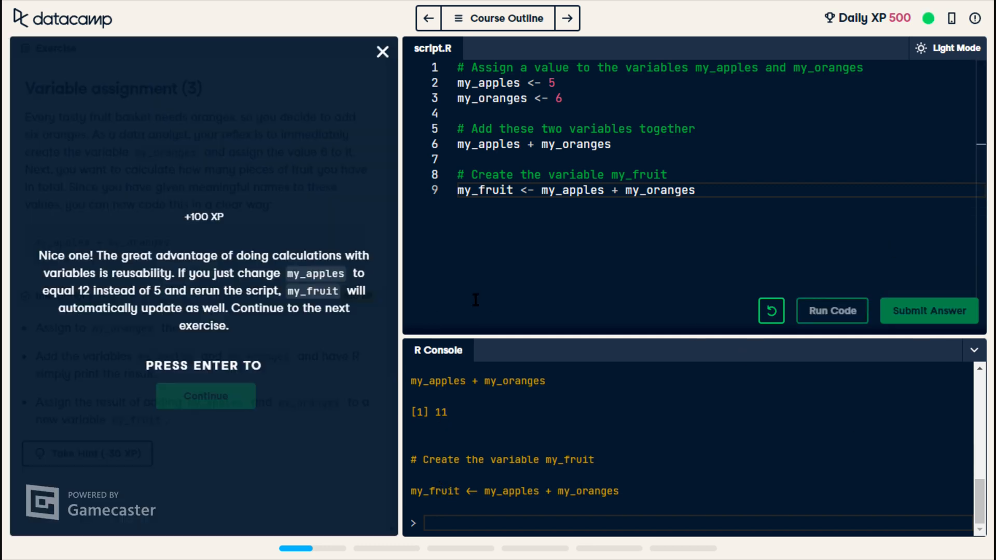
left_click(929, 310)
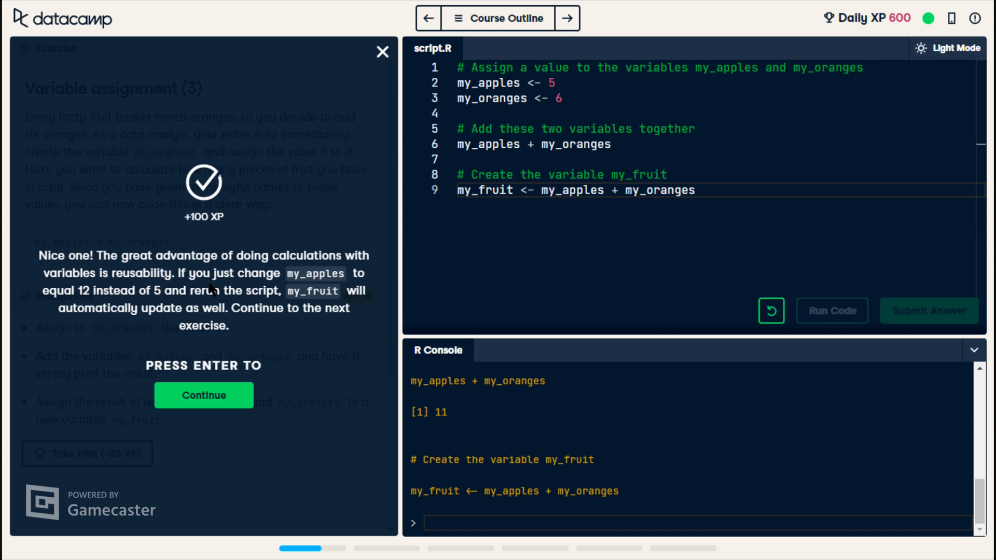
mouse_move(213, 289)
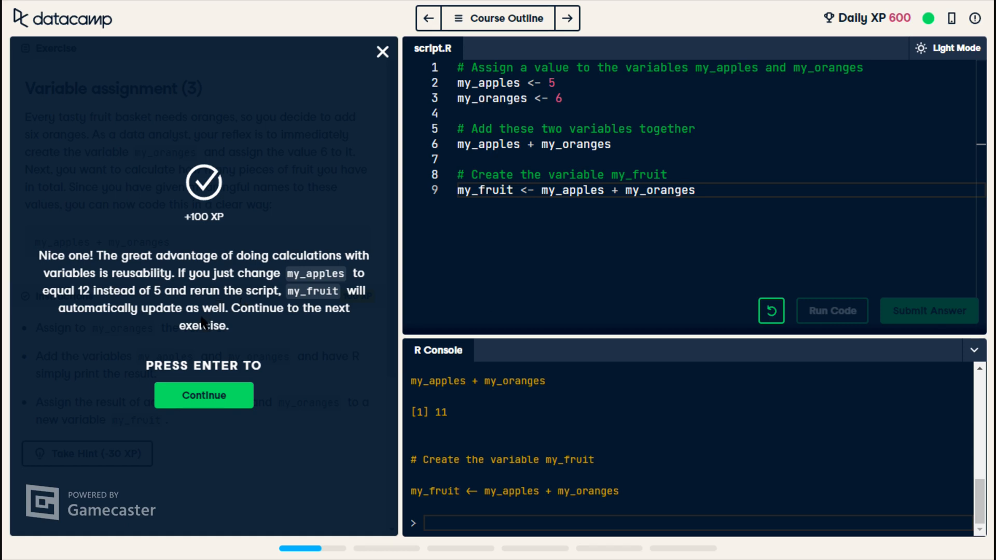
mouse_move(390, 251)
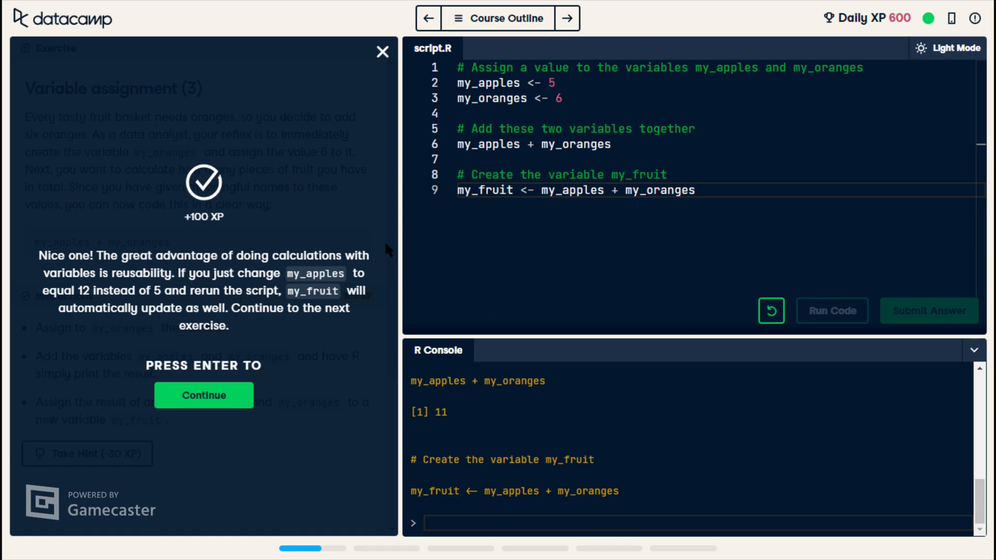
mouse_move(579, 164)
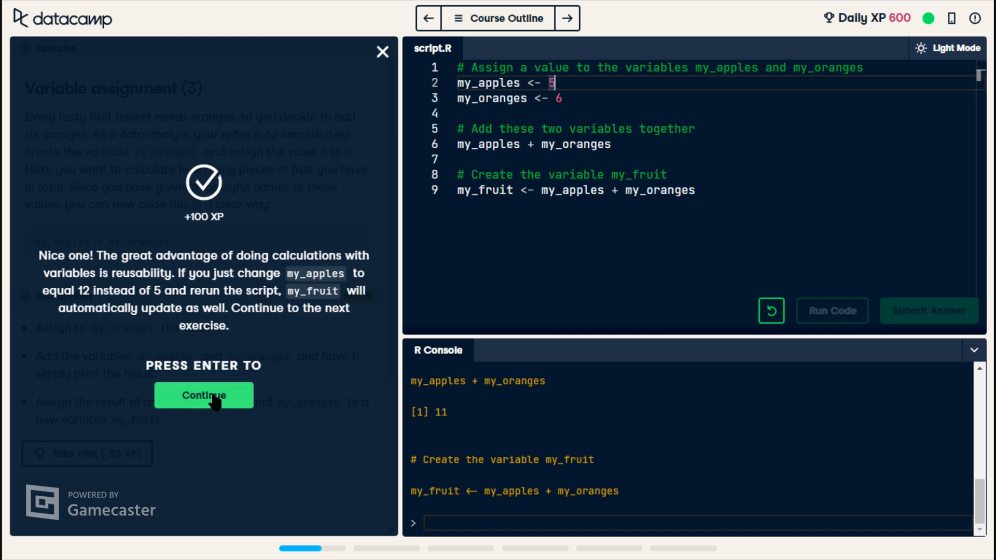
left_click(203, 396)
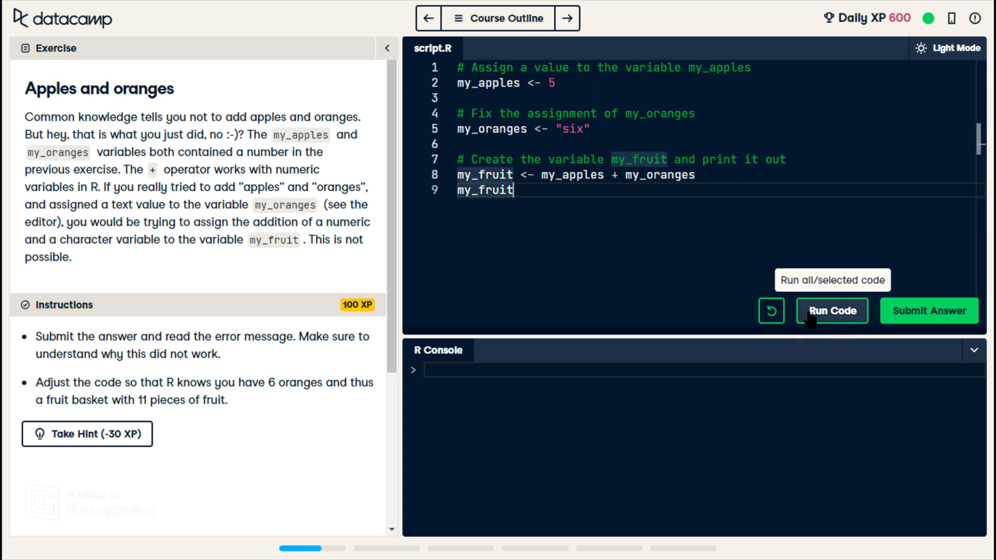
Run to see the non-numeric error, replace "six" with 6, and rerun to print 11.
left_click(831, 311)
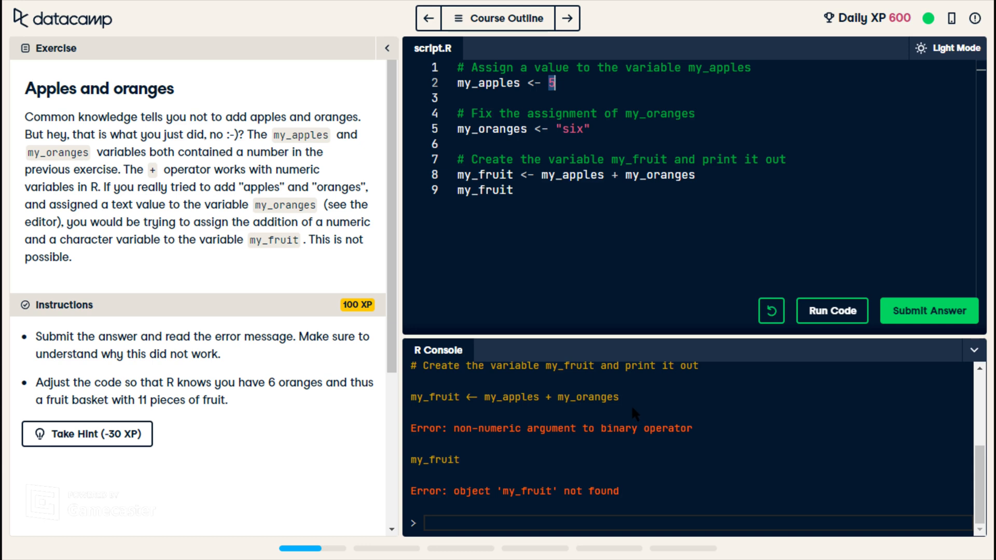
mouse_move(530, 467)
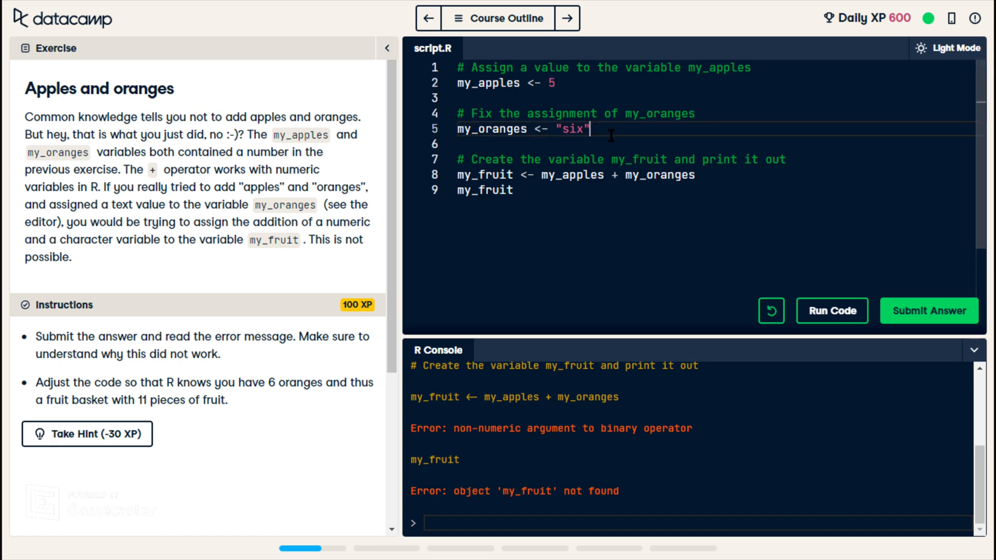
key("Backspace")
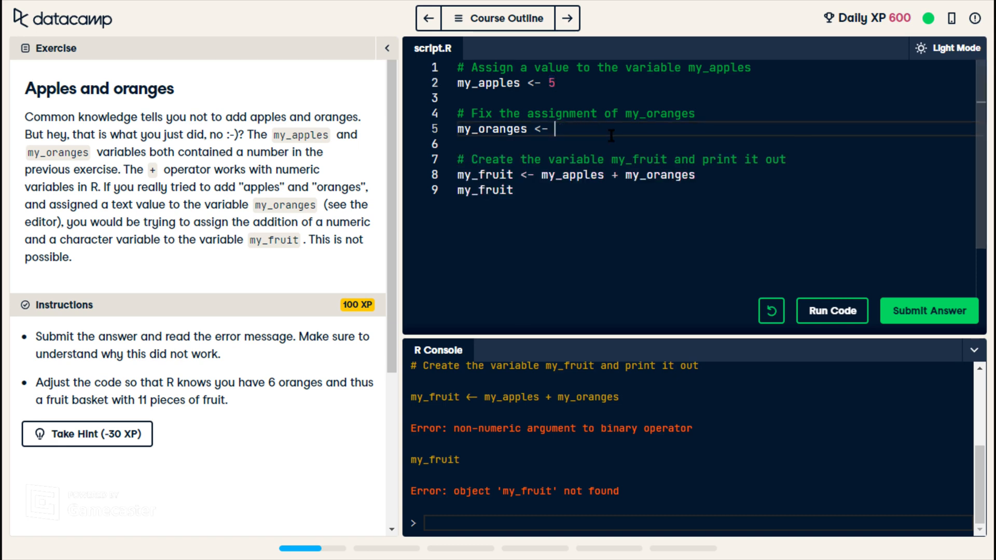
type("6")
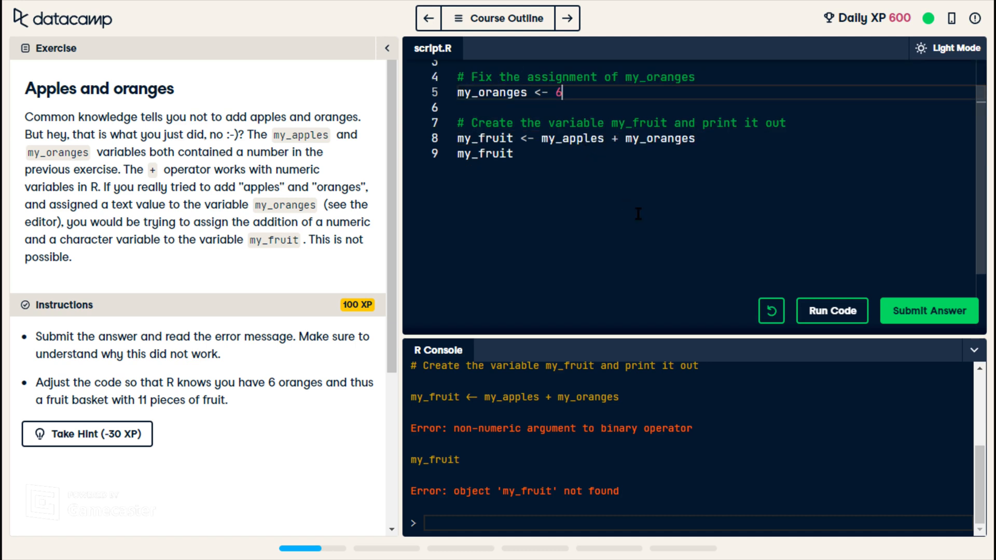
left_click(831, 310)
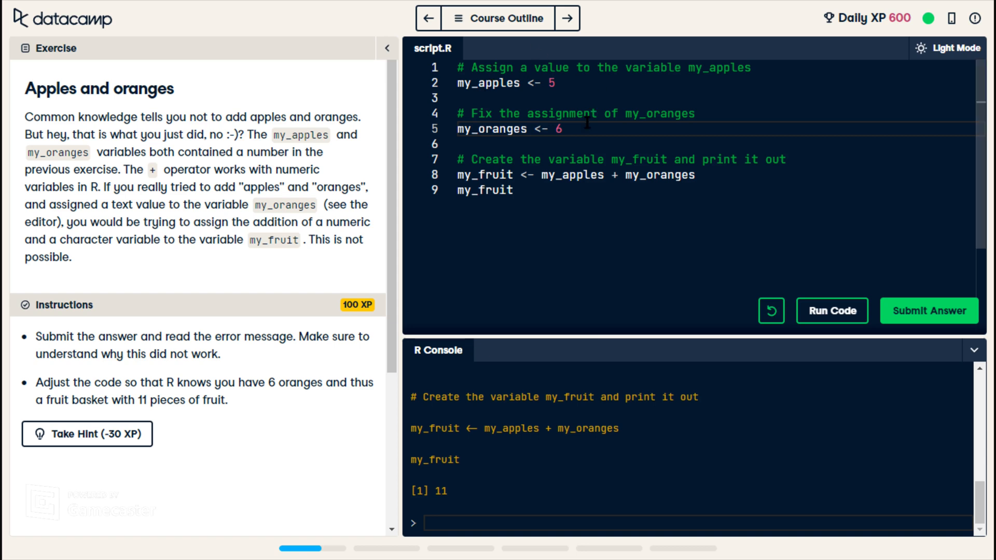
Set my_oranges to "six" and my_apples to "five" and run to compare.
key("Backspace")
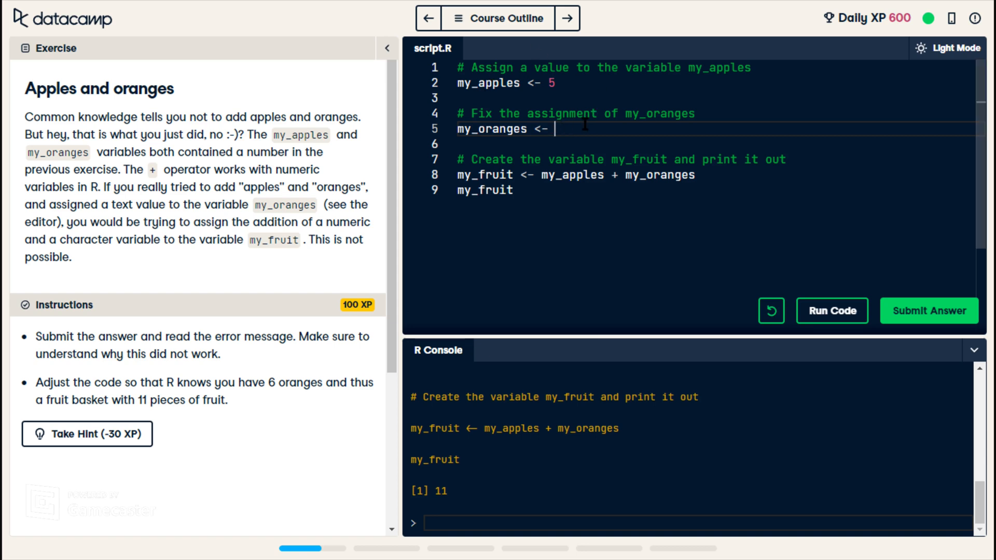
type("\"six\"")
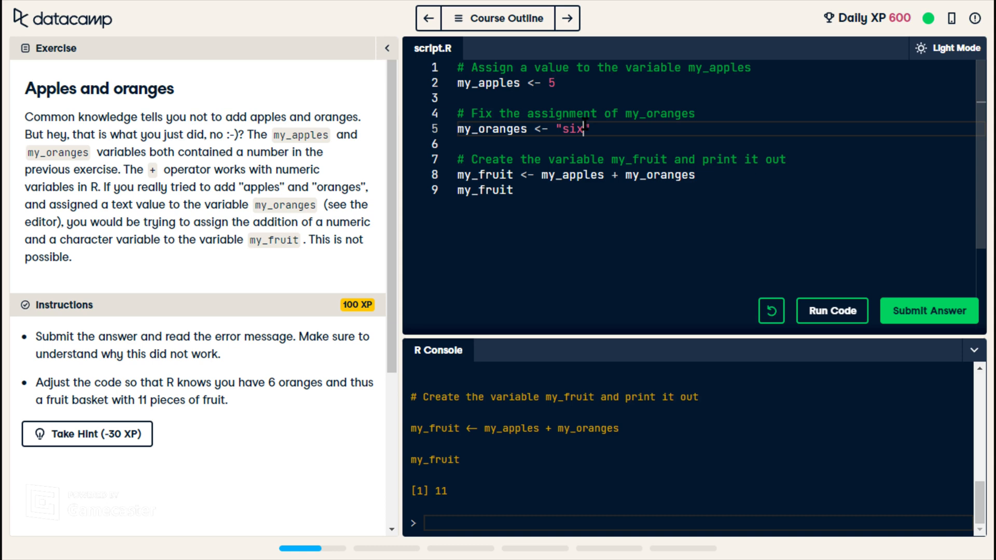
left_click(557, 83)
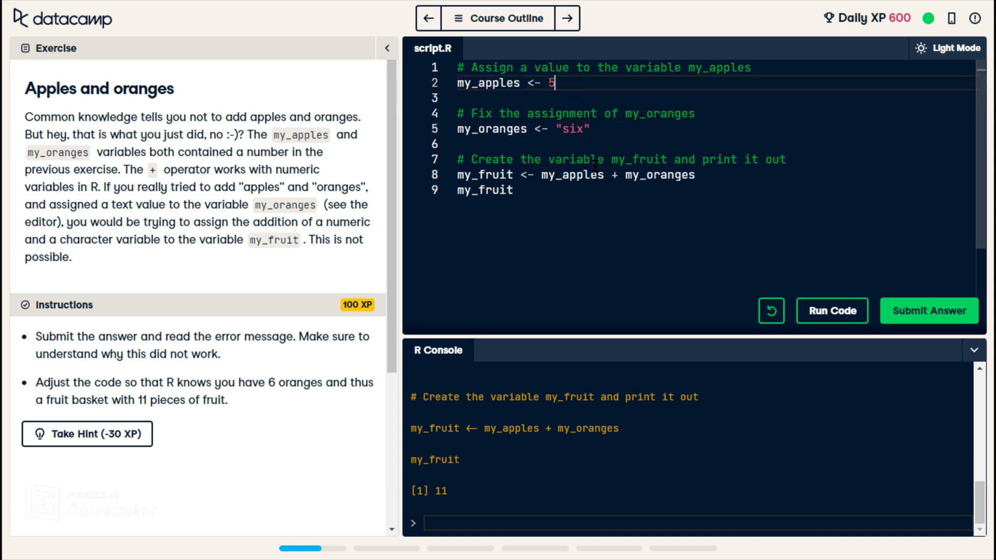
type("\"five\"")
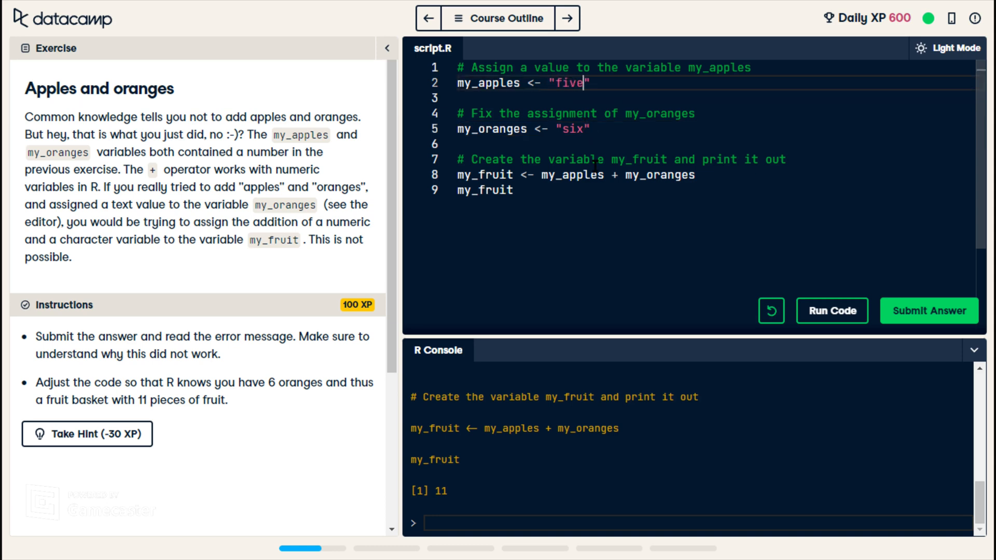
left_click(832, 311)
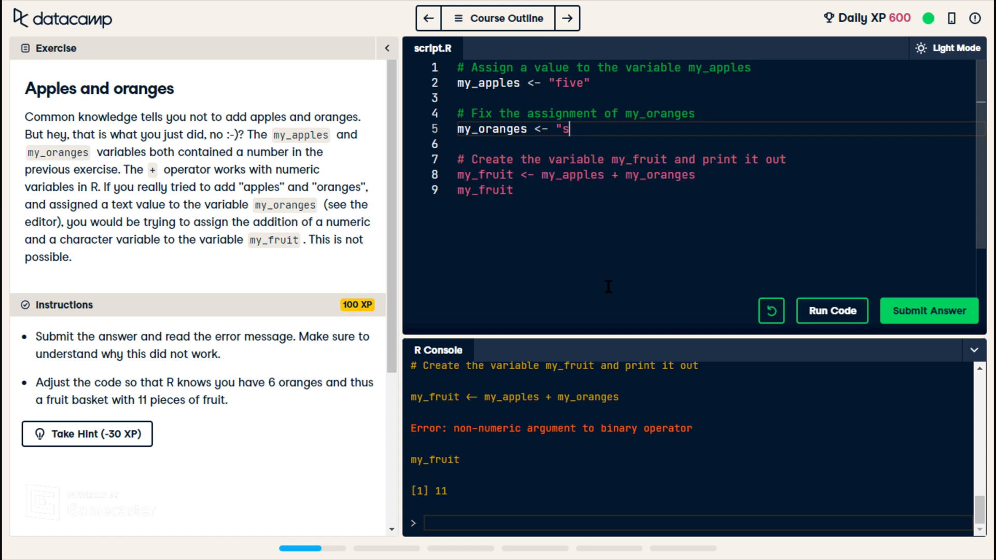
Restore my_oranges to 6 and my_apples to 5 and submit the answer.
type("6")
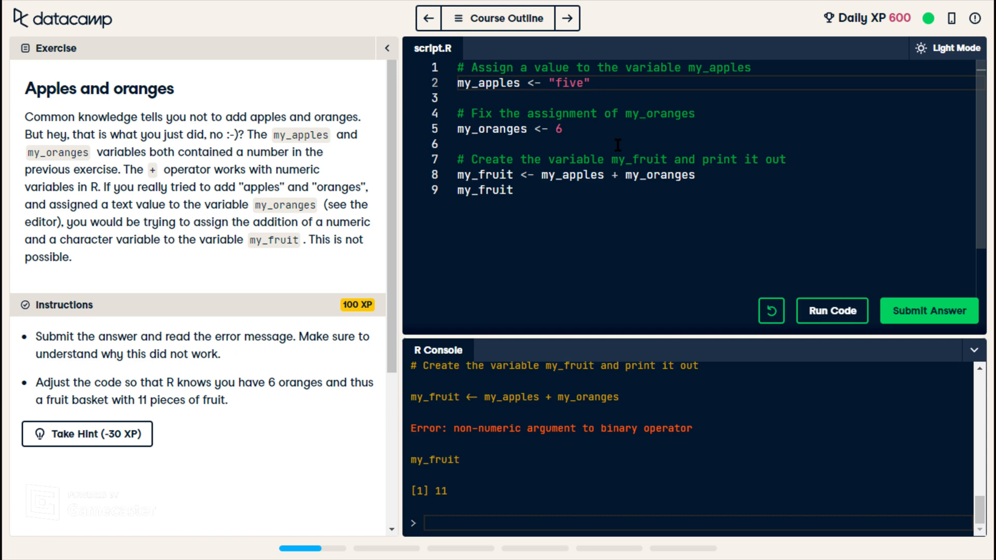
key("Backspace")
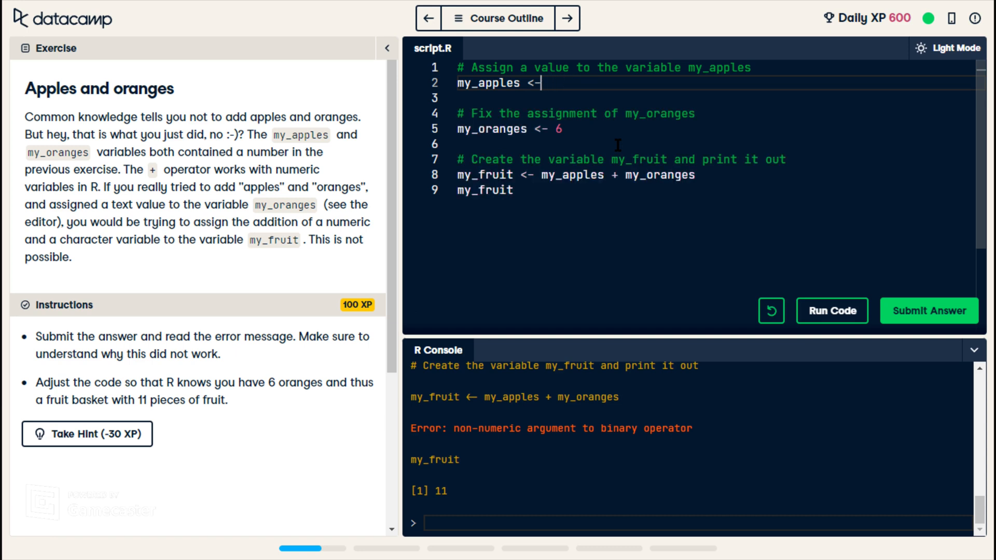
type("5")
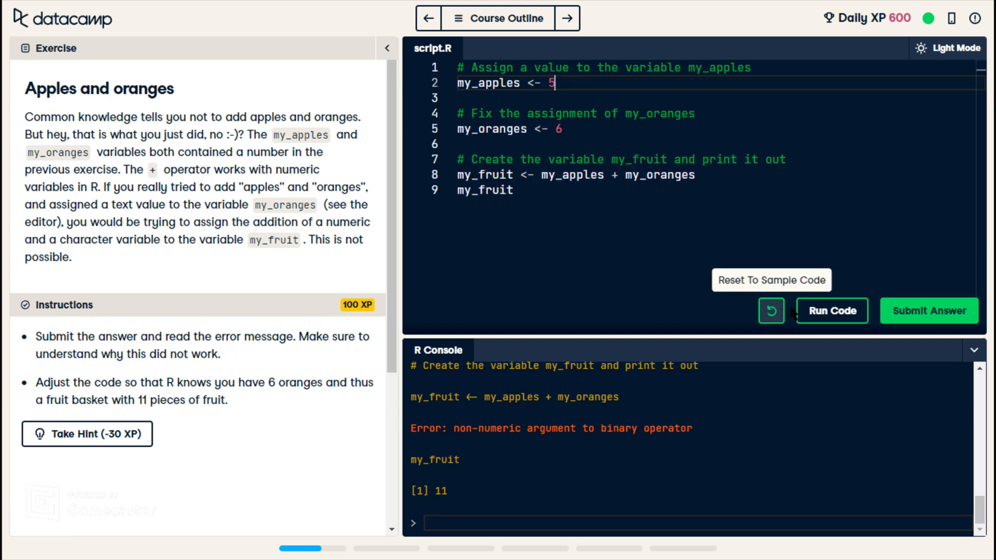
left_click(928, 310)
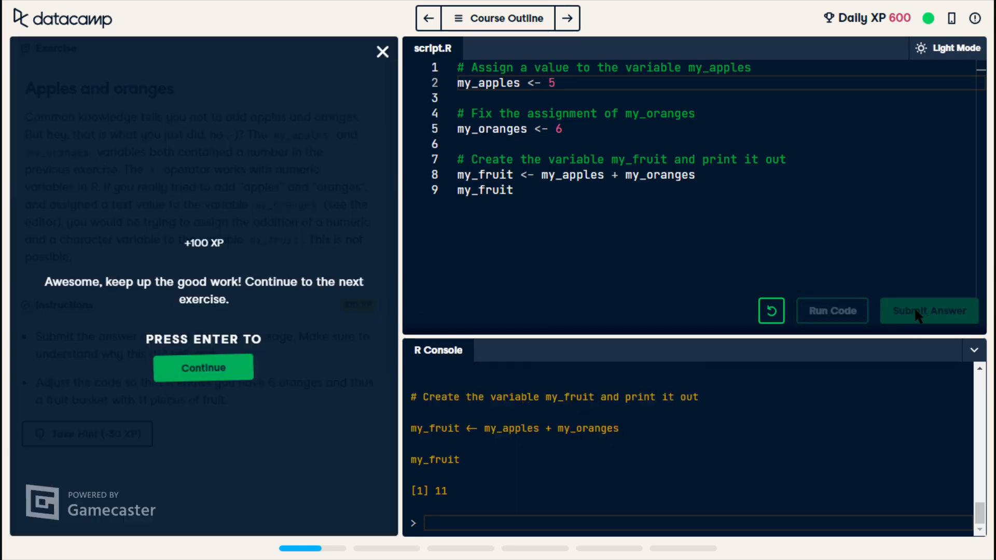
left_click(929, 311)
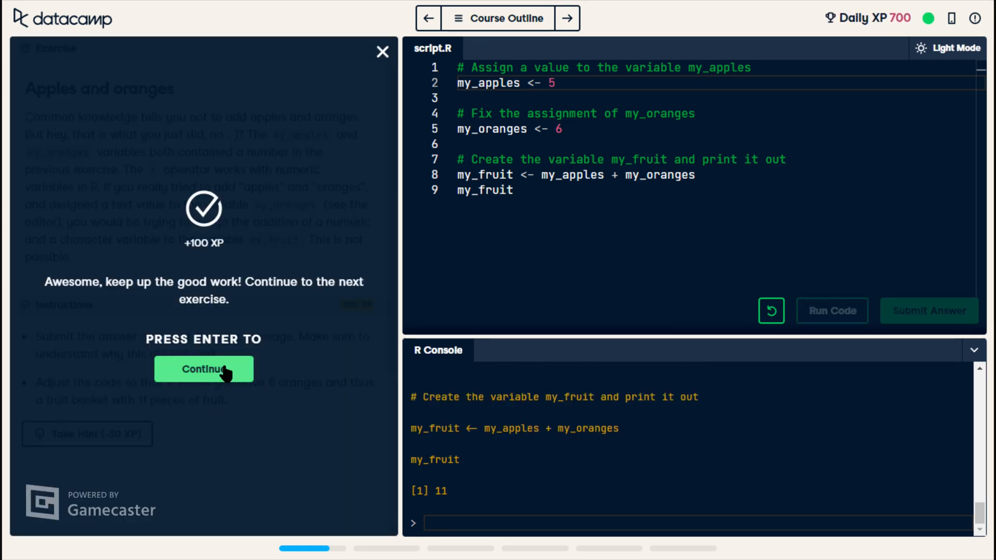
left_click(203, 369)
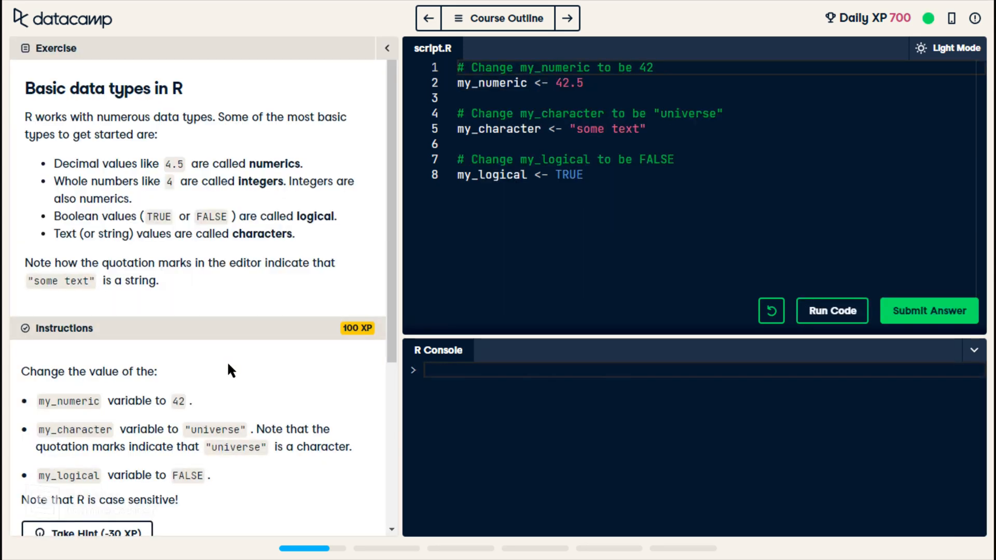
mouse_move(202, 320)
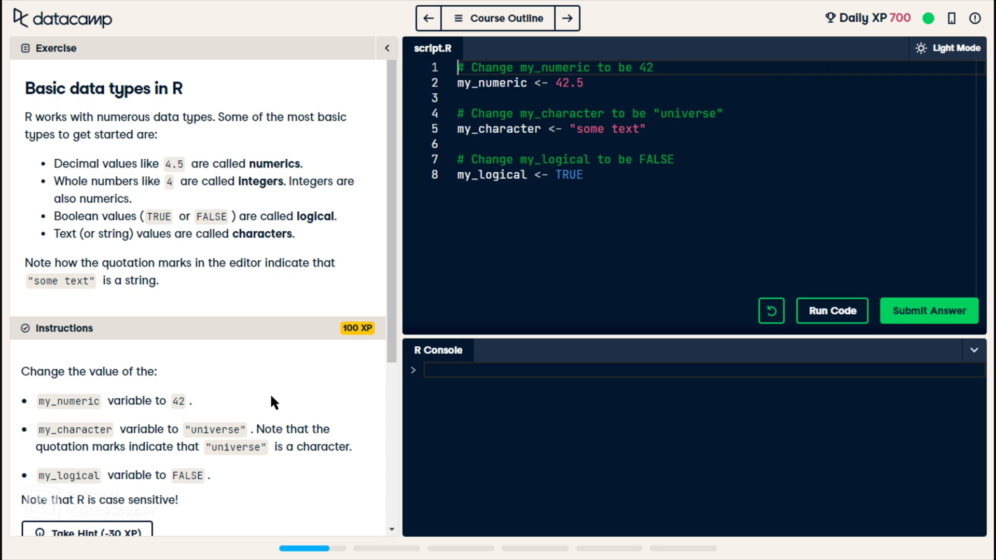
mouse_move(253, 368)
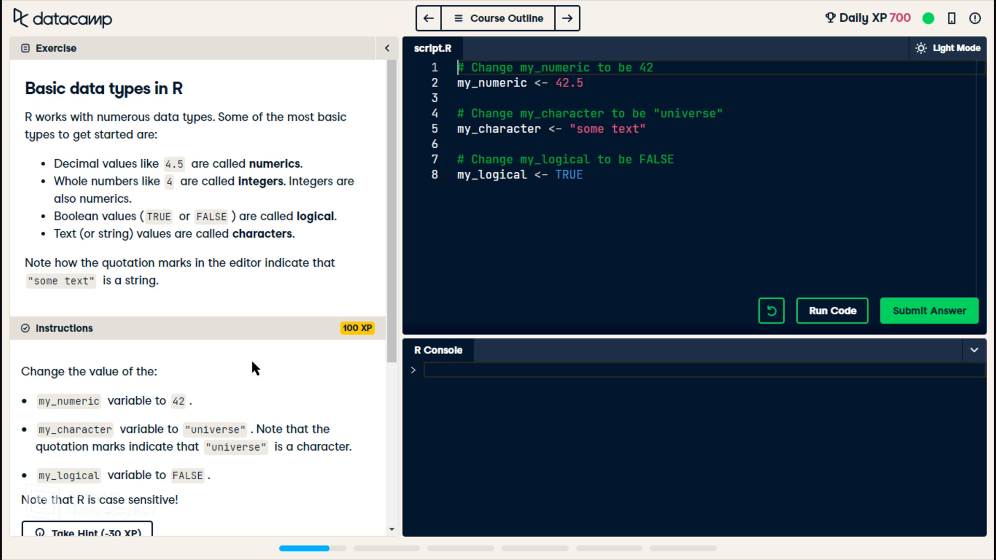
mouse_move(190, 164)
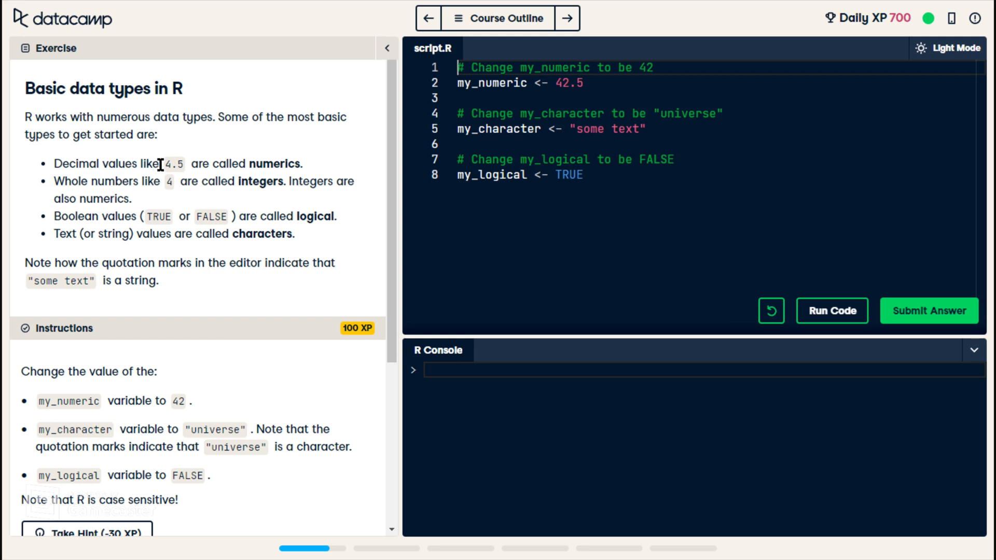
mouse_move(304, 162)
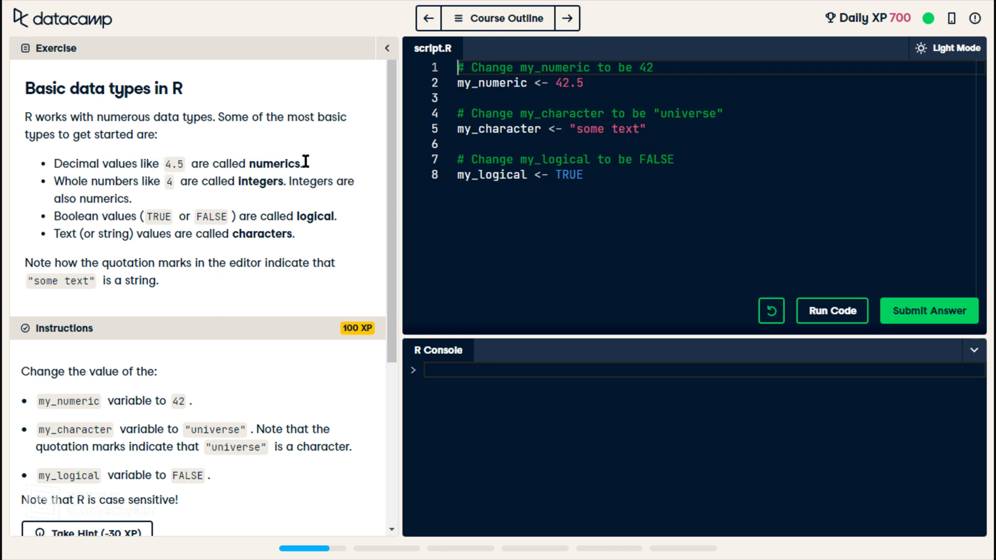
mouse_move(146, 203)
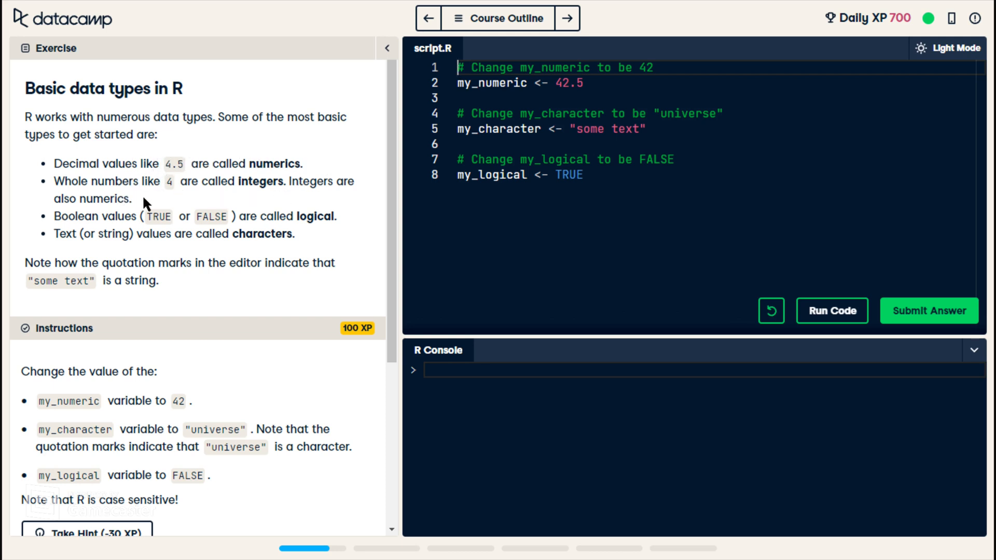
left_click_drag(54, 181, 132, 198)
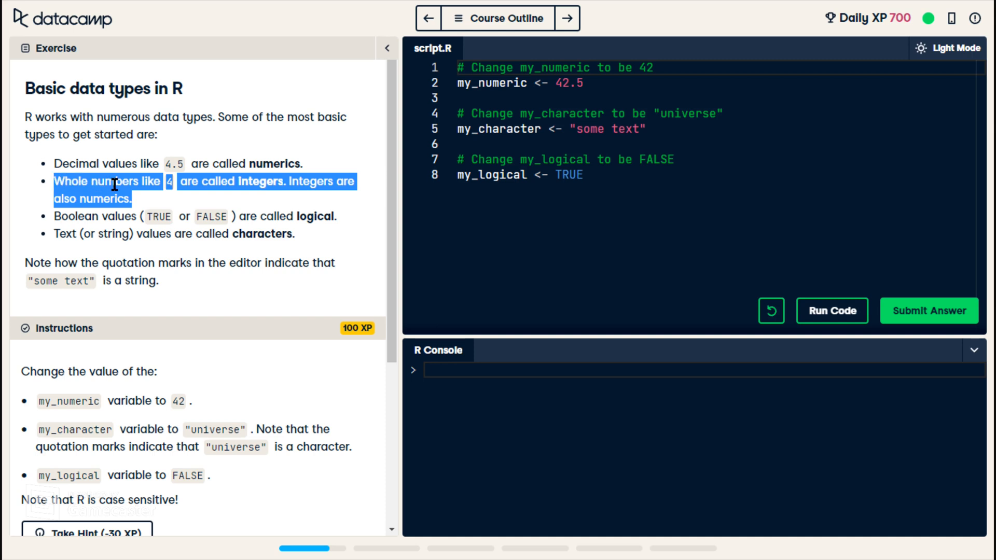
mouse_move(141, 203)
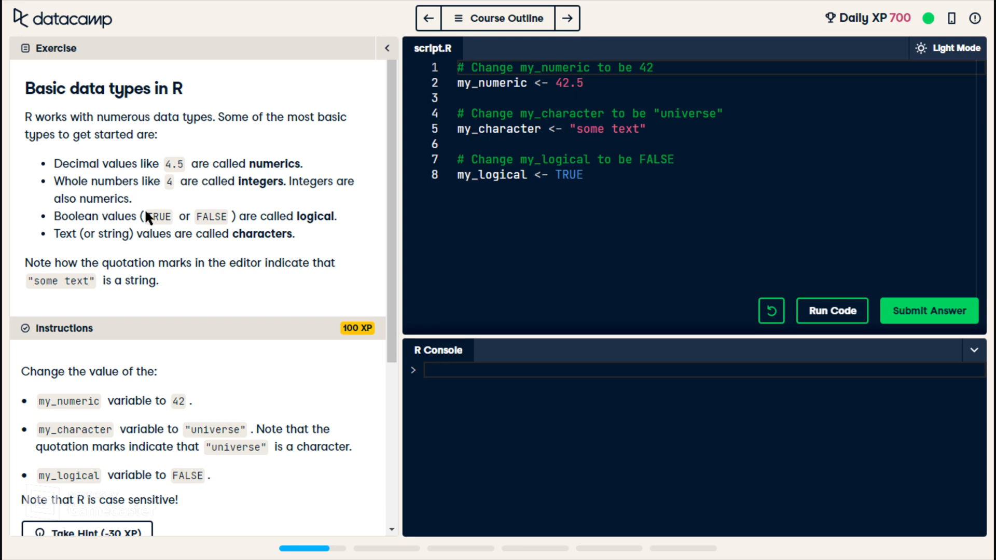
double_click(157, 216)
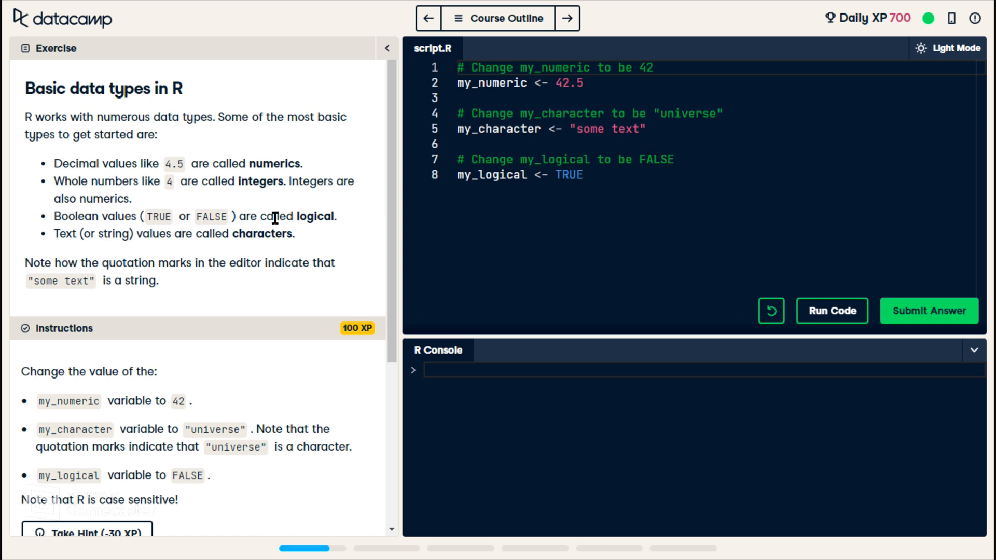
mouse_move(128, 234)
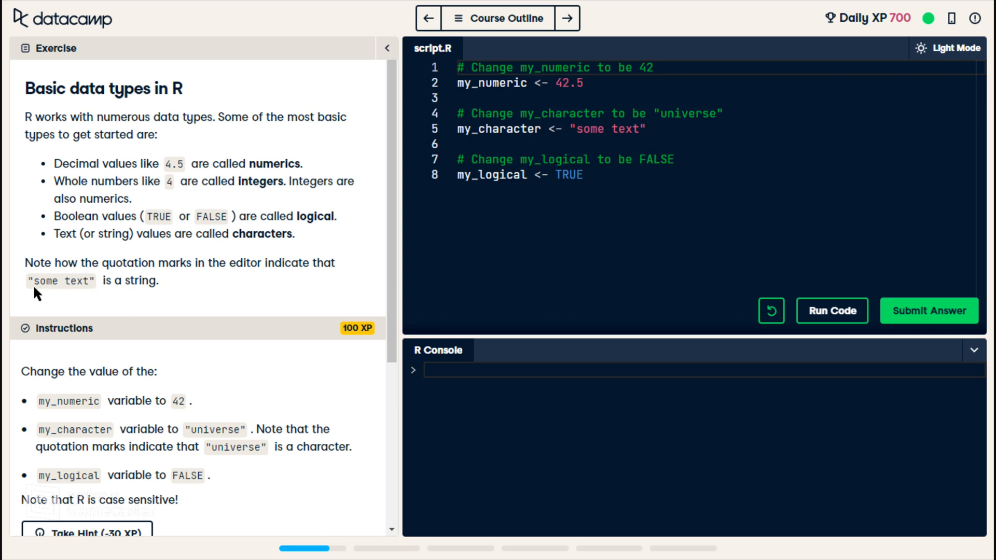
mouse_move(28, 293)
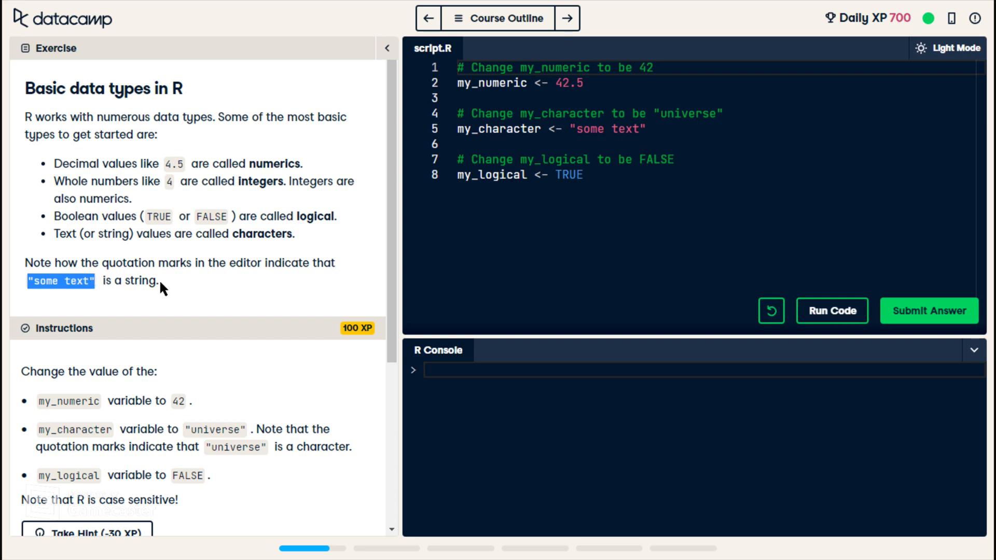
double_click(235, 234)
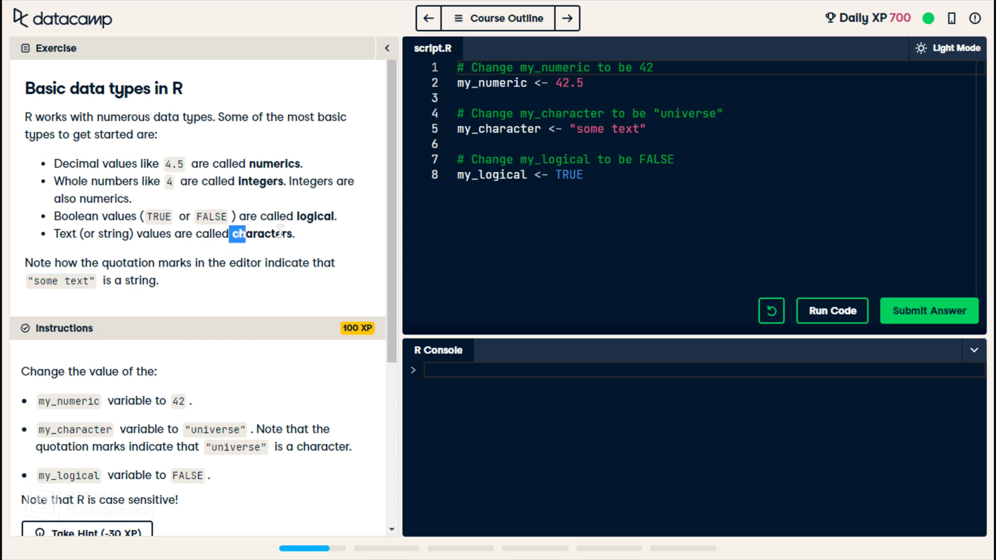
double_click(262, 234)
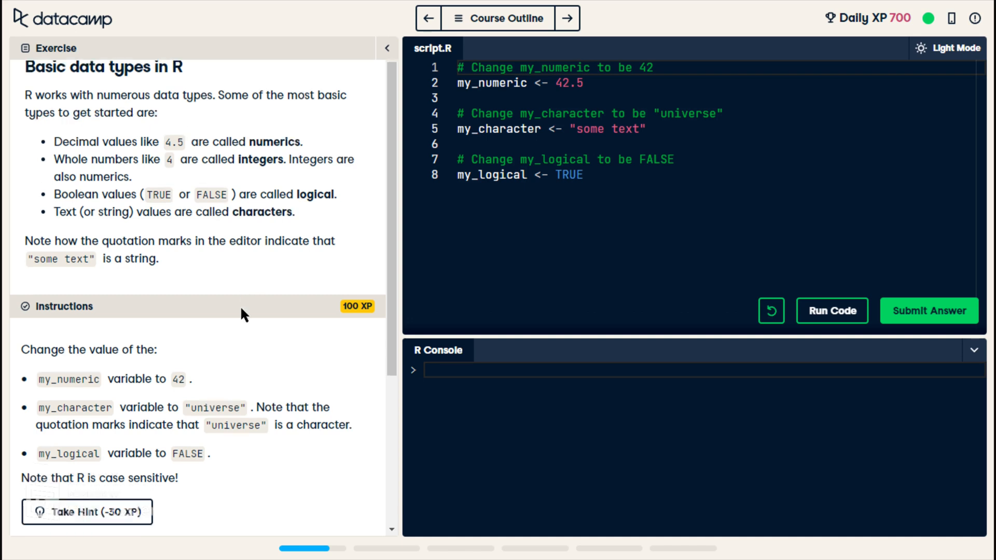
scroll("down", 3)
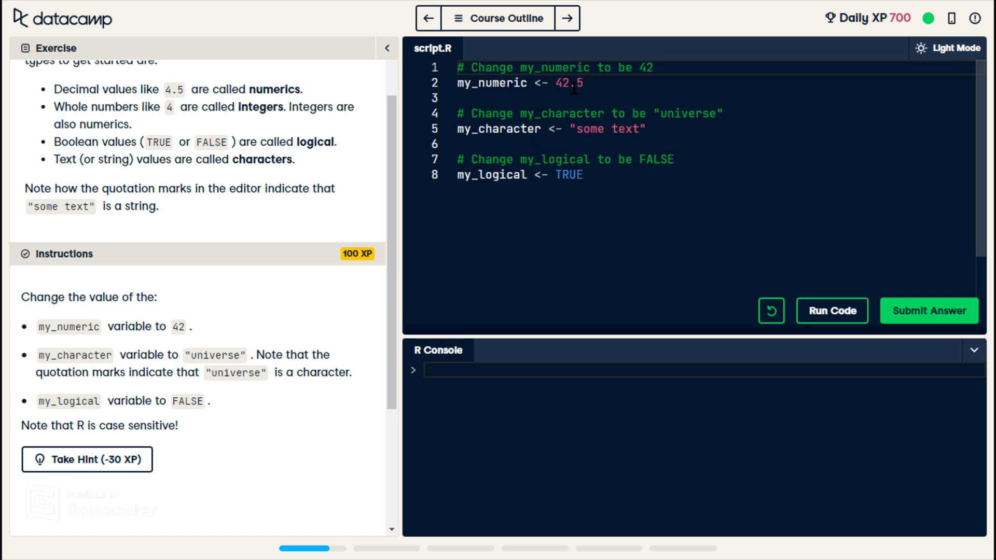
Change the assignments to 42, "universe" and FALSE, then run and submit the script.
double_click(561, 83)
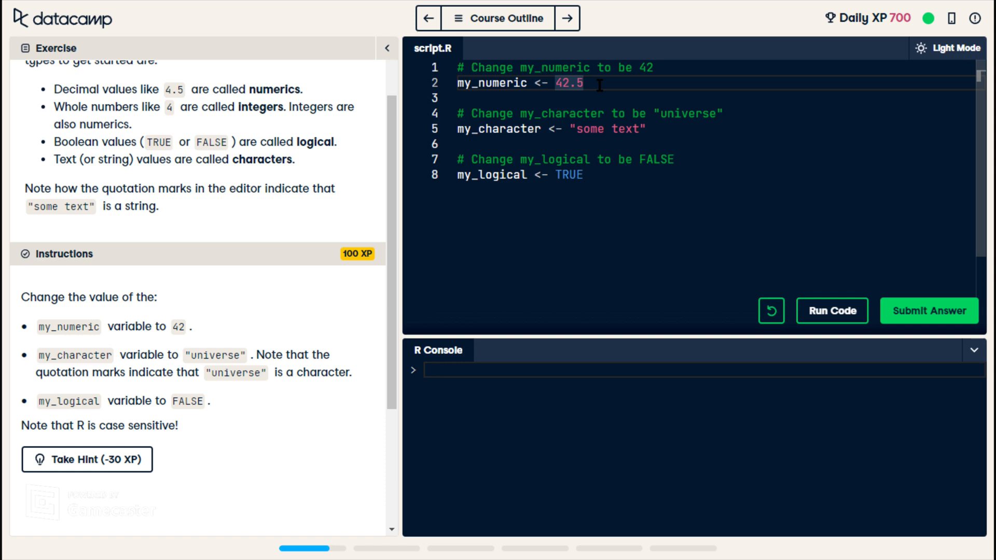
key("Backspace")
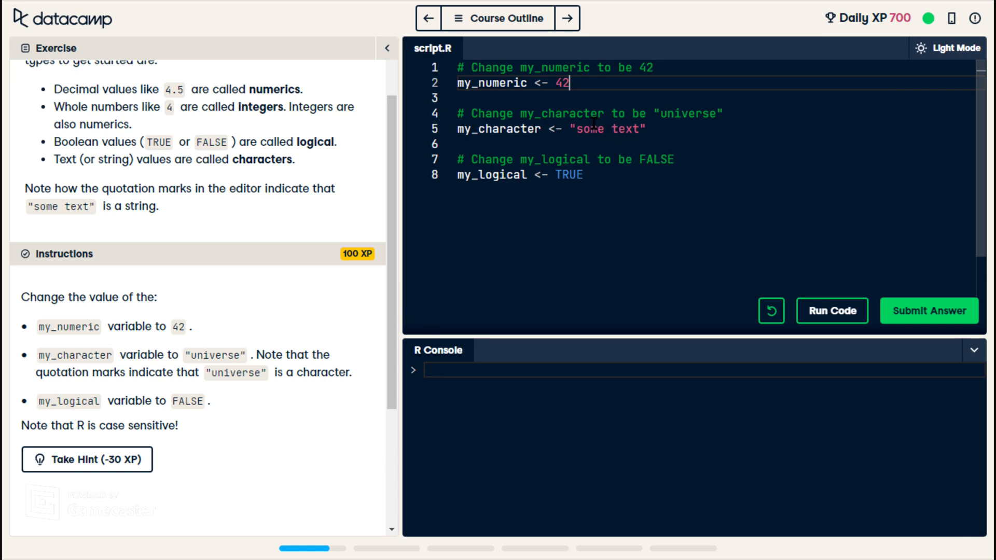
double_click(591, 128)
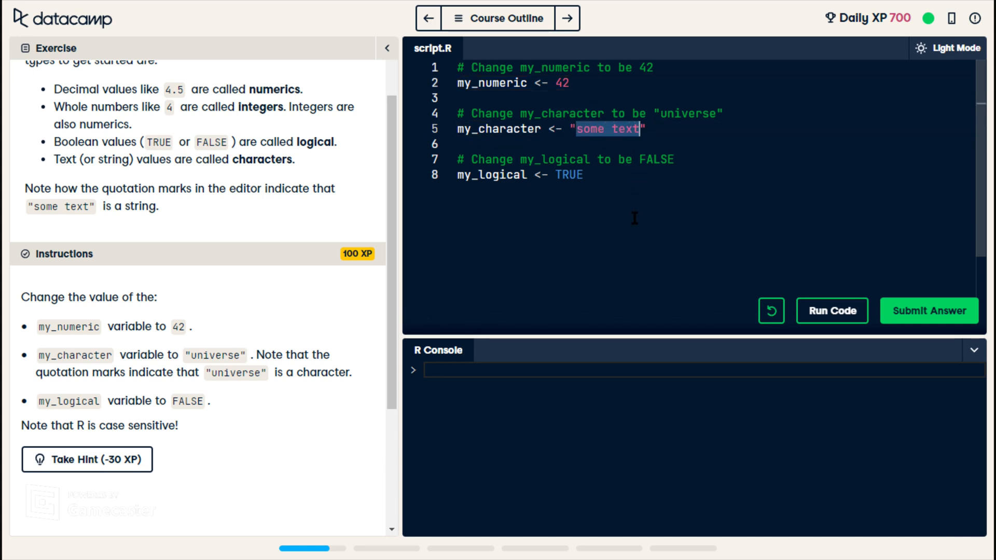
type("universe")
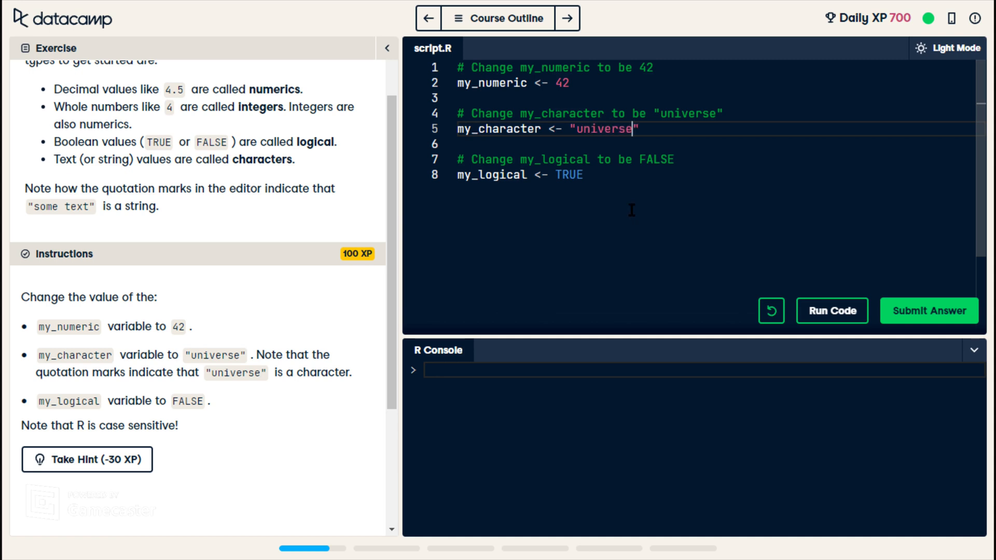
mouse_move(349, 372)
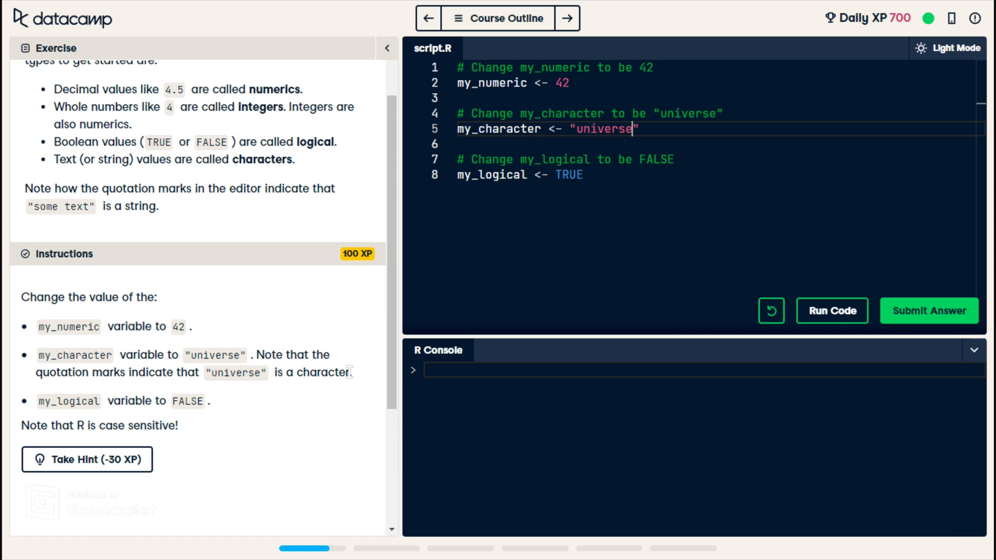
double_click(323, 373)
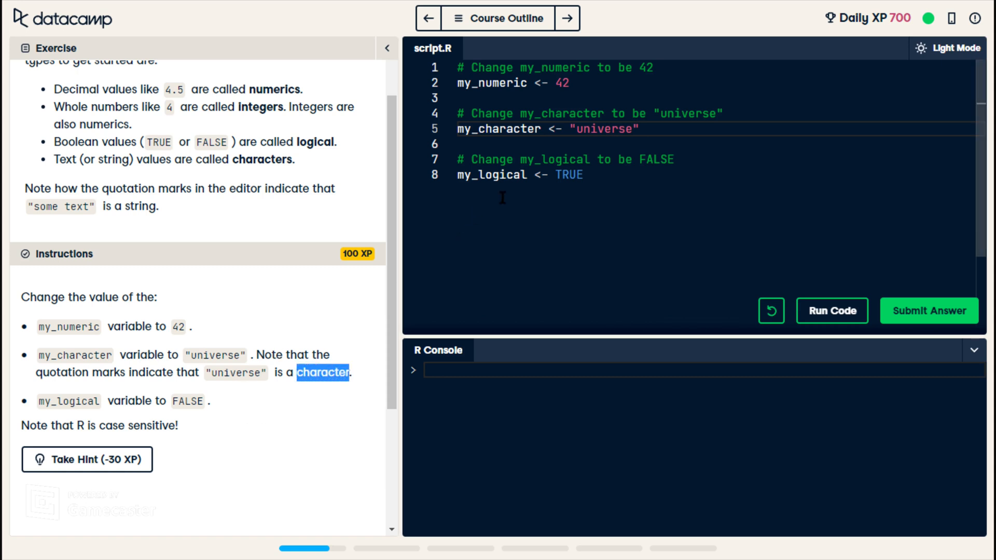
double_click(567, 175)
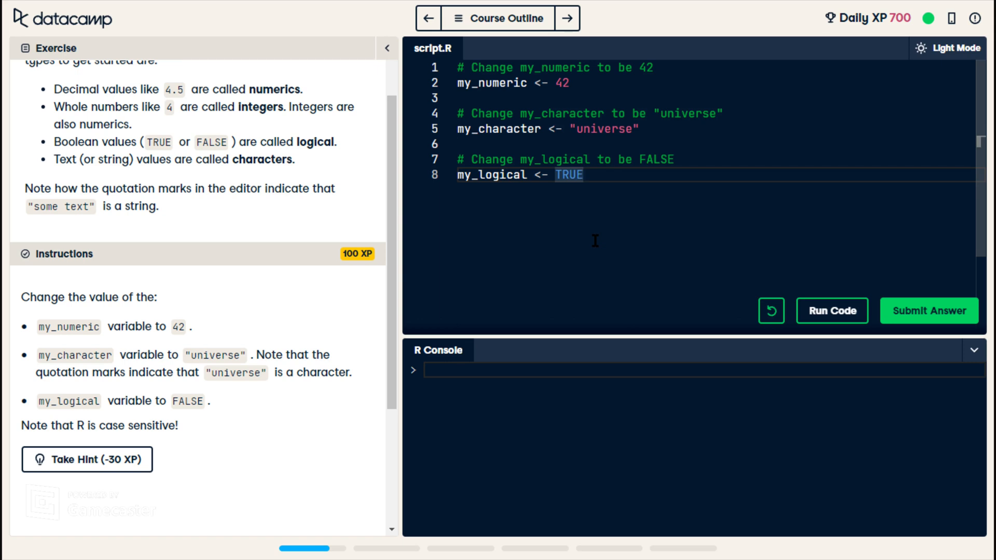
type("Fal")
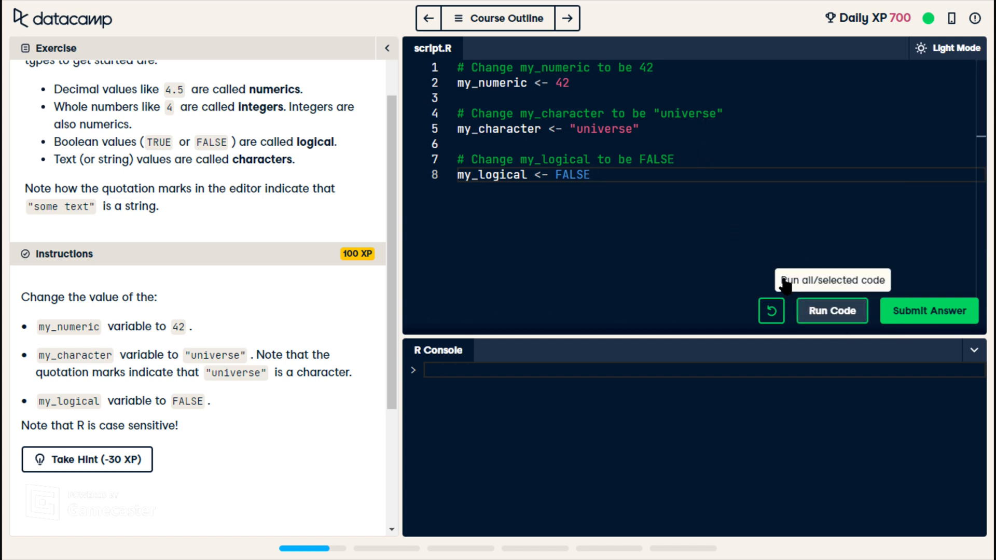
left_click(832, 311)
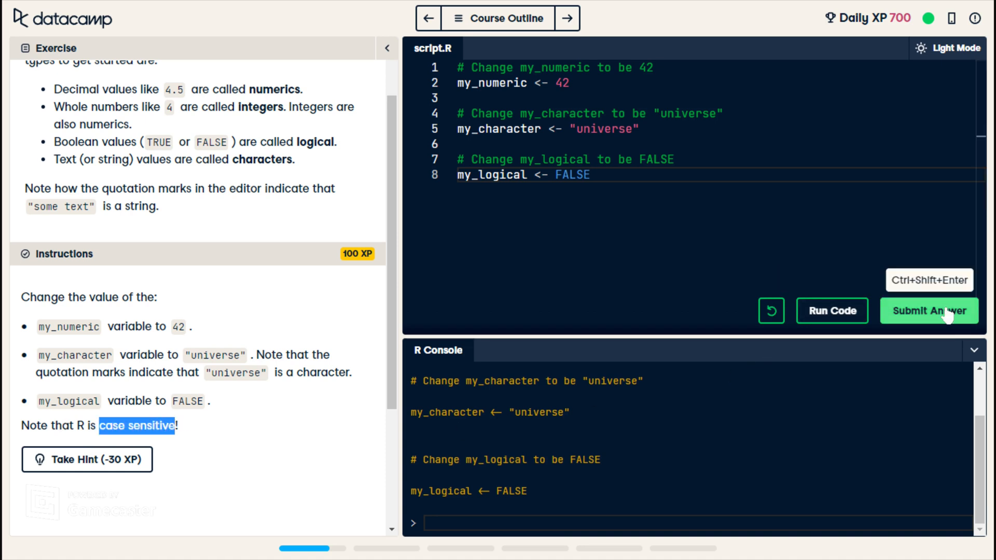
left_click(928, 311)
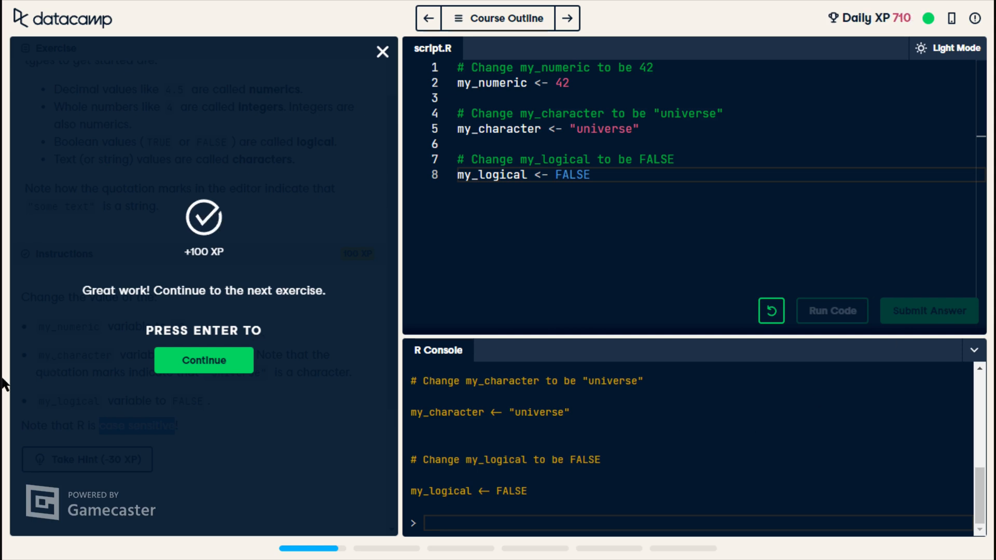
Dismiss the success popup to load the What's that data type? exercise.
left_click(204, 360)
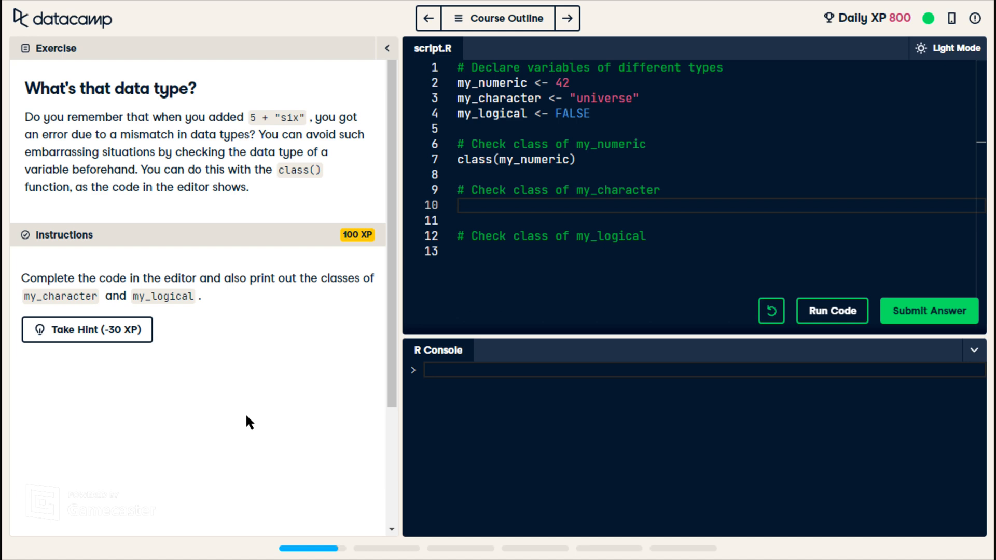
Add class(my_character) and class(my_logical) calls to the script.
type("c")
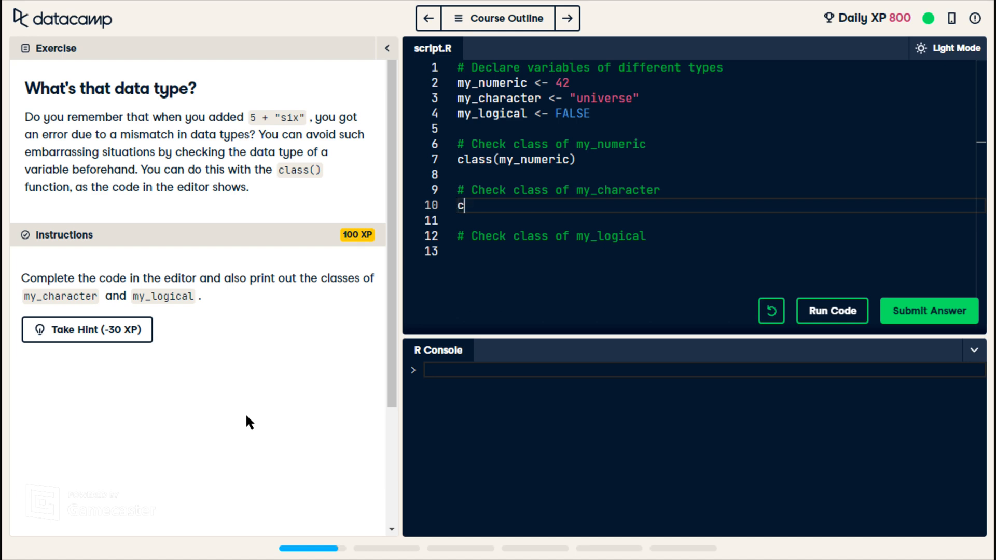
type("lass(")
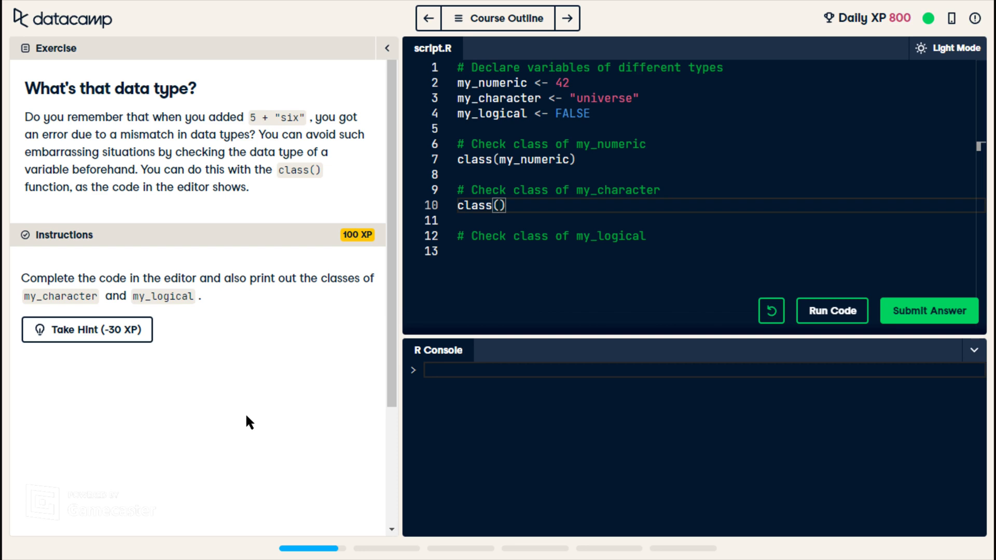
type("my_")
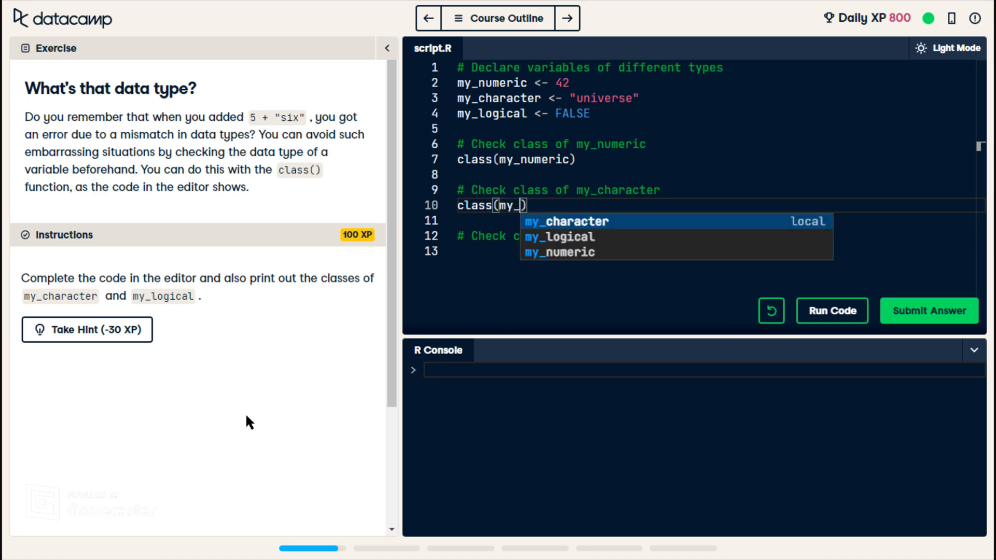
left_click(564, 221)
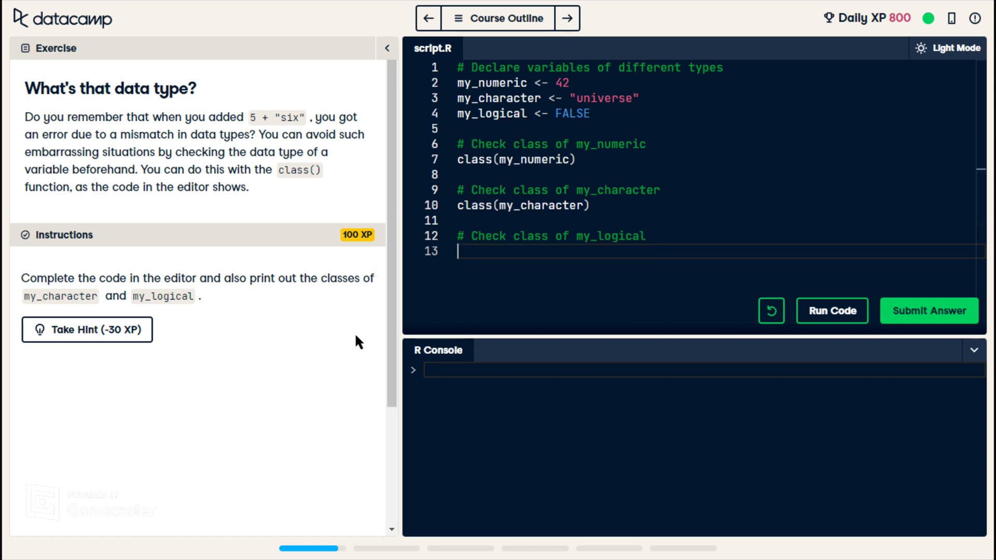
type("c")
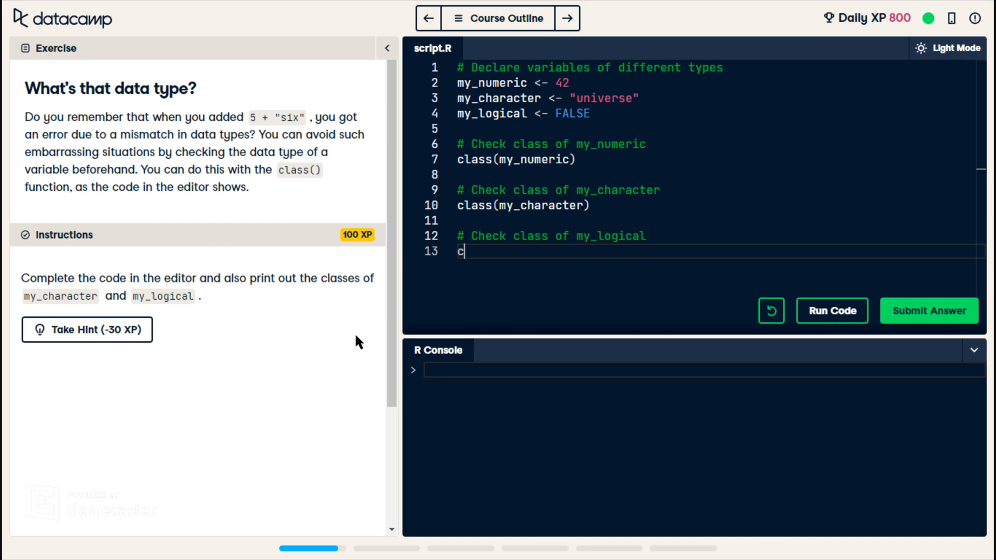
type("lass(")
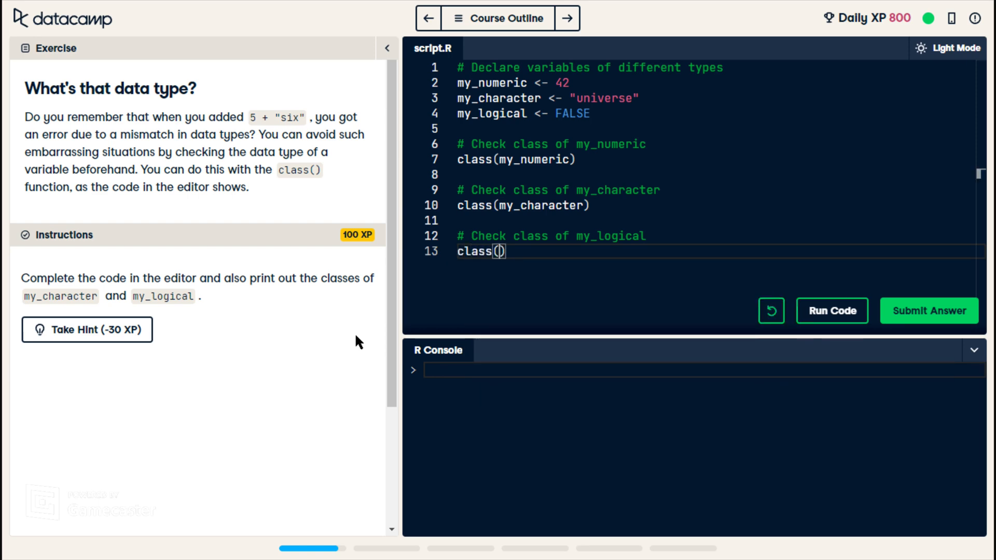
type("my_logical")
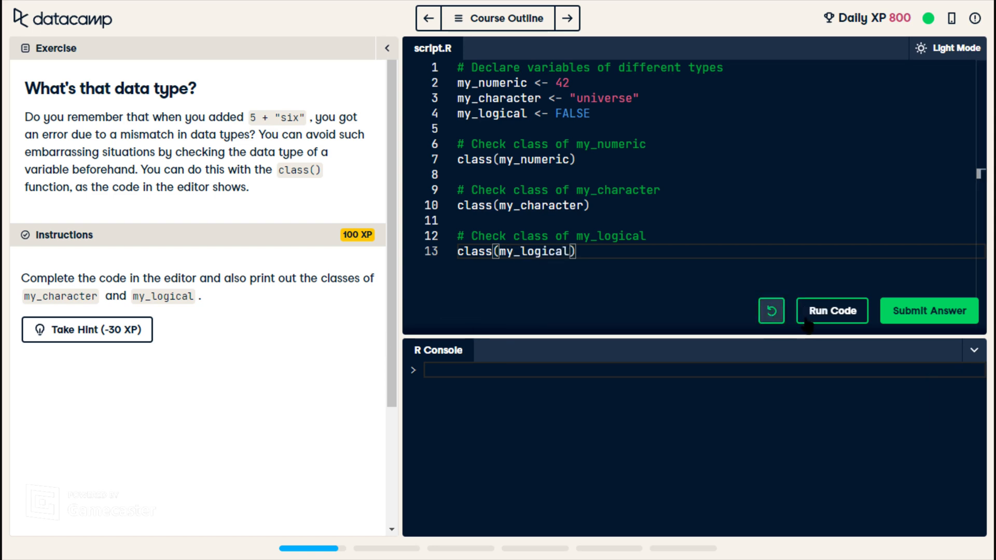
Run the script, confirm the character and logical output, and submit the answer.
left_click(832, 311)
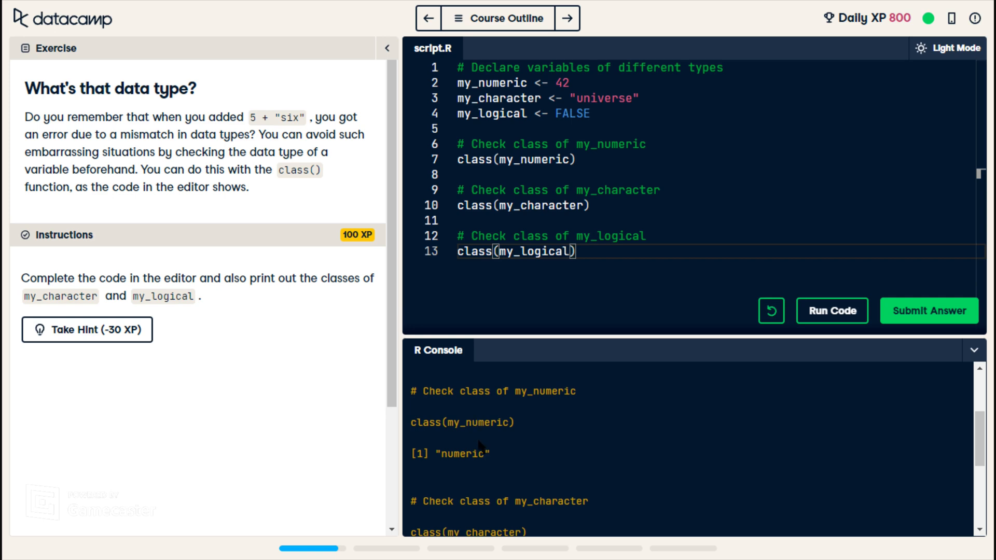
scroll("down", 3)
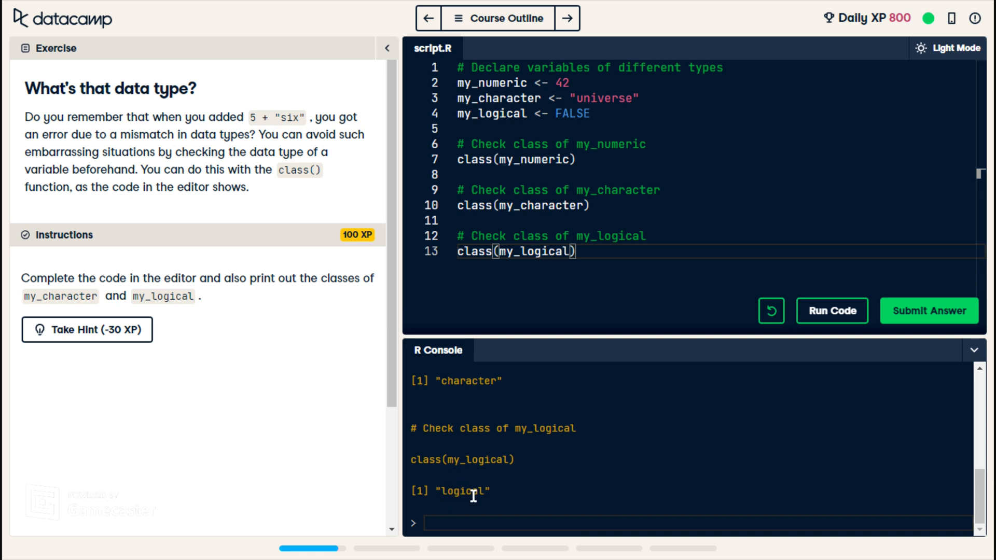
double_click(463, 491)
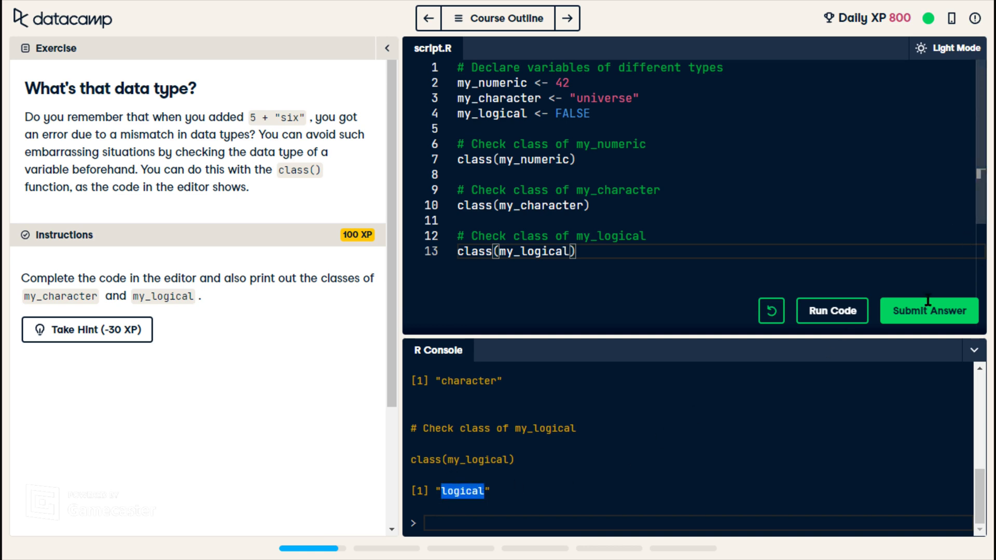
left_click(928, 311)
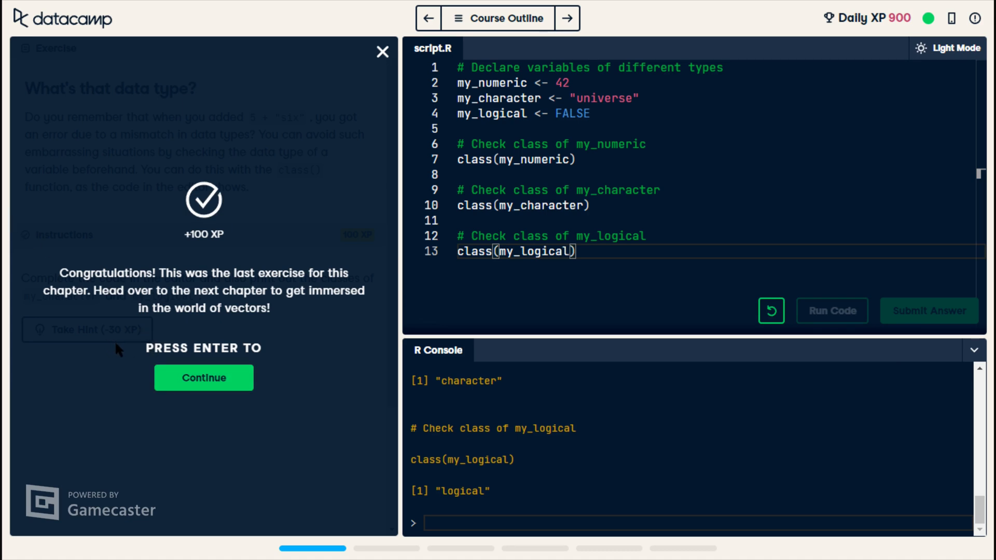
mouse_move(148, 381)
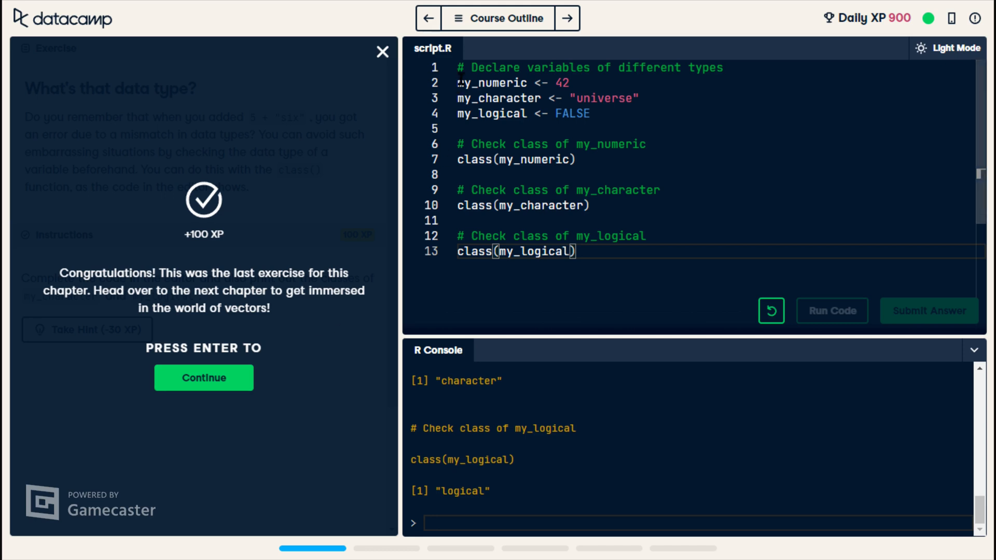
mouse_move(164, 213)
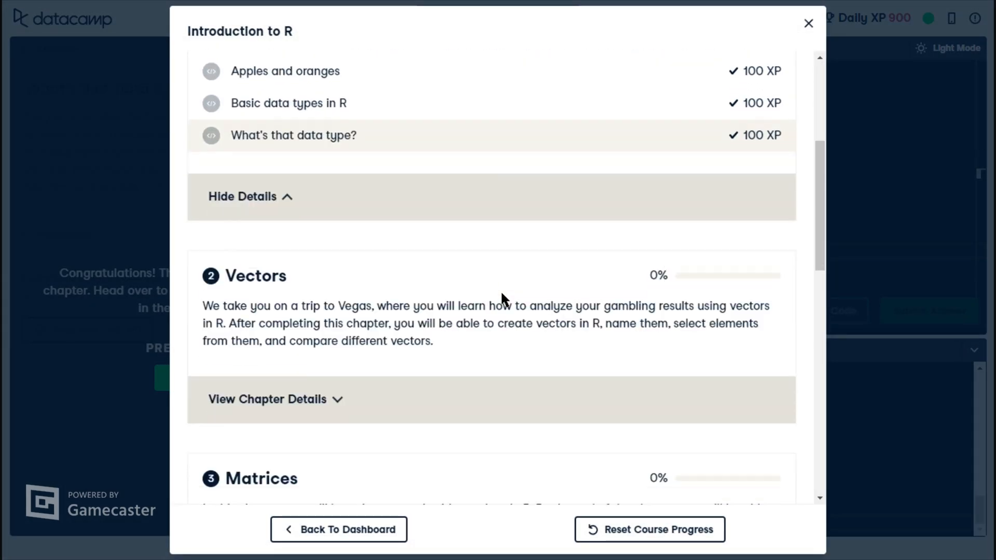
Scroll through the outline past the Vectors, Matrices and Factors chapters.
scroll("down", 3)
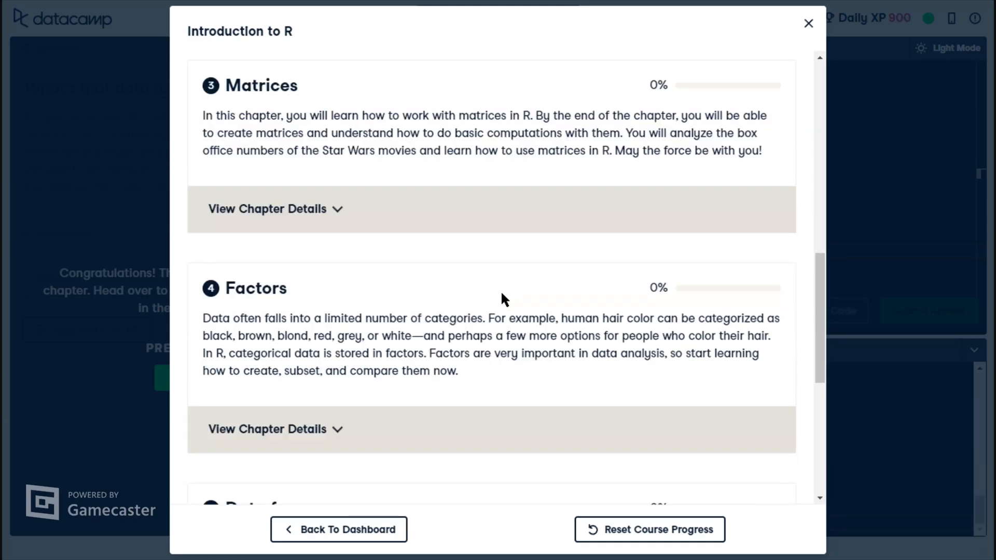
scroll("down", 3)
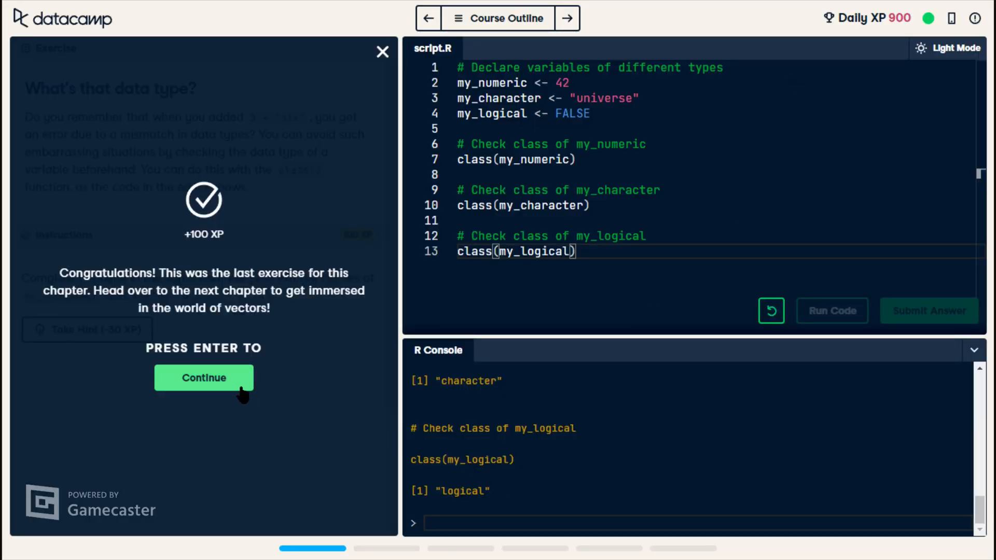
Continue past the chapter-complete message and return to the dashboard via the datacamp logo.
left_click(203, 377)
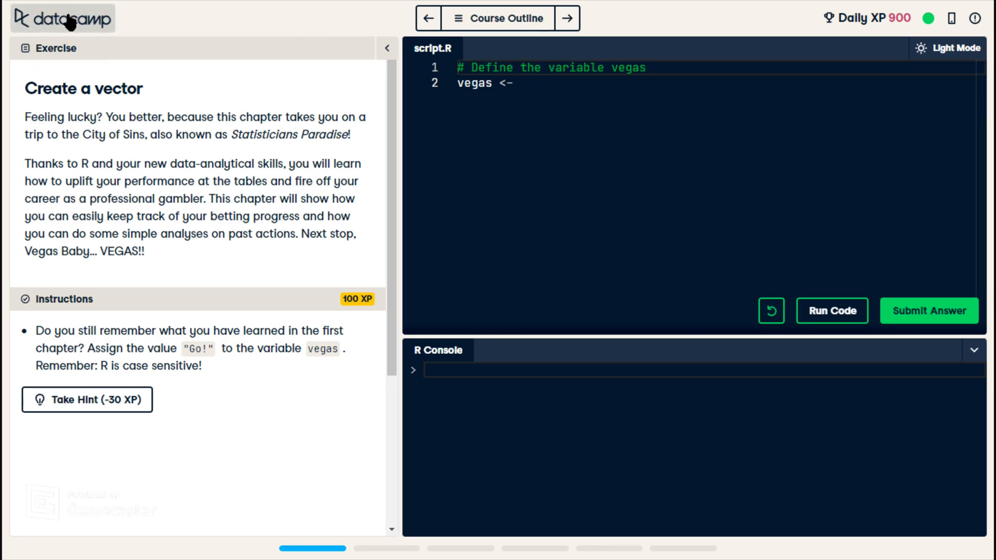
left_click(62, 19)
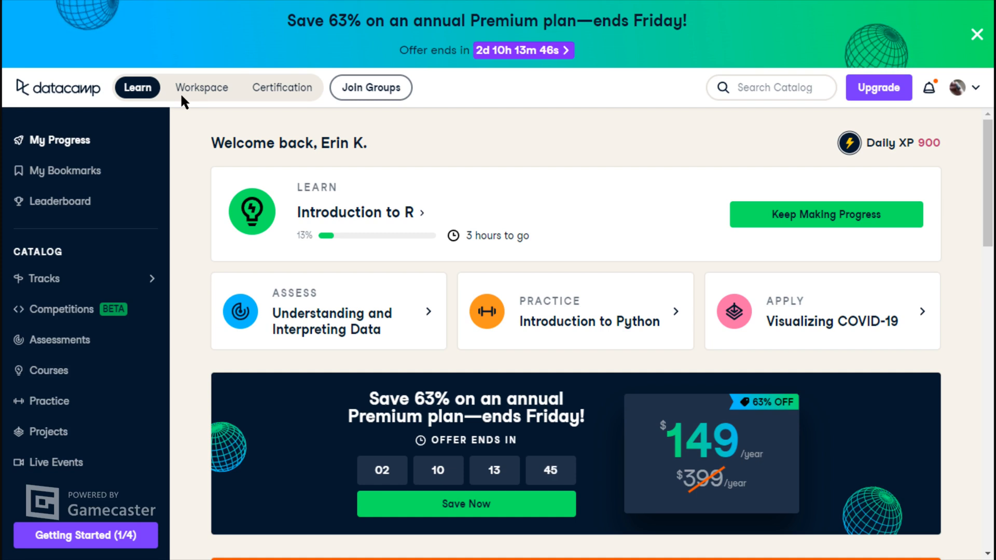
mouse_move(198, 159)
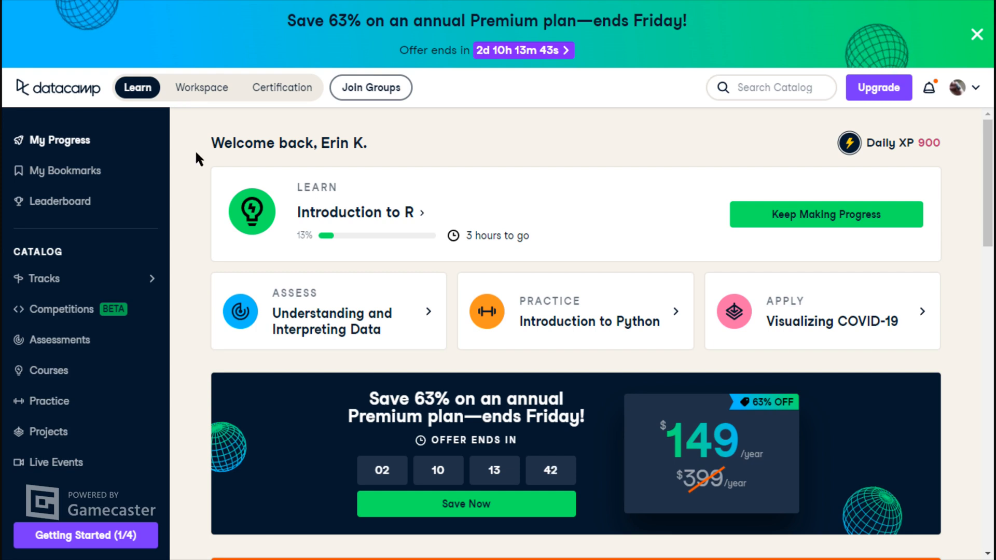